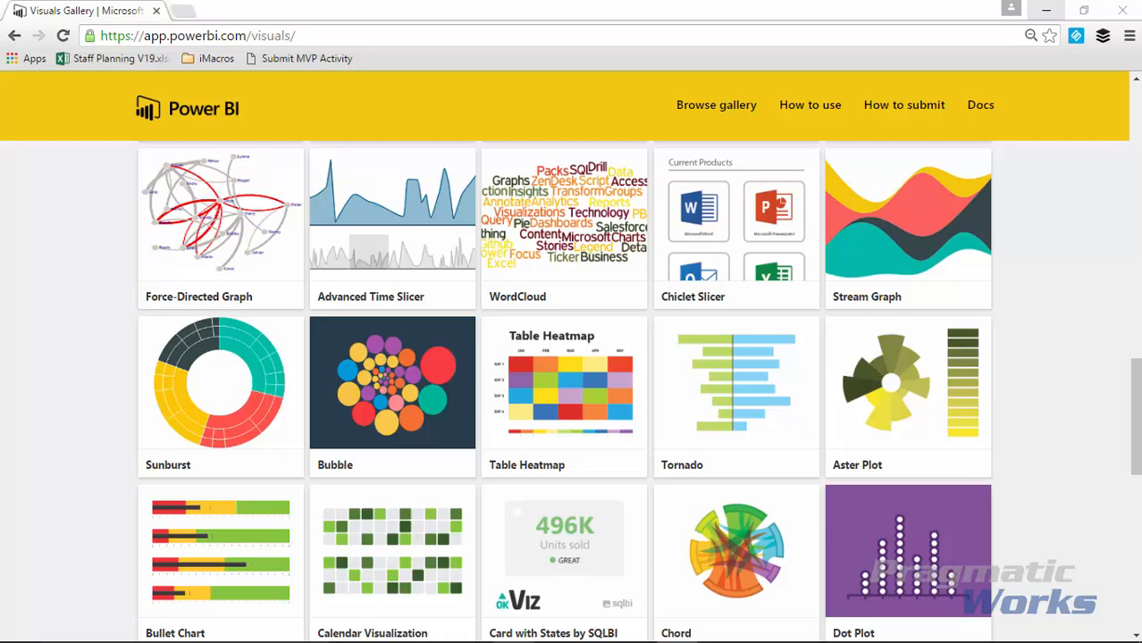
{"action": "mouse_move", "coordinate": [1025, 277]}
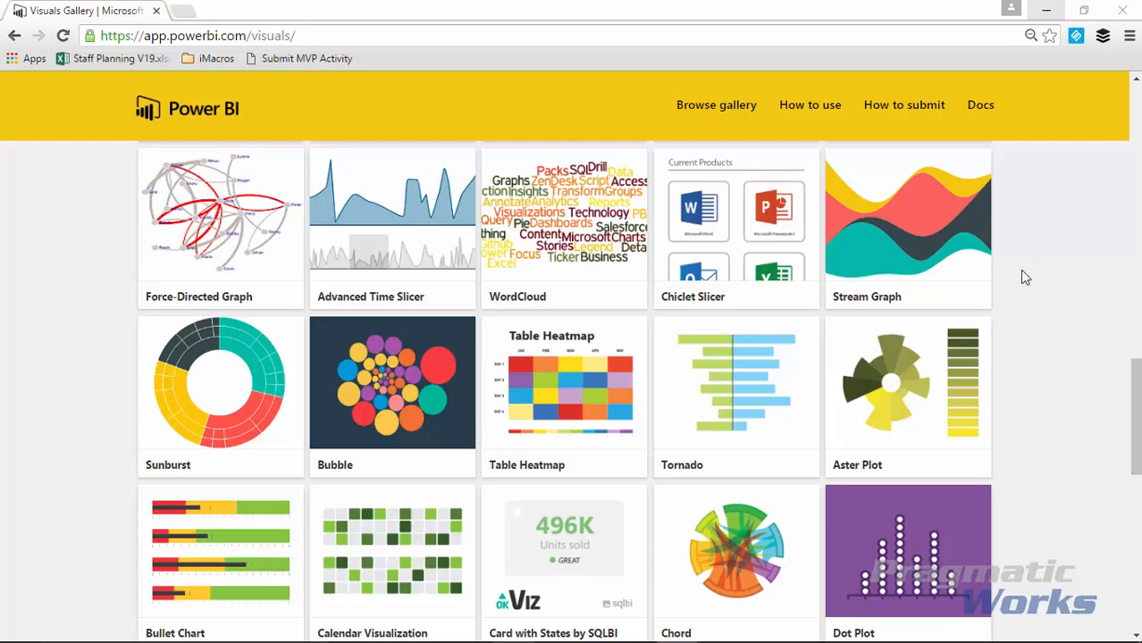
{"action": "mouse_move", "coordinate": [1132, 398]}
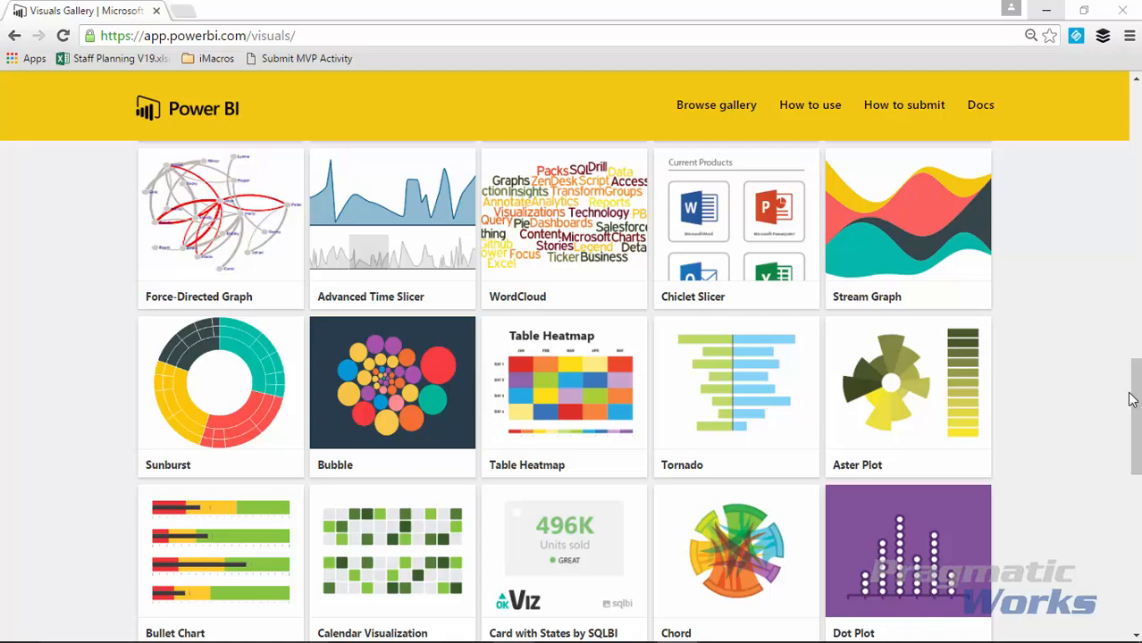
Step: View the Aster Plot visual's details and download choices in the Visuals Gallery
{"action": "scroll", "scroll_direction": "down", "scroll_amount": 3}
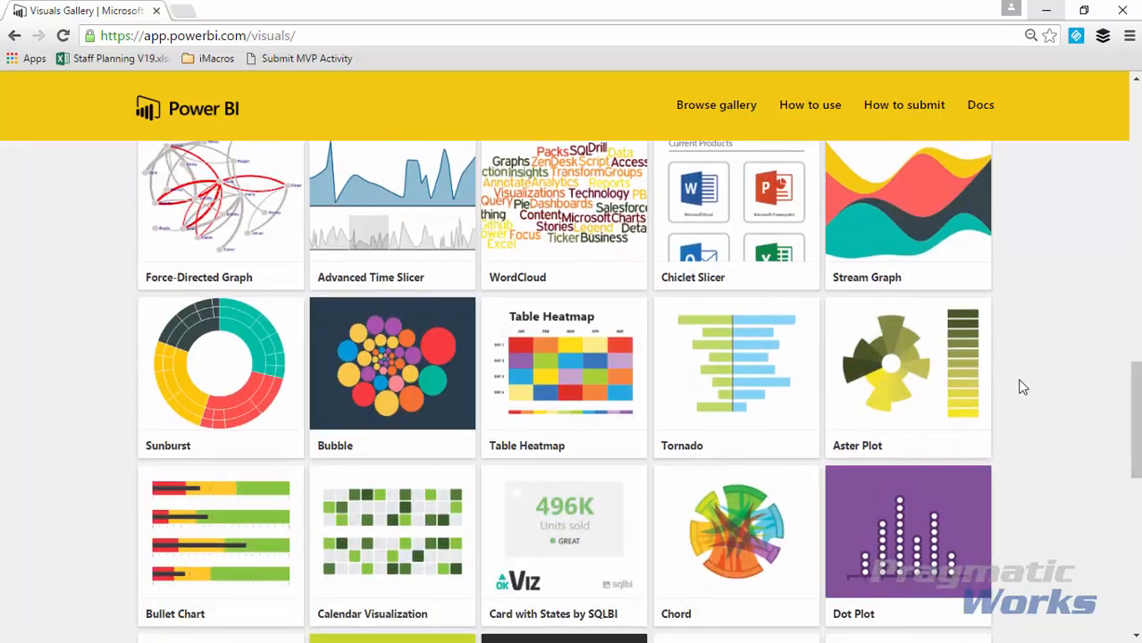
{"action": "left_click", "coordinate": [906, 362]}
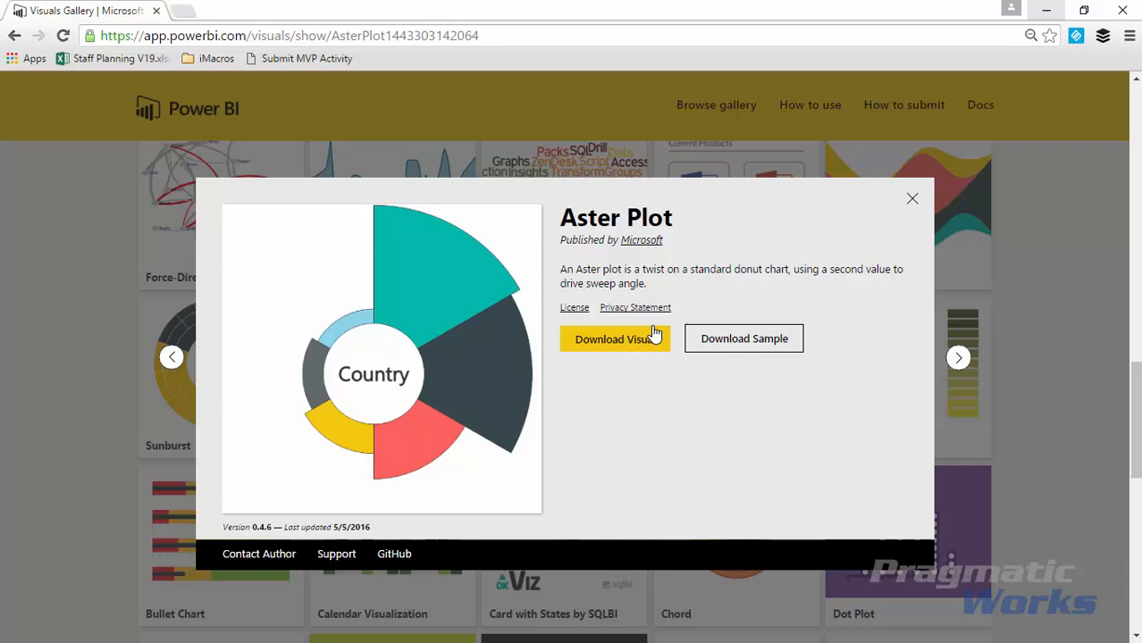
{"action": "mouse_move", "coordinate": [771, 400]}
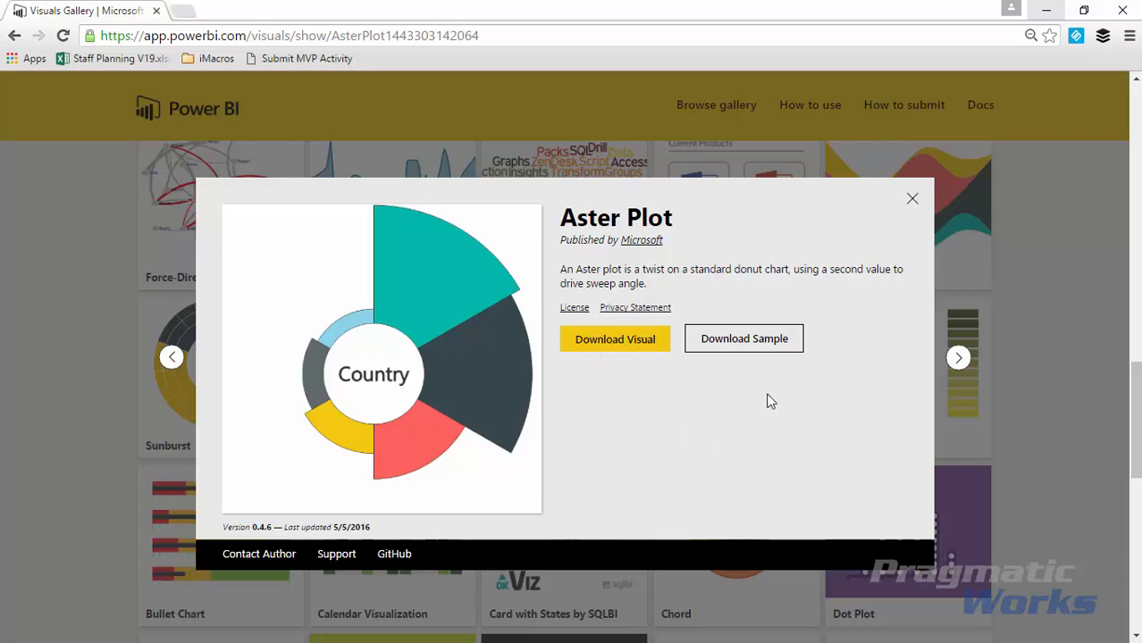
{"action": "mouse_move", "coordinate": [744, 338]}
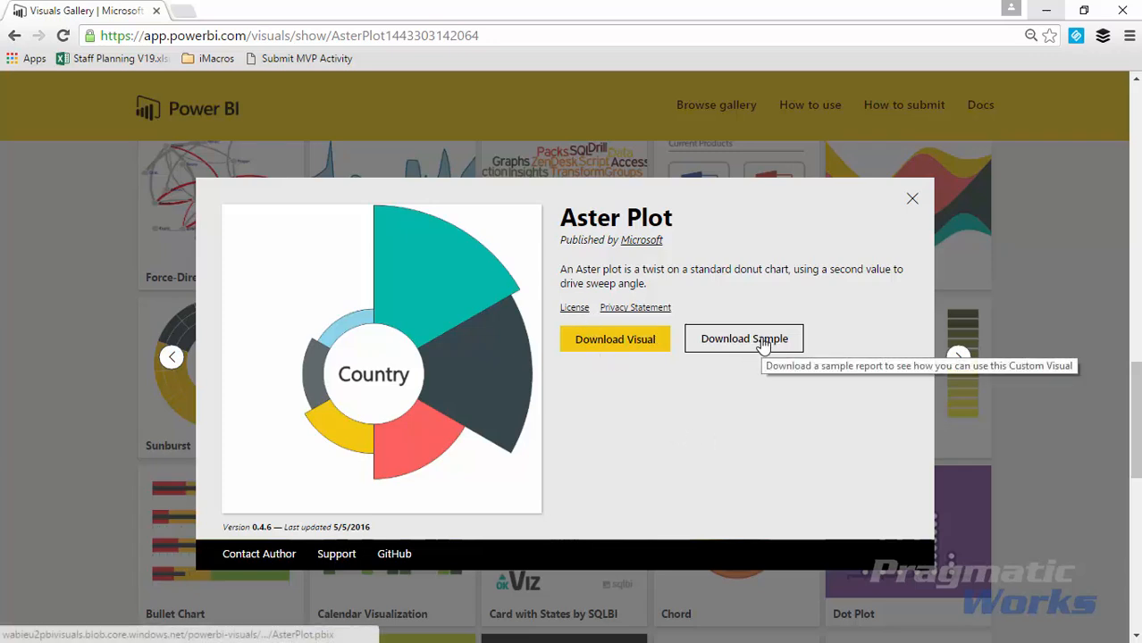
{"action": "mouse_move", "coordinate": [989, 427]}
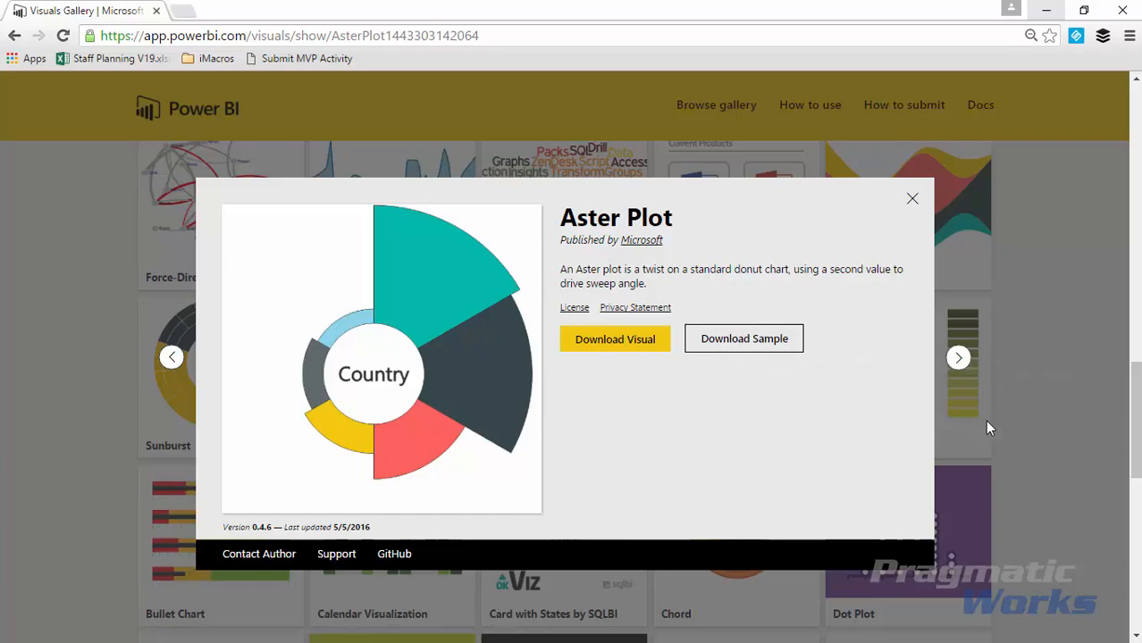
{"action": "mouse_move", "coordinate": [1050, 382]}
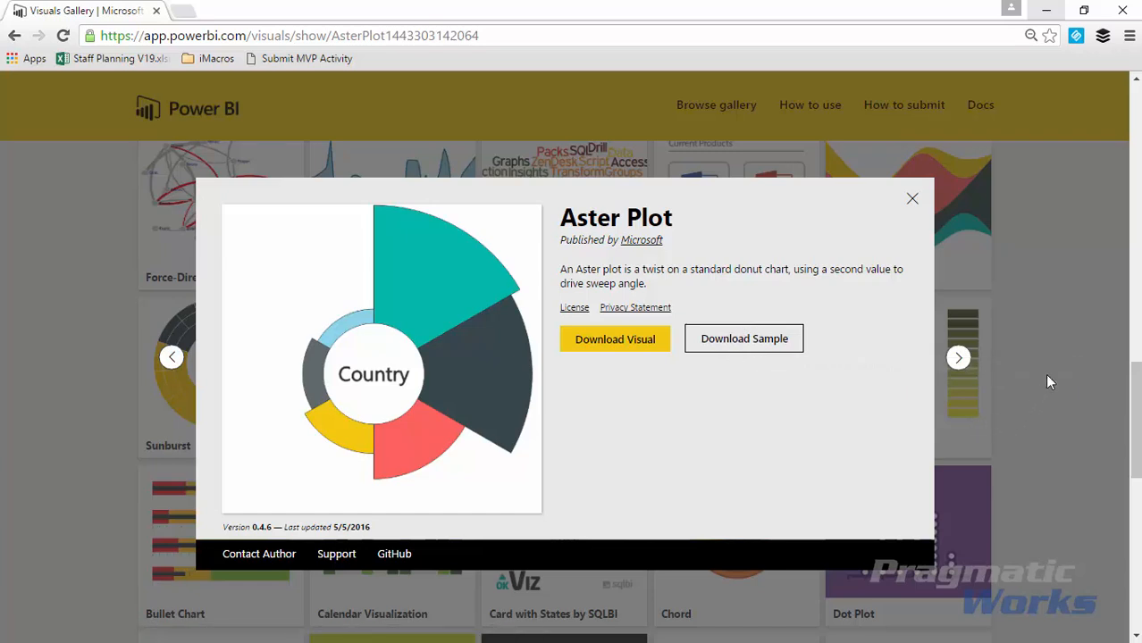
{"action": "mouse_move", "coordinate": [951, 229]}
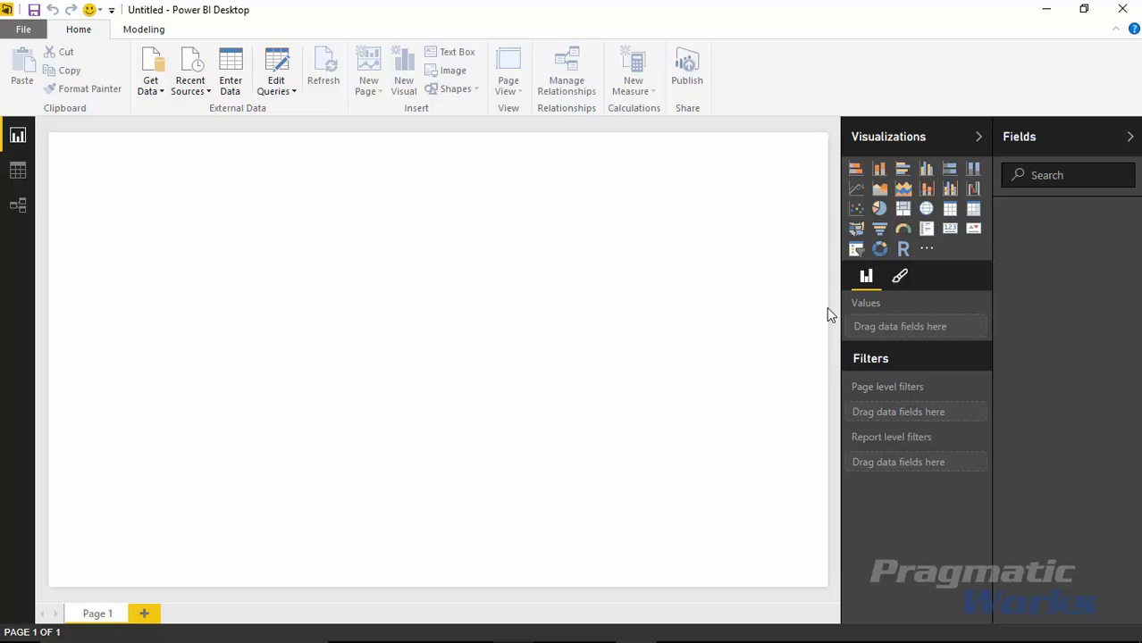
{"action": "mouse_move", "coordinate": [802, 339]}
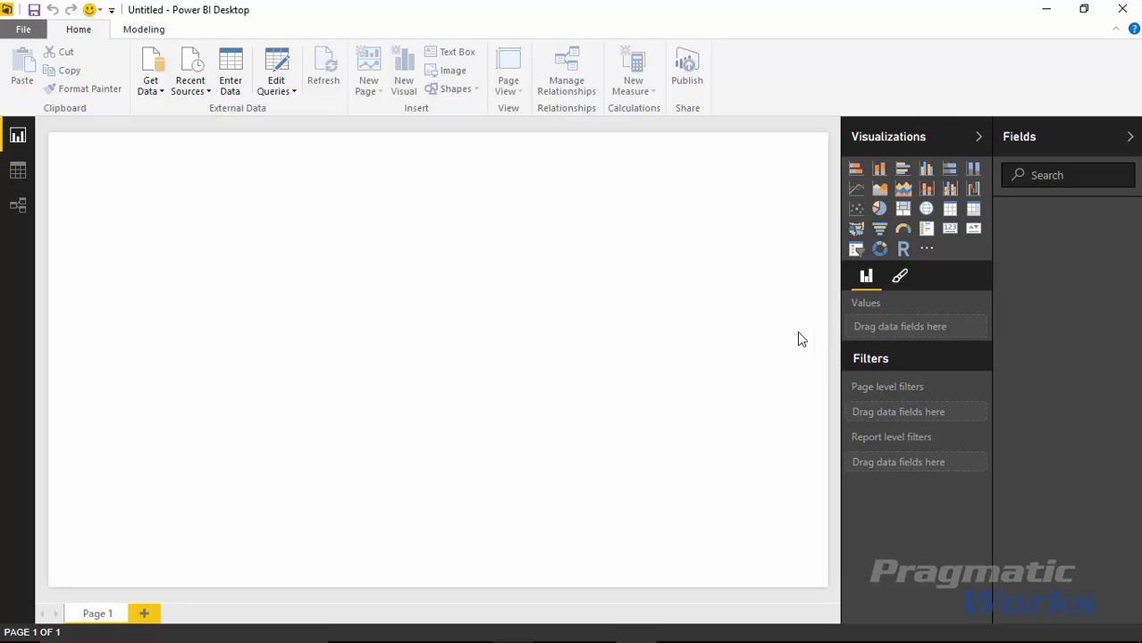
{"action": "mouse_move", "coordinate": [178, 165]}
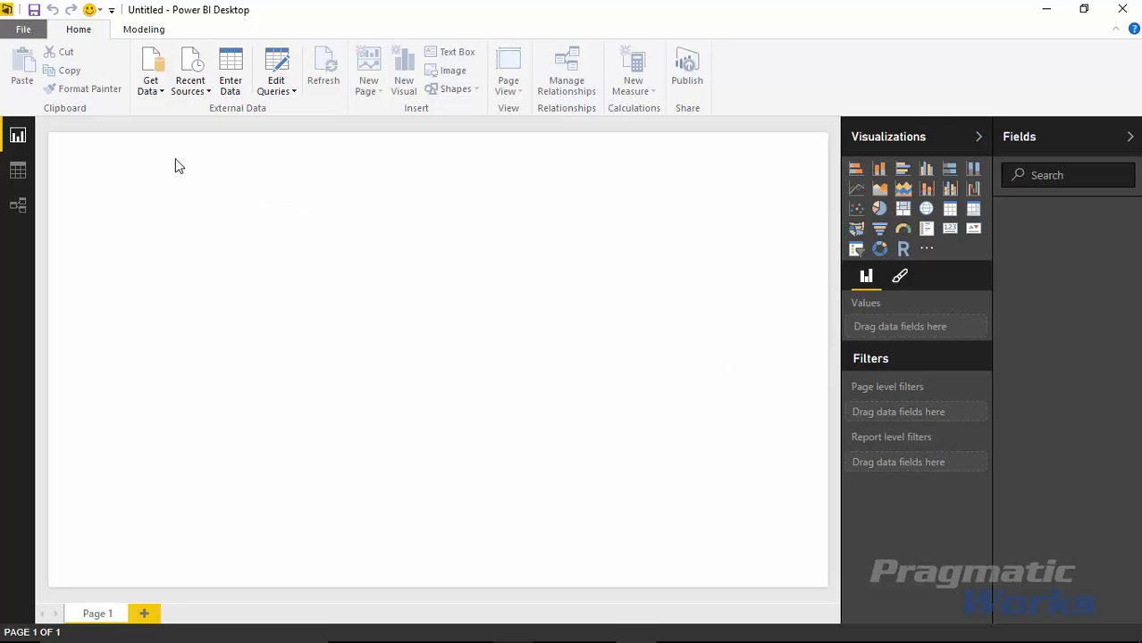
{"action": "mouse_move", "coordinate": [150, 71]}
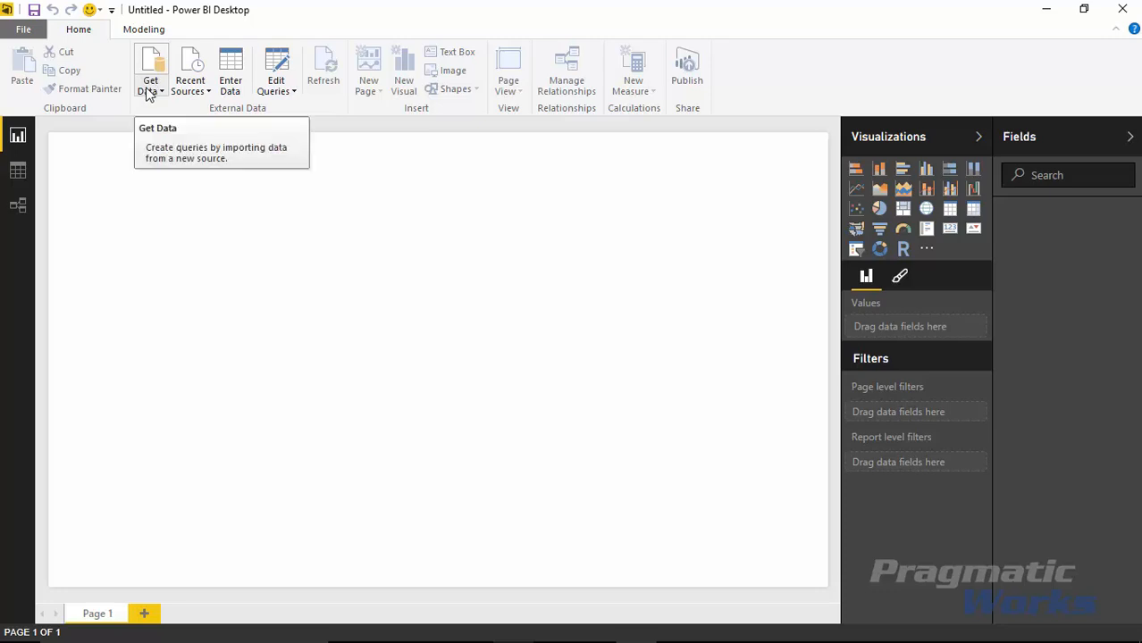
Step: Load the Sales table from Category Sales.xlsx via Get Data > Excel
{"action": "left_click", "coordinate": [150, 72]}
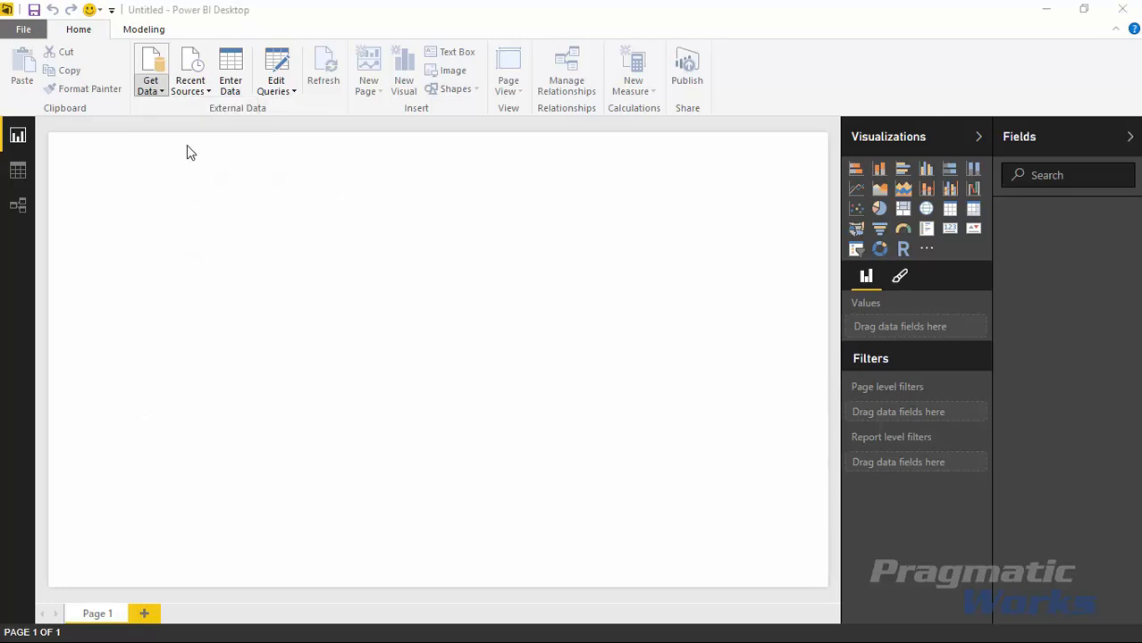
{"action": "left_click", "coordinate": [150, 72]}
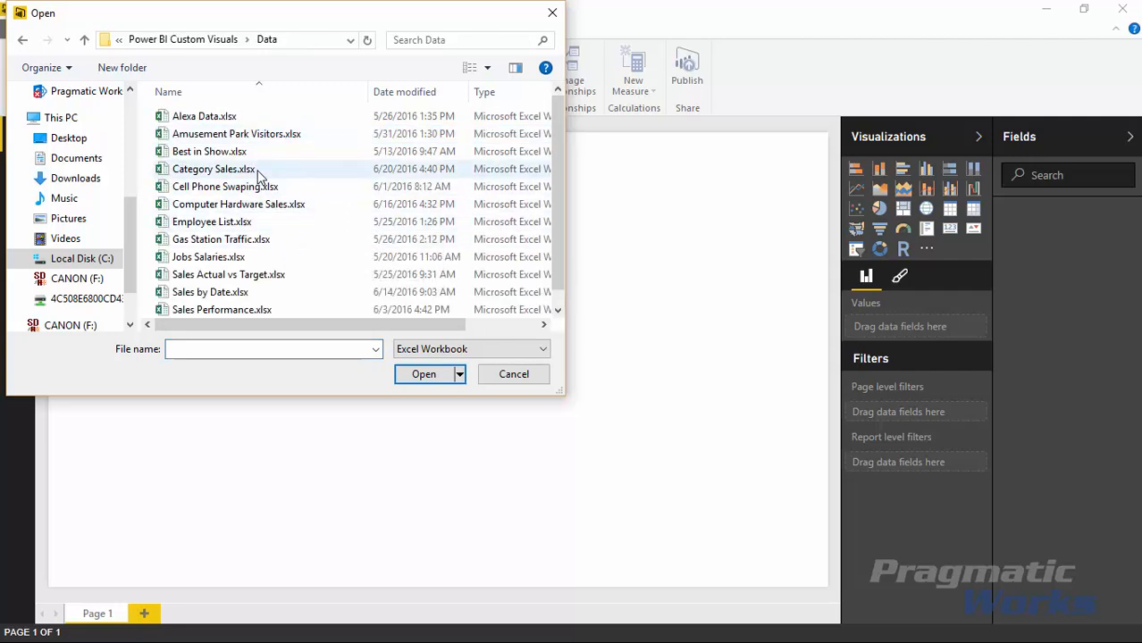
{"action": "left_click", "coordinate": [213, 168]}
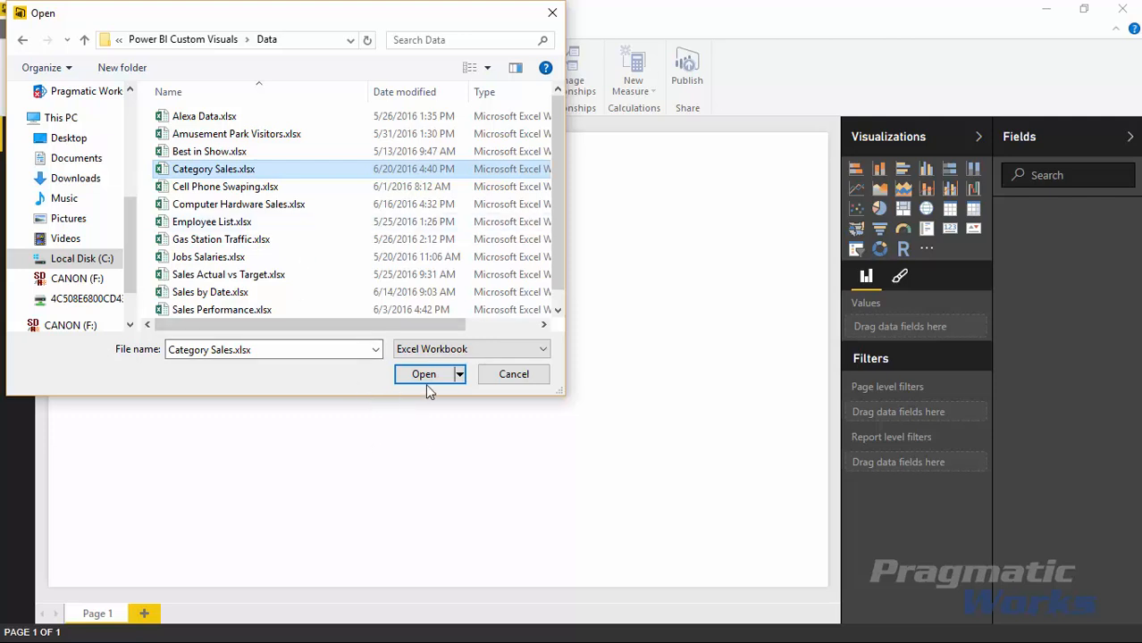
{"action": "left_click", "coordinate": [424, 373]}
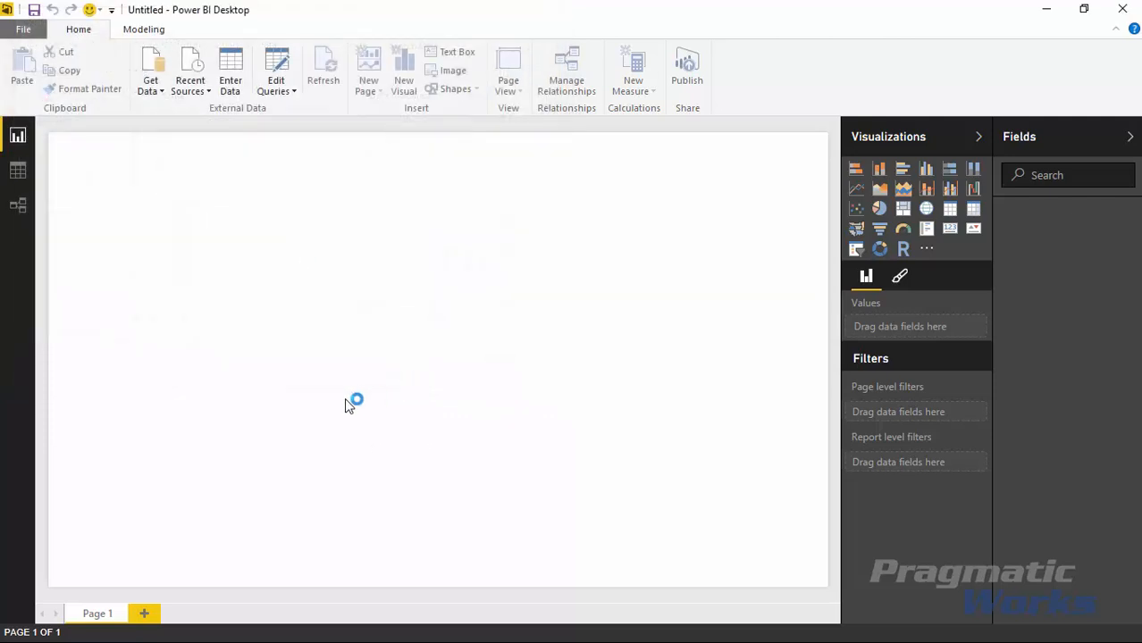
{"action": "left_click", "coordinate": [150, 71]}
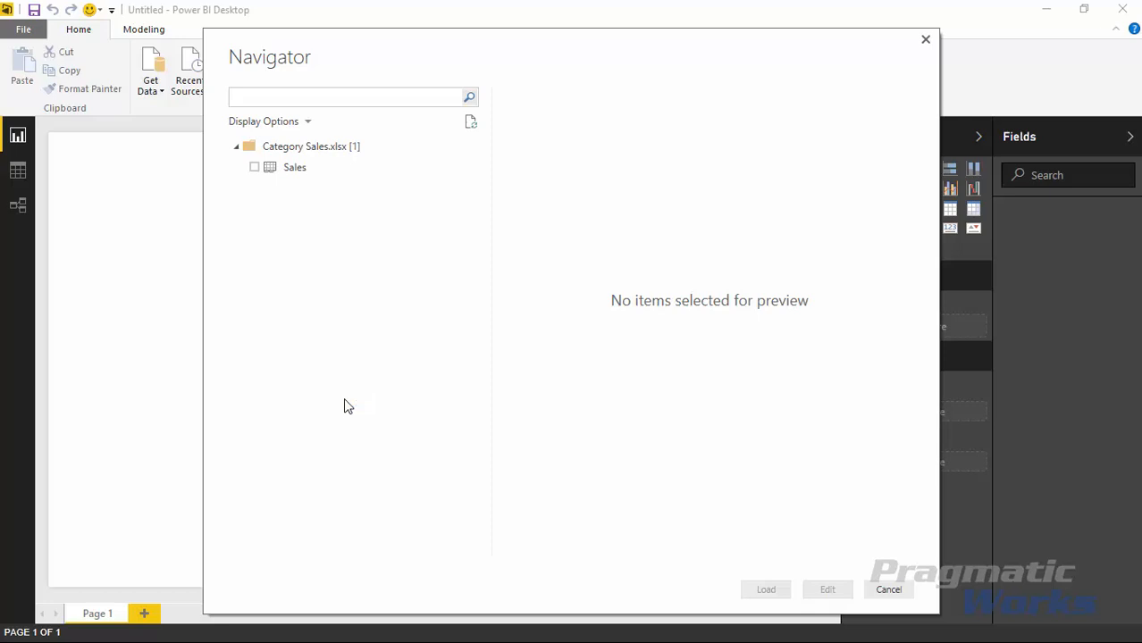
{"action": "mouse_move", "coordinate": [351, 377]}
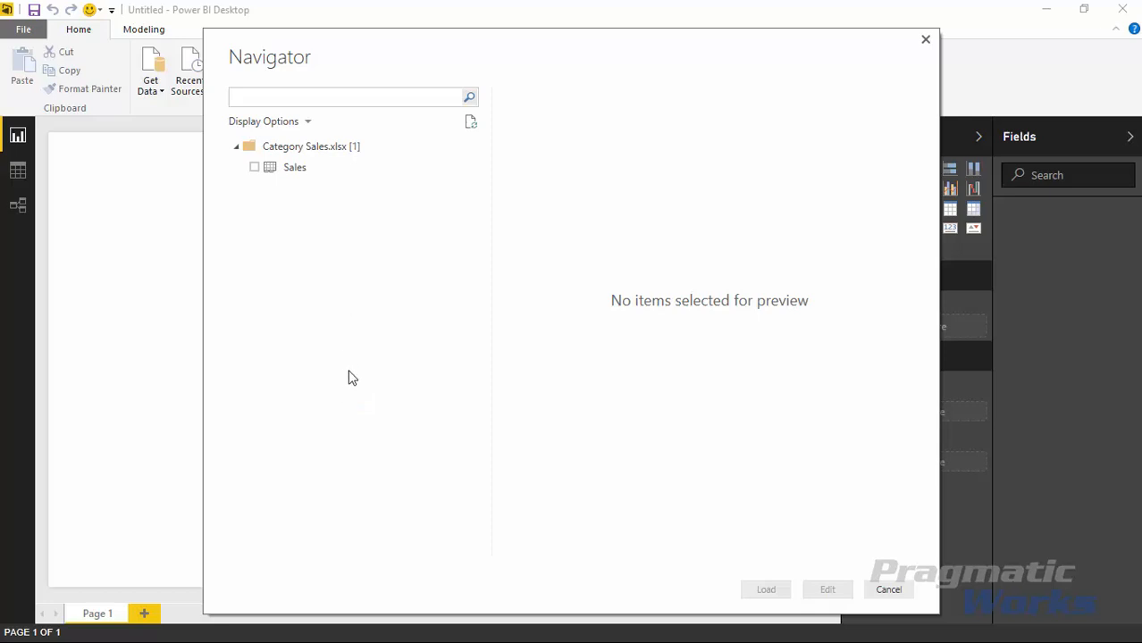
{"action": "mouse_move", "coordinate": [259, 169]}
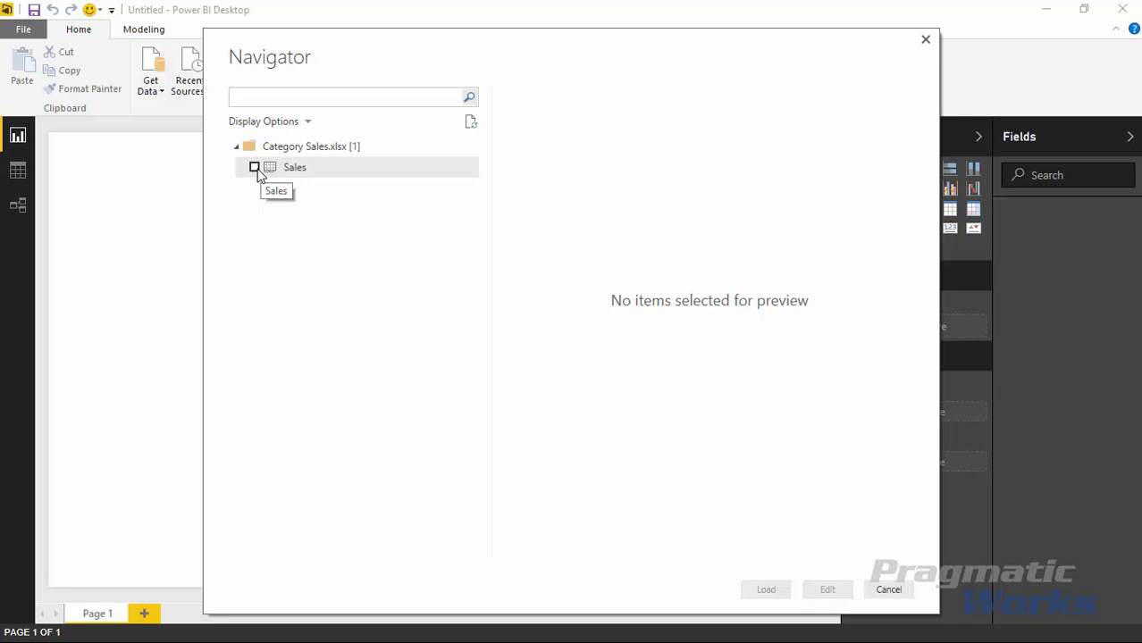
{"action": "left_click", "coordinate": [255, 168]}
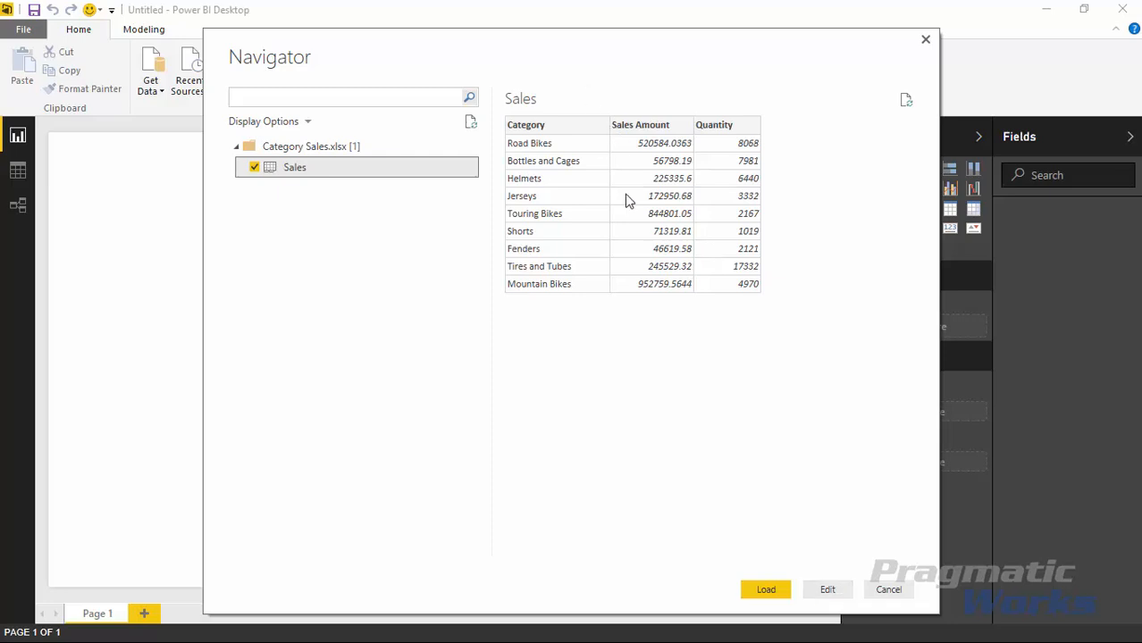
{"action": "left_click", "coordinate": [765, 589]}
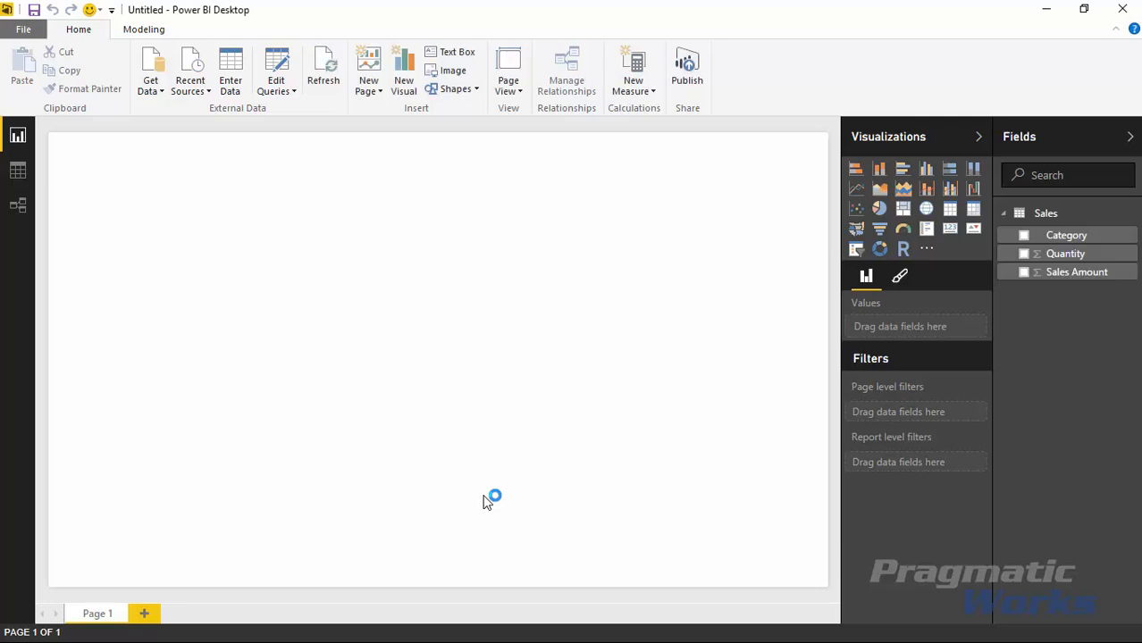
{"action": "mouse_move", "coordinate": [520, 494]}
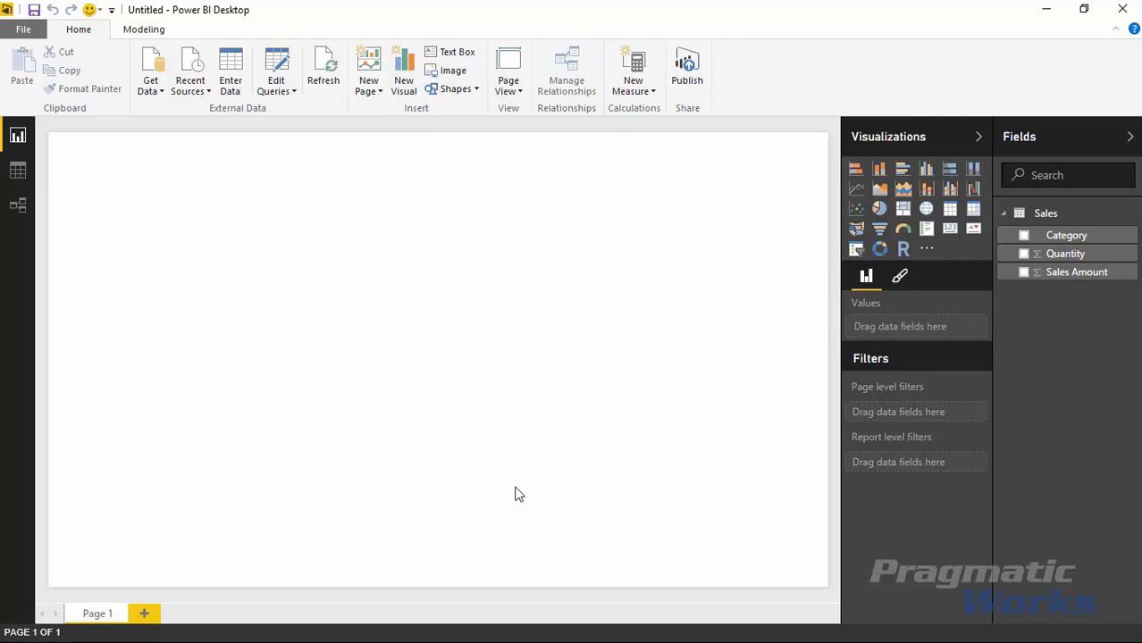
{"action": "mouse_move", "coordinate": [937, 253]}
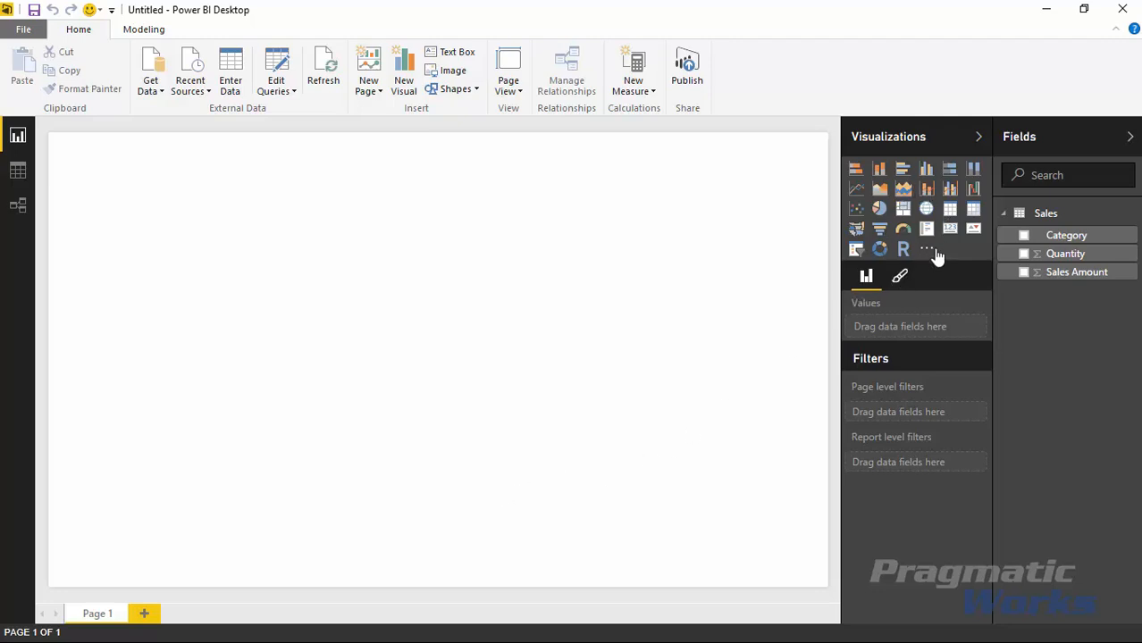
{"action": "mouse_move", "coordinate": [927, 249]}
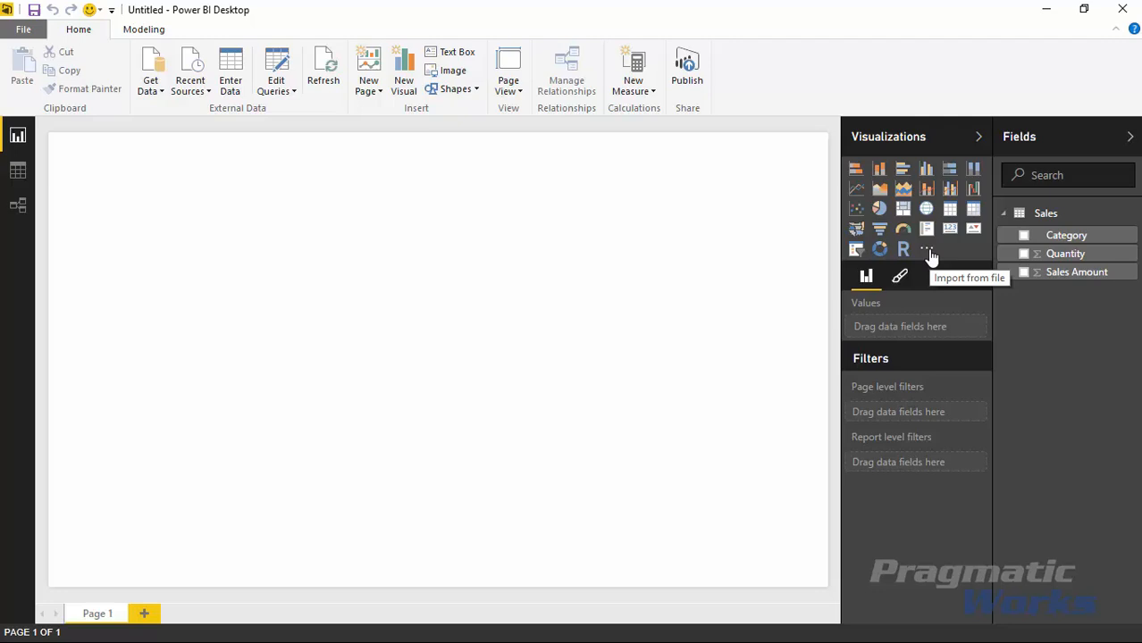
Step: Import AsterPlot.0.4.6.pbiviz from the Custom Visuals folder, accepting the security warning
{"action": "left_click", "coordinate": [926, 249]}
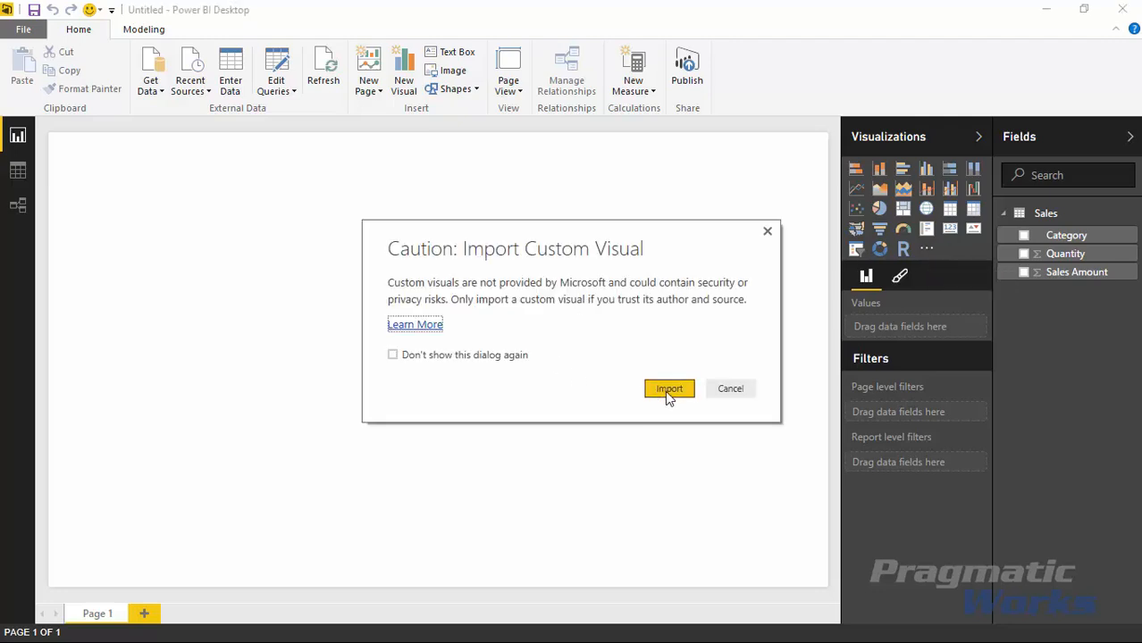
{"action": "left_click", "coordinate": [669, 388]}
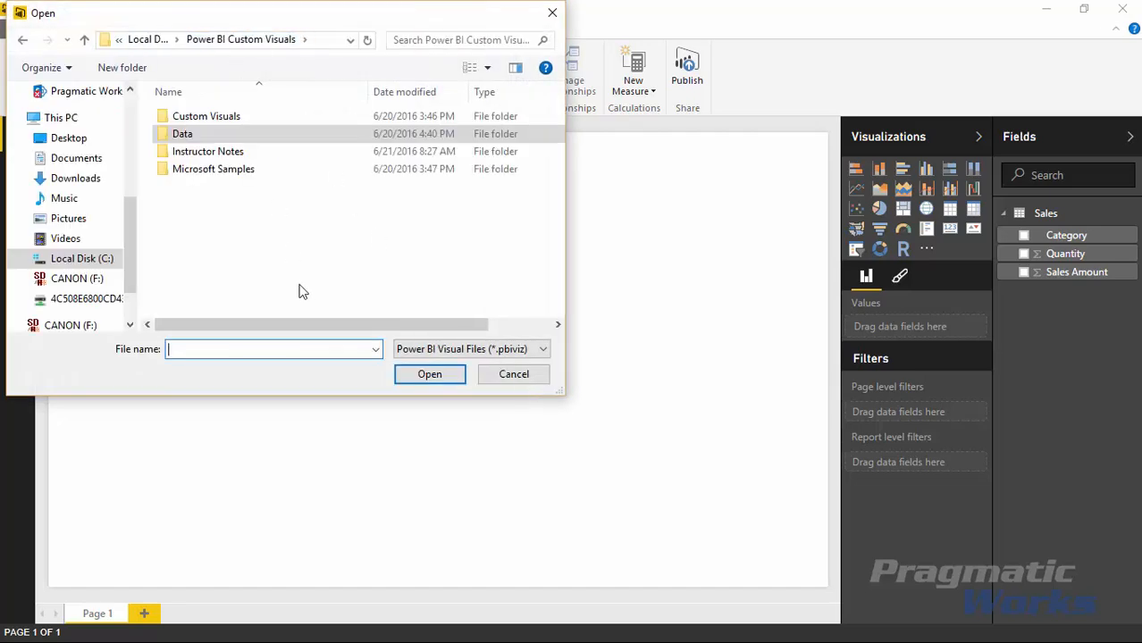
{"action": "double_click", "coordinate": [206, 116]}
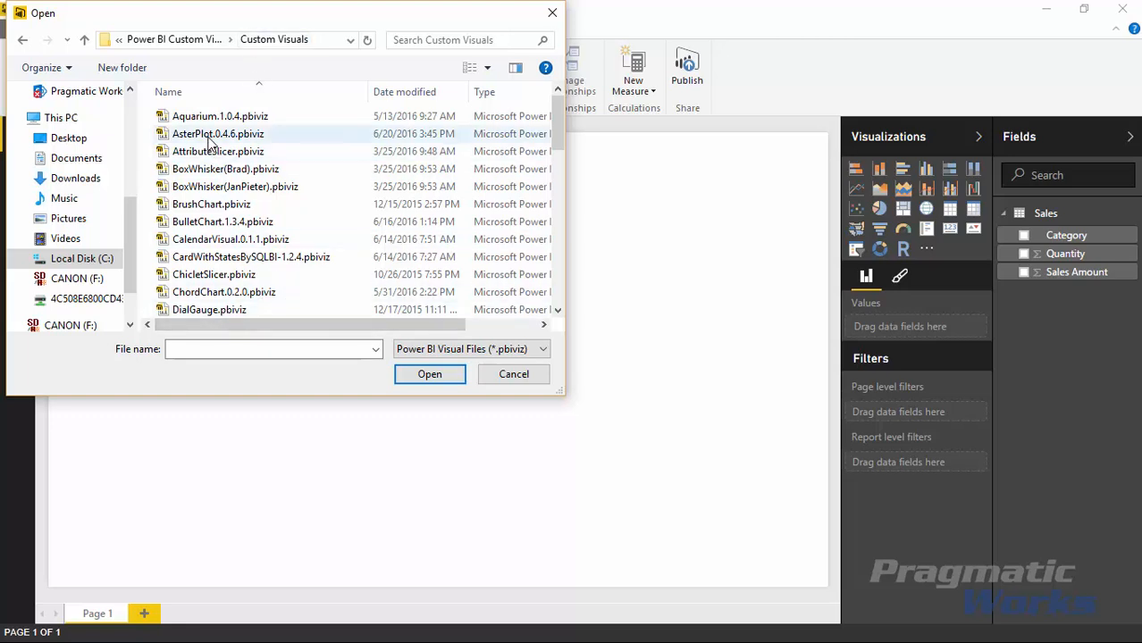
{"action": "left_click", "coordinate": [218, 134]}
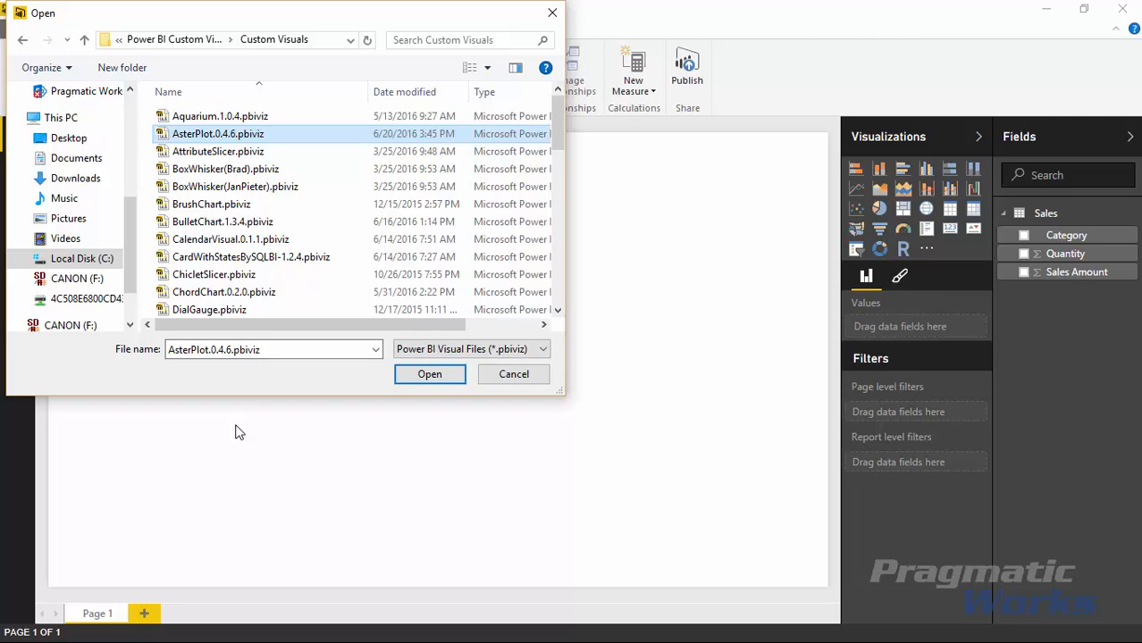
{"action": "mouse_move", "coordinate": [416, 397]}
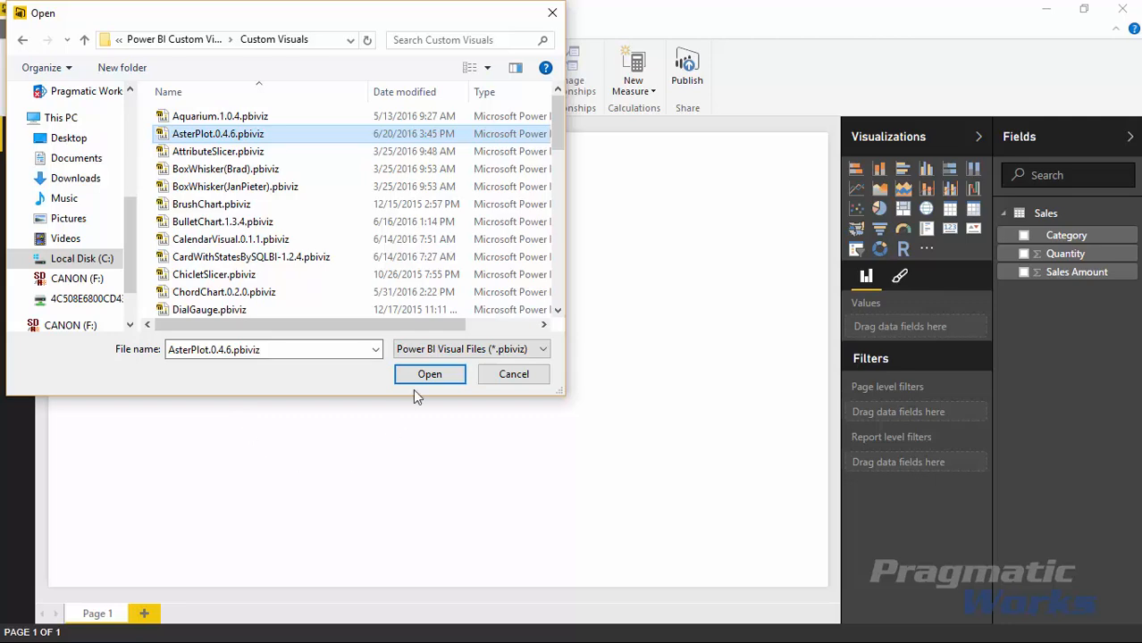
{"action": "left_click", "coordinate": [428, 374]}
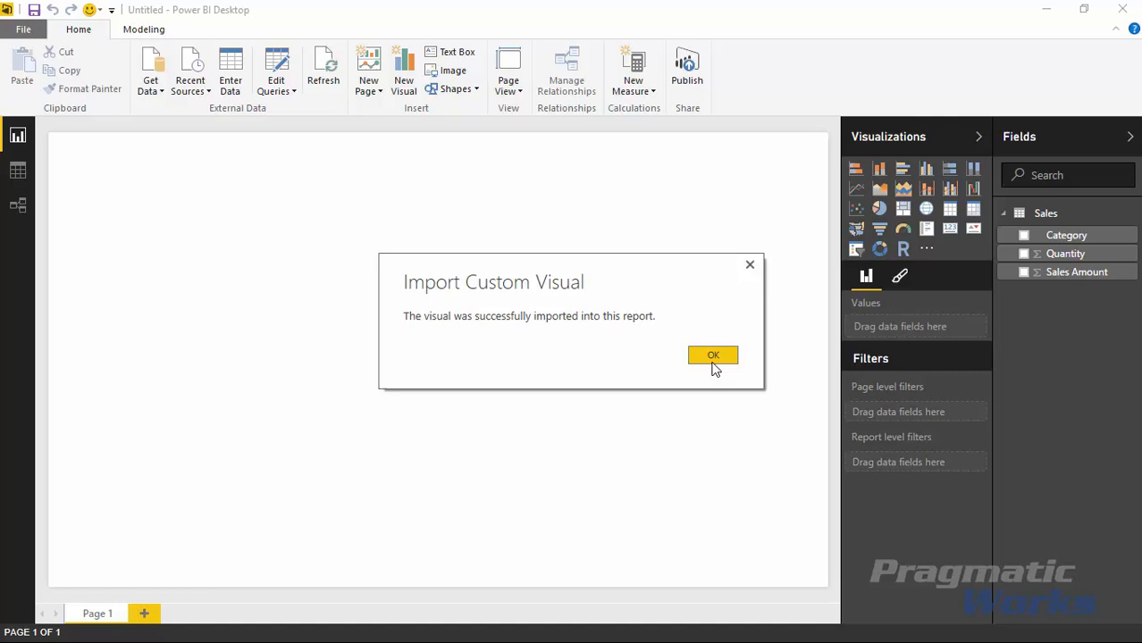
{"action": "left_click", "coordinate": [713, 354]}
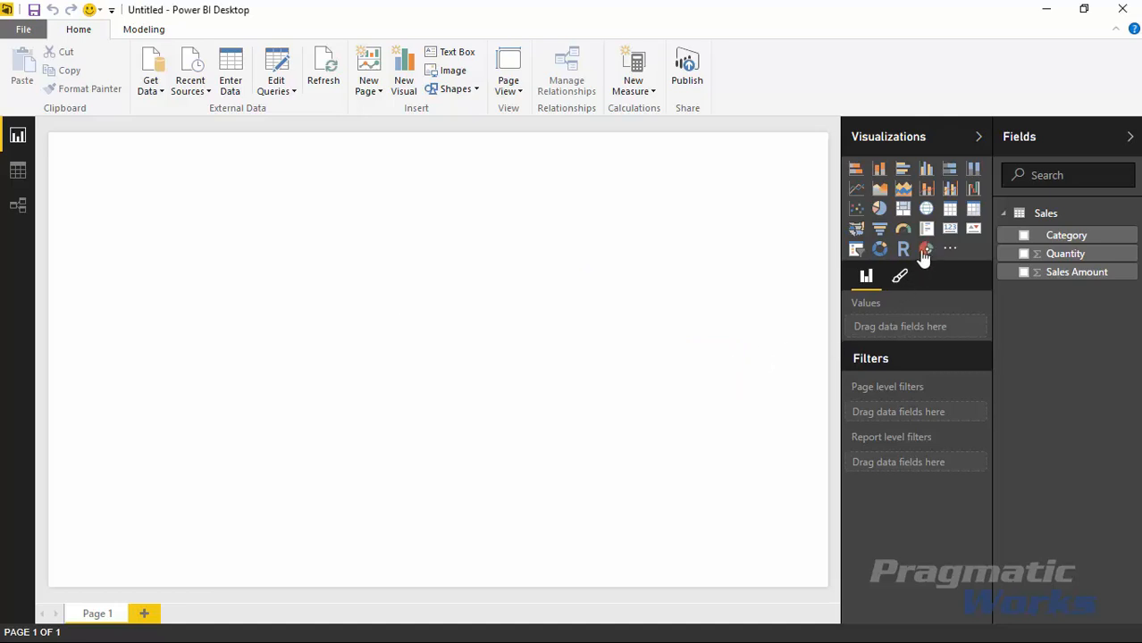
{"action": "mouse_move", "coordinate": [938, 300]}
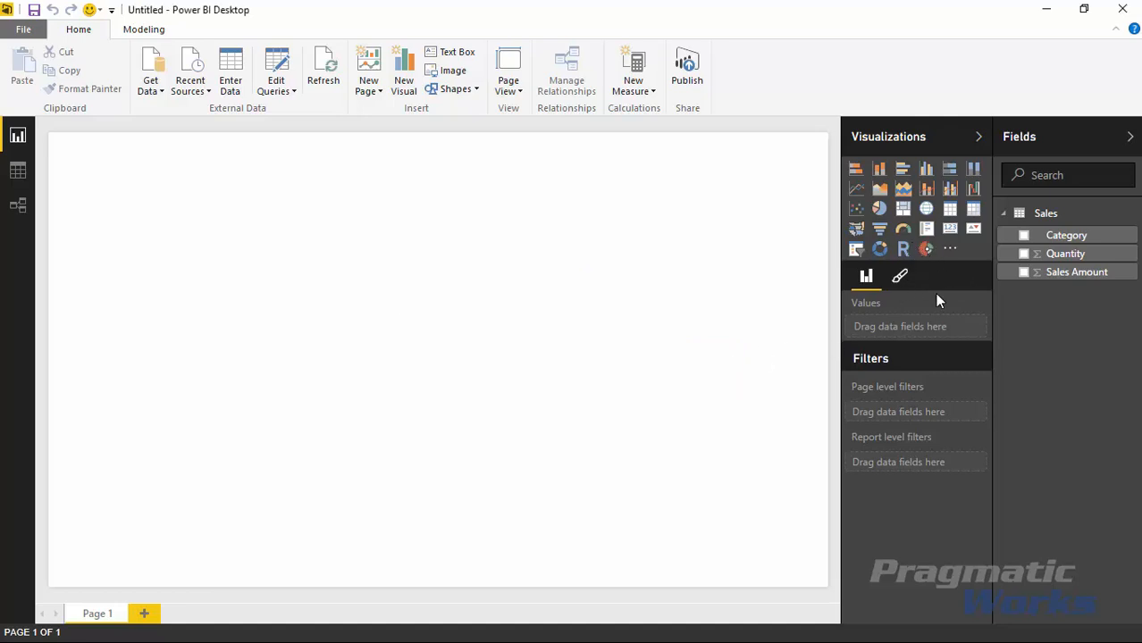
Step: Add a page-filling Aster Plot with Category segments sized by Quantity
{"action": "left_click", "coordinate": [926, 248]}
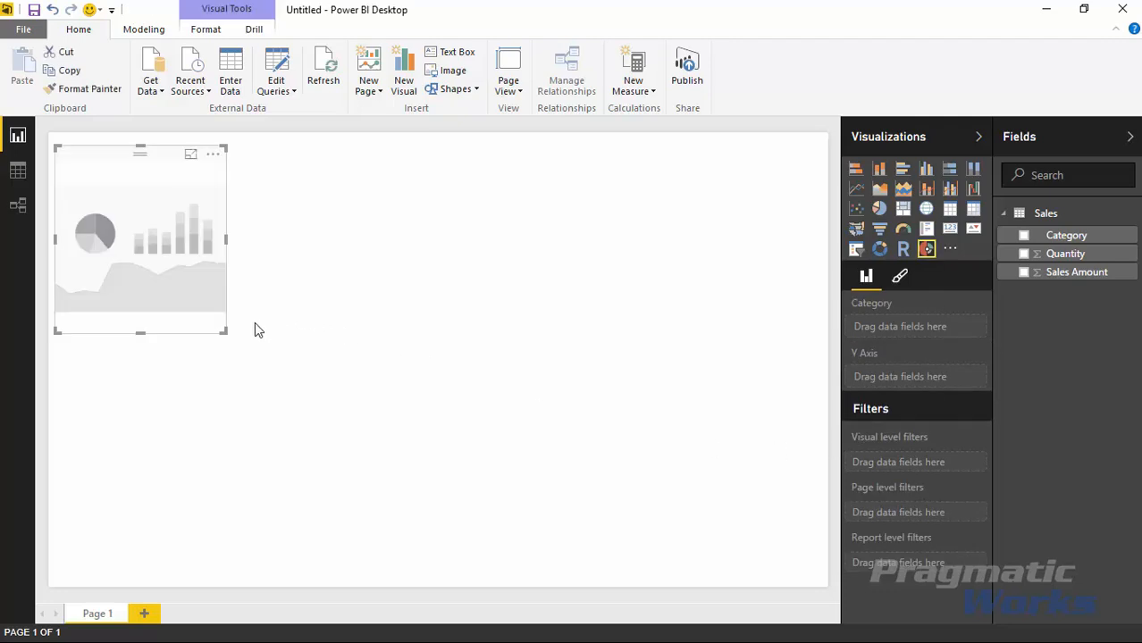
{"action": "left_click_drag", "start_coordinate": [226, 335], "coordinate": [727, 579]}
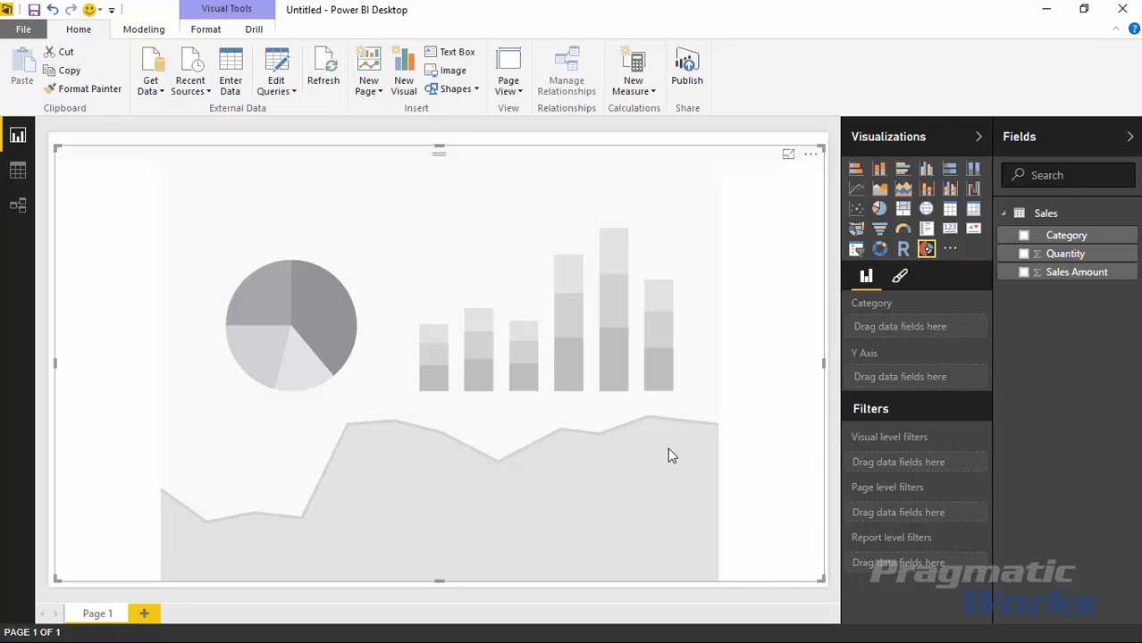
{"action": "mouse_move", "coordinate": [777, 435]}
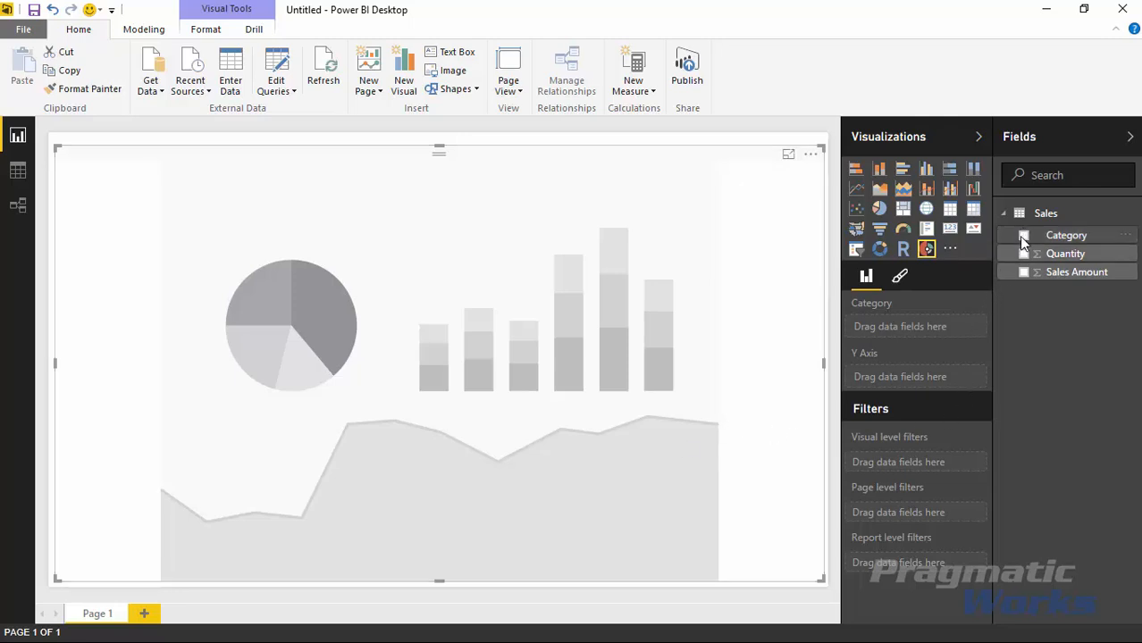
{"action": "left_click", "coordinate": [1024, 235]}
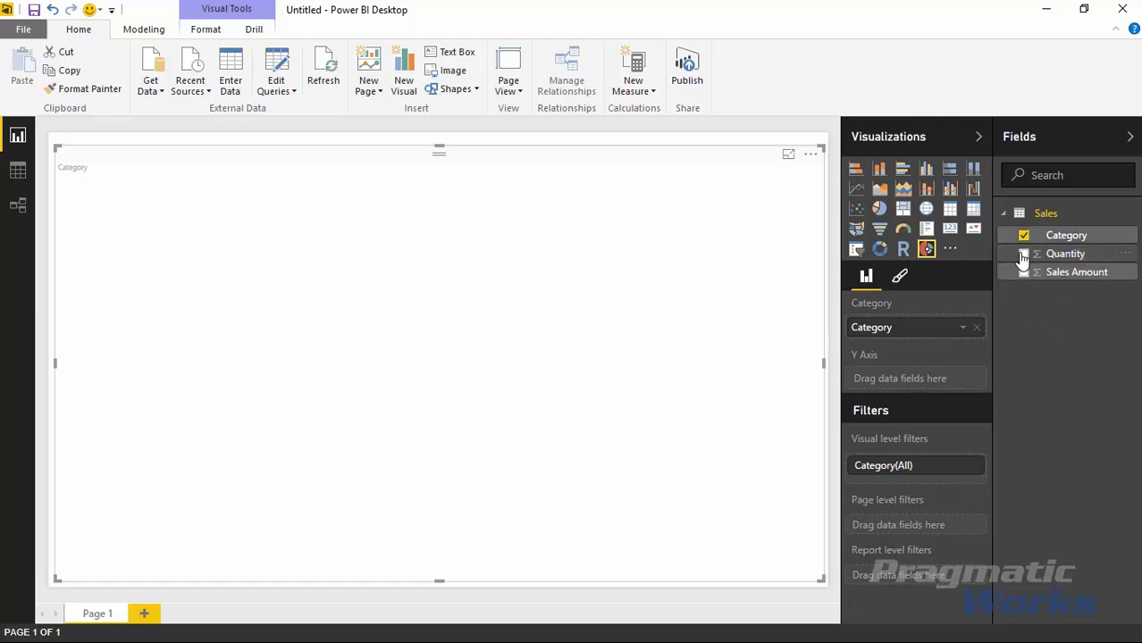
{"action": "left_click", "coordinate": [1024, 253]}
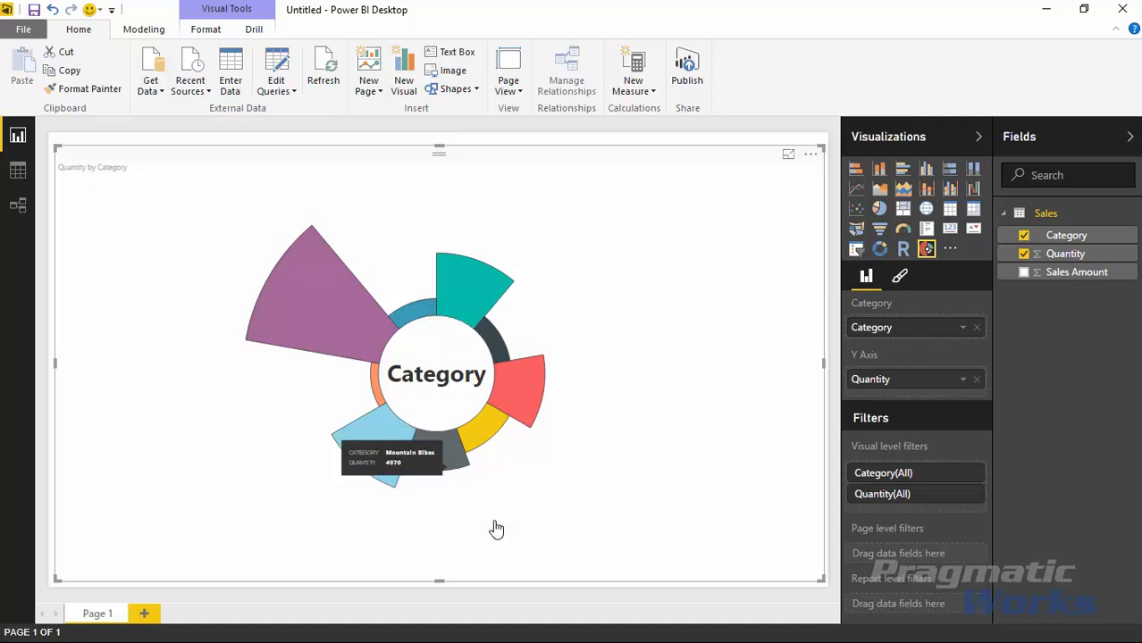
{"action": "mouse_move", "coordinate": [536, 538]}
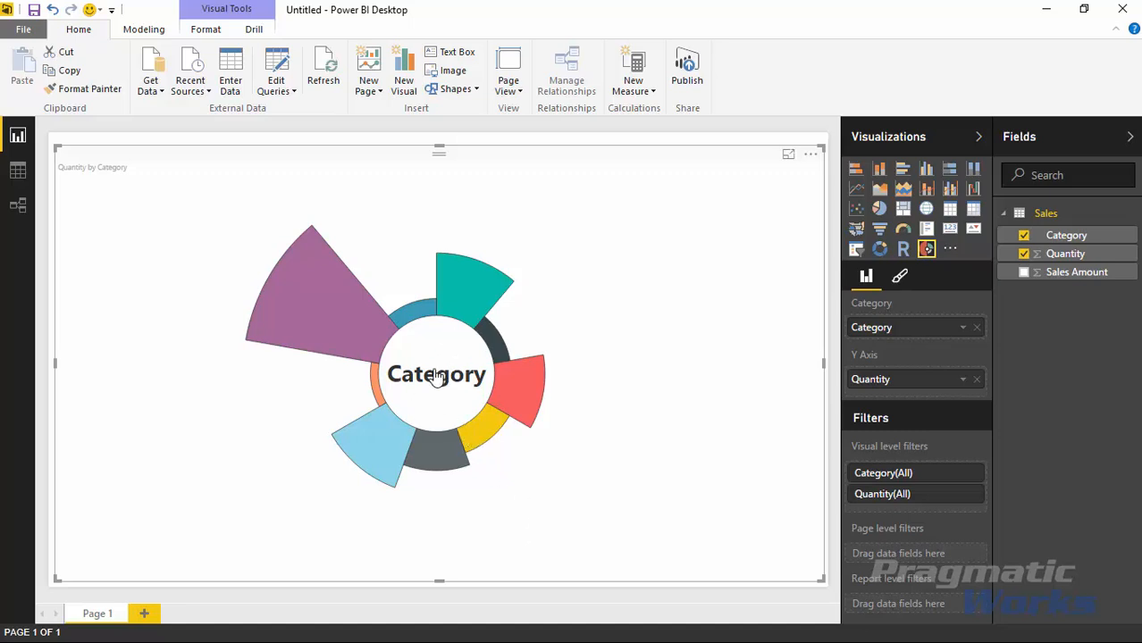
{"action": "mouse_move", "coordinate": [446, 398]}
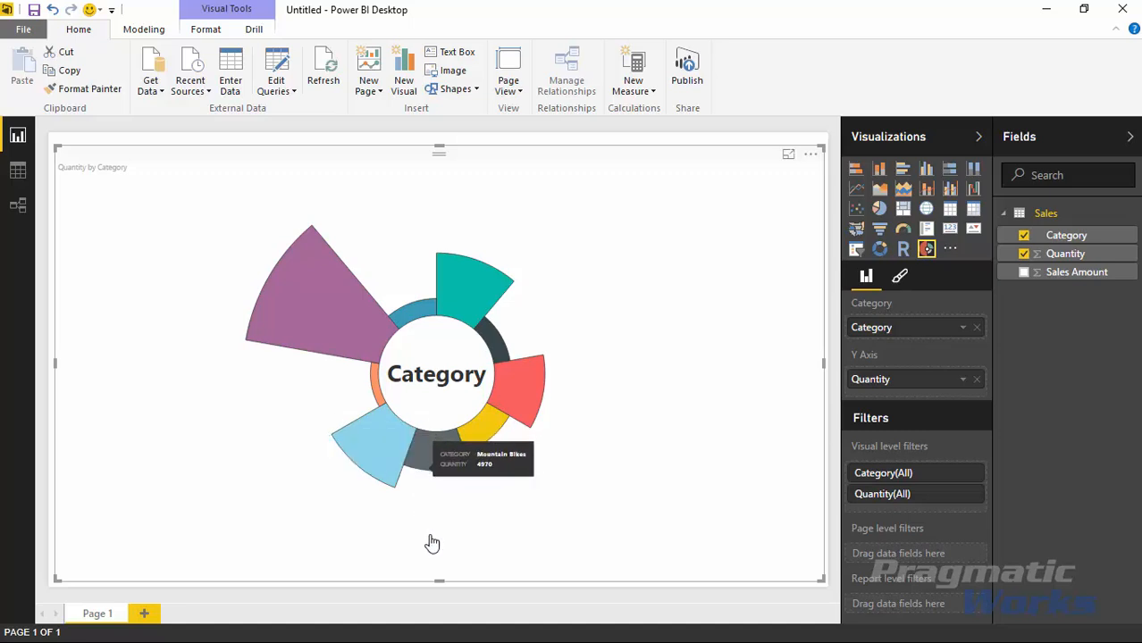
{"action": "mouse_move", "coordinate": [496, 391]}
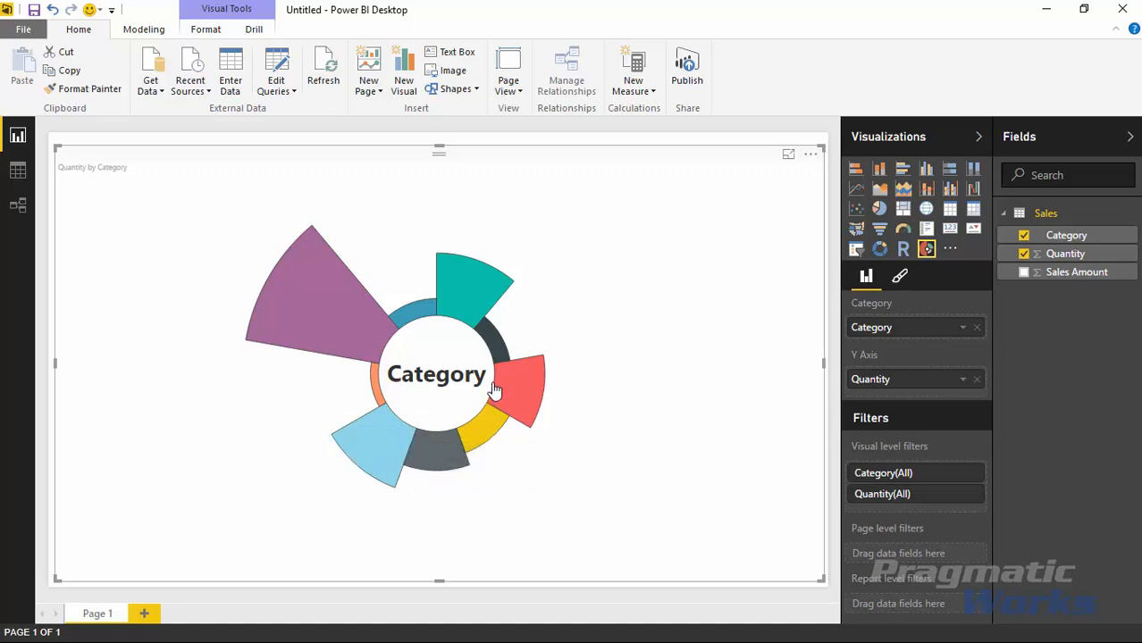
{"action": "mouse_move", "coordinate": [460, 319]}
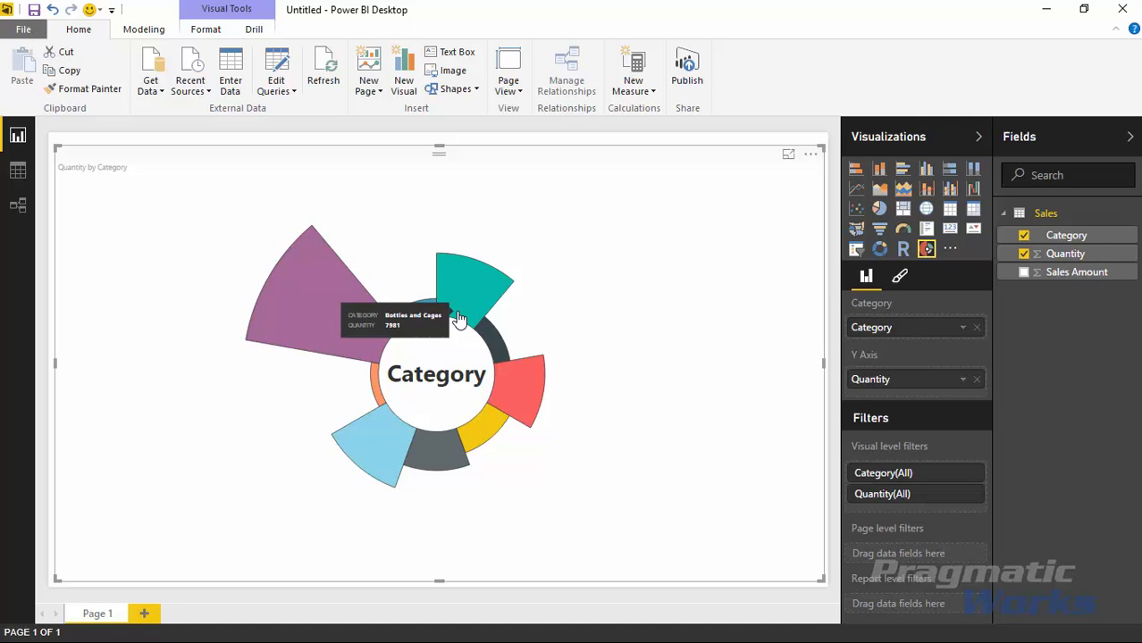
{"action": "mouse_move", "coordinate": [475, 295]}
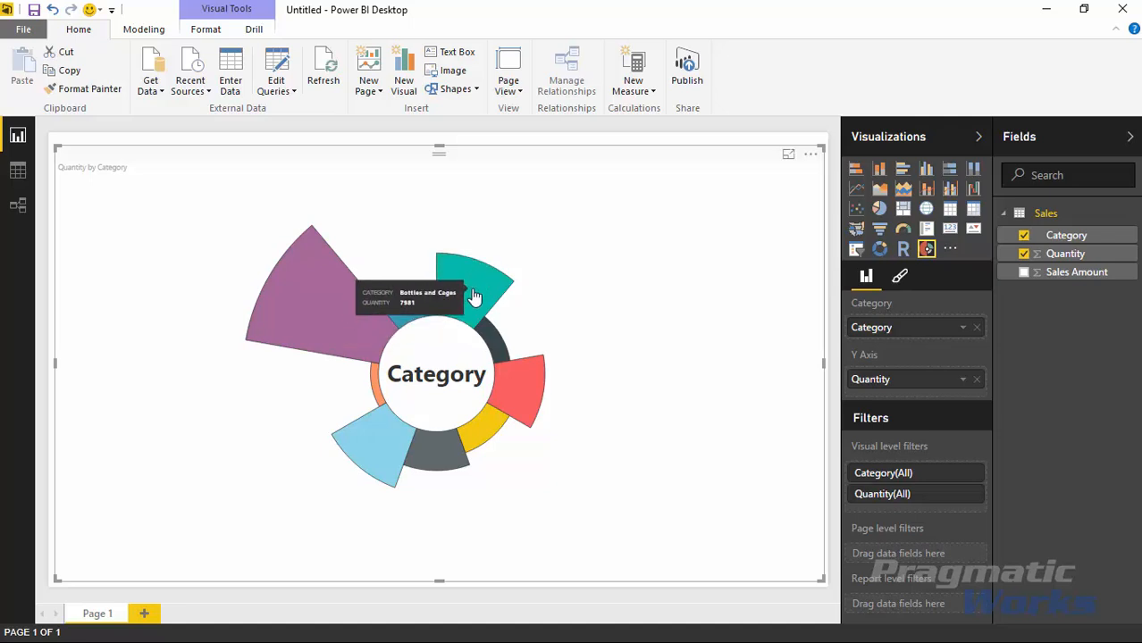
{"action": "mouse_move", "coordinate": [322, 339]}
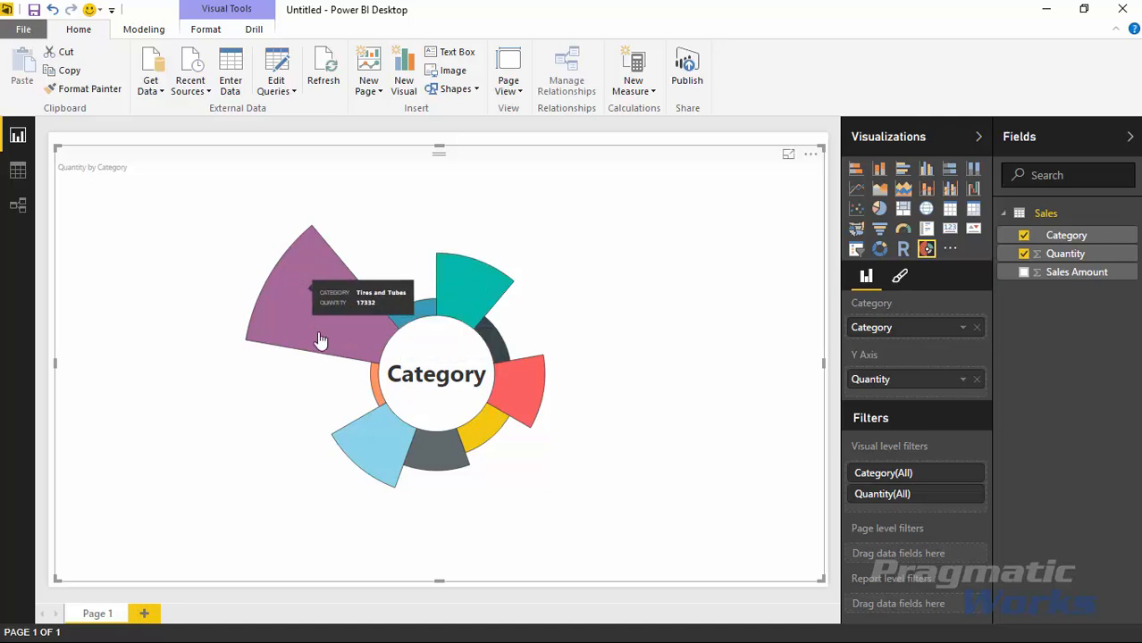
{"action": "mouse_move", "coordinate": [317, 335]}
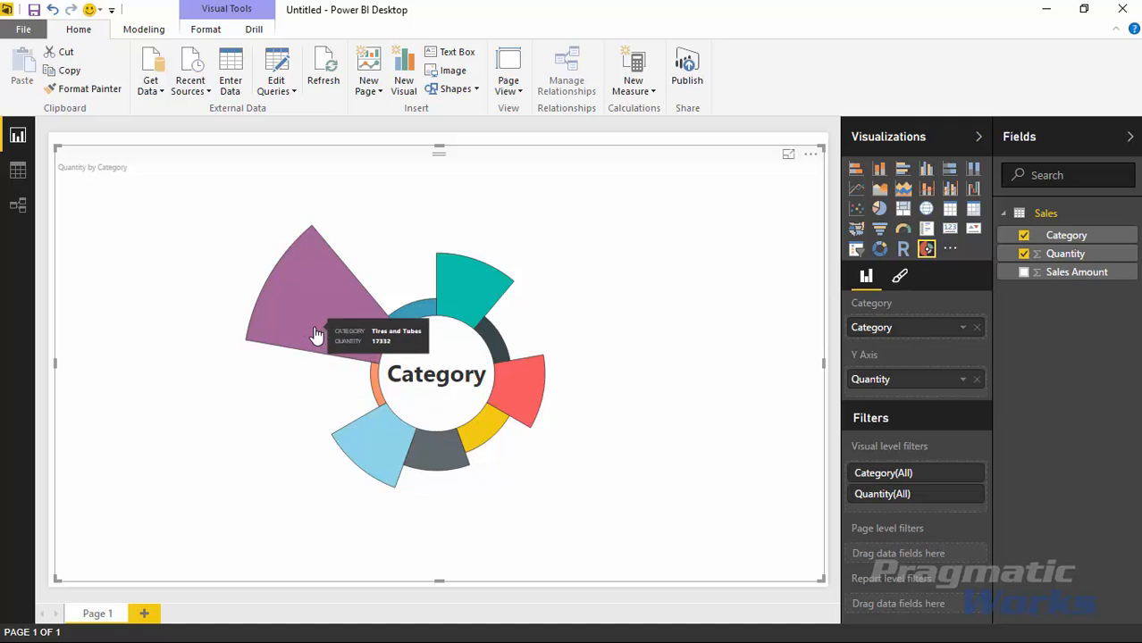
{"action": "mouse_move", "coordinate": [401, 409]}
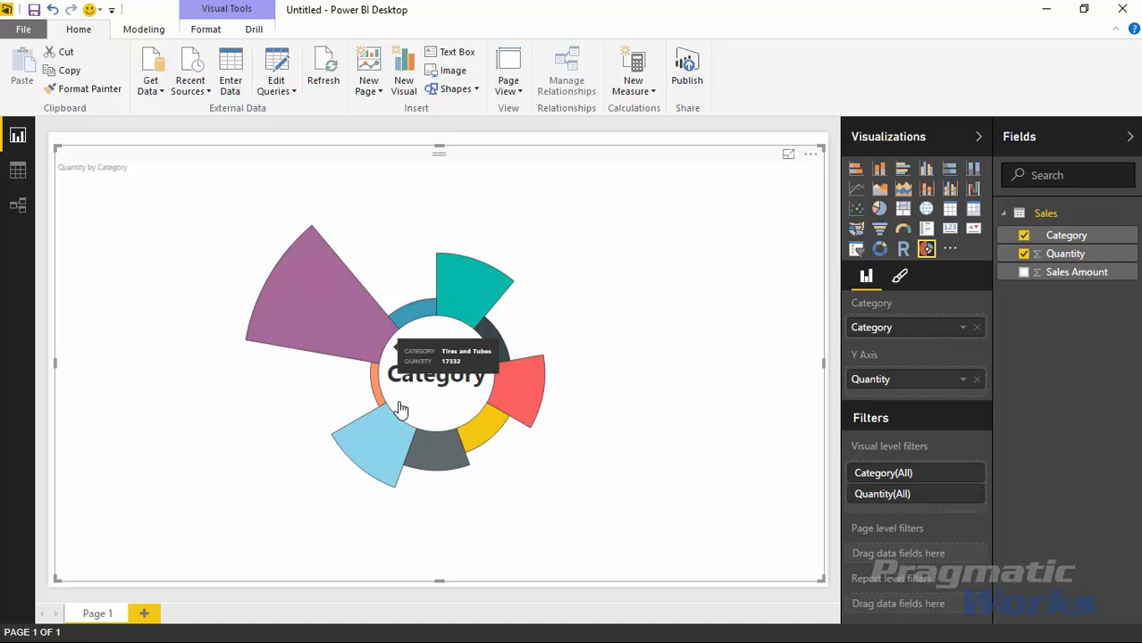
{"action": "mouse_move", "coordinate": [457, 360]}
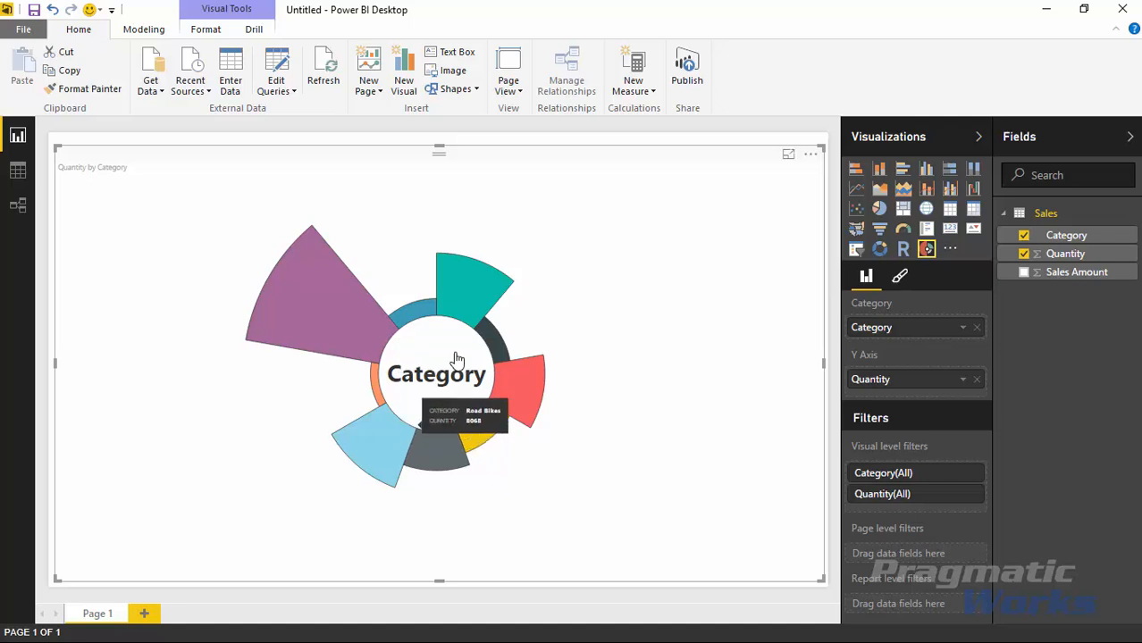
{"action": "mouse_move", "coordinate": [488, 286]}
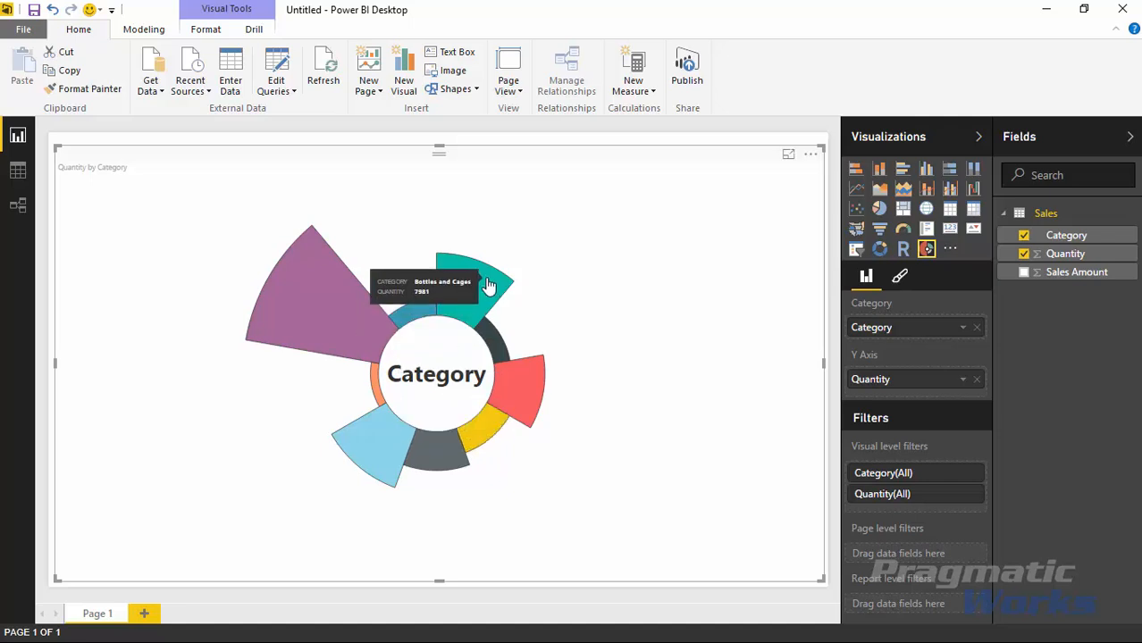
{"action": "mouse_move", "coordinate": [651, 471]}
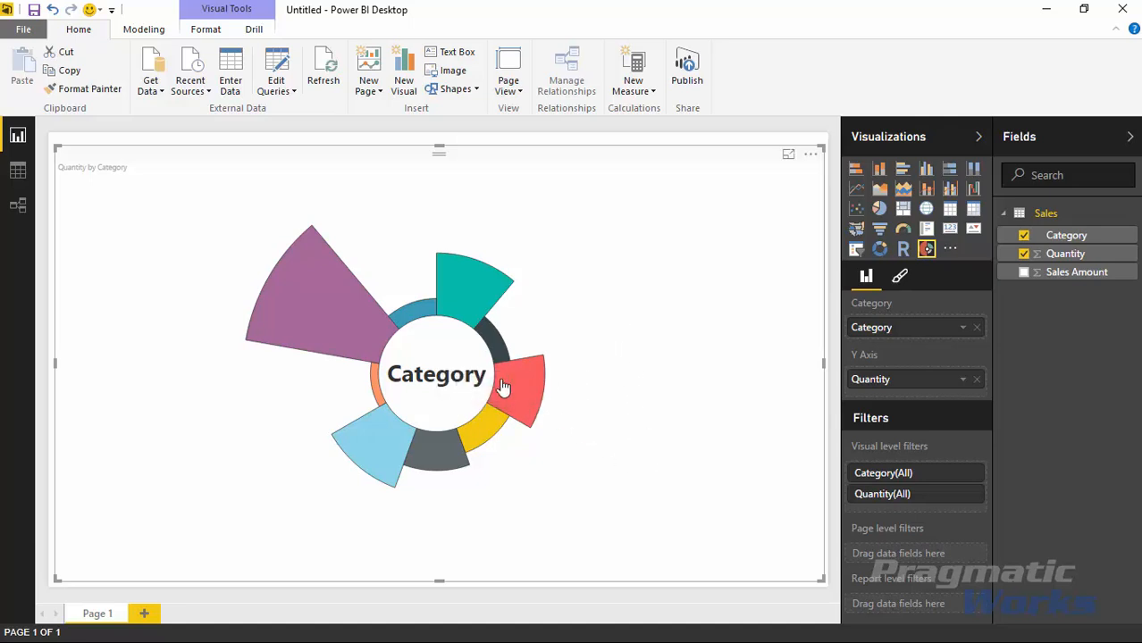
{"action": "mouse_move", "coordinate": [391, 351]}
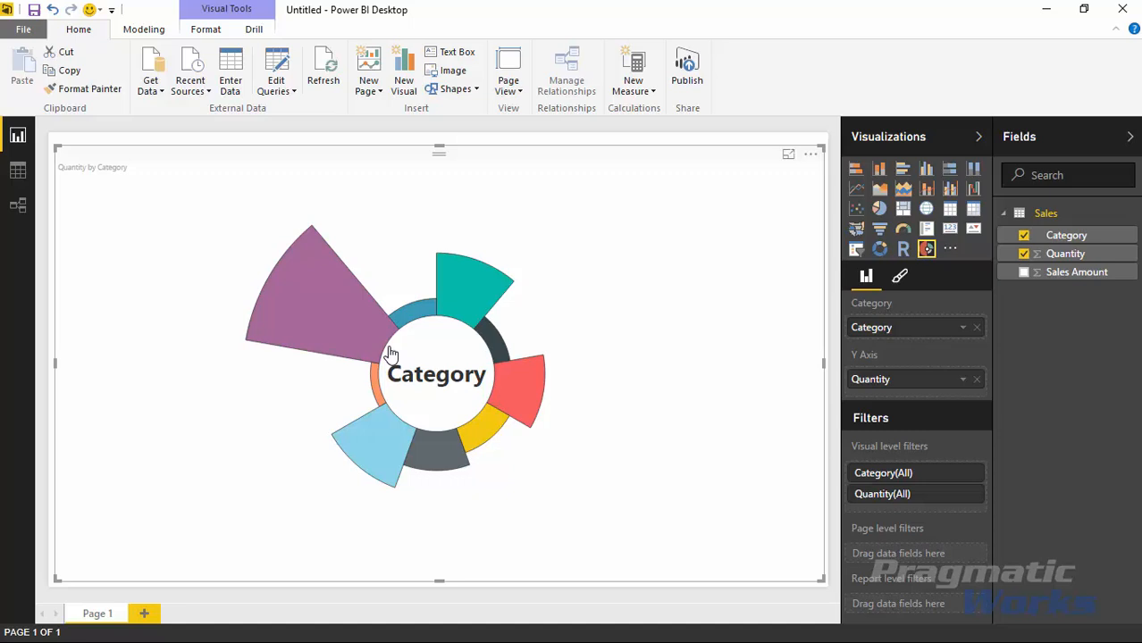
{"action": "mouse_move", "coordinate": [279, 317]}
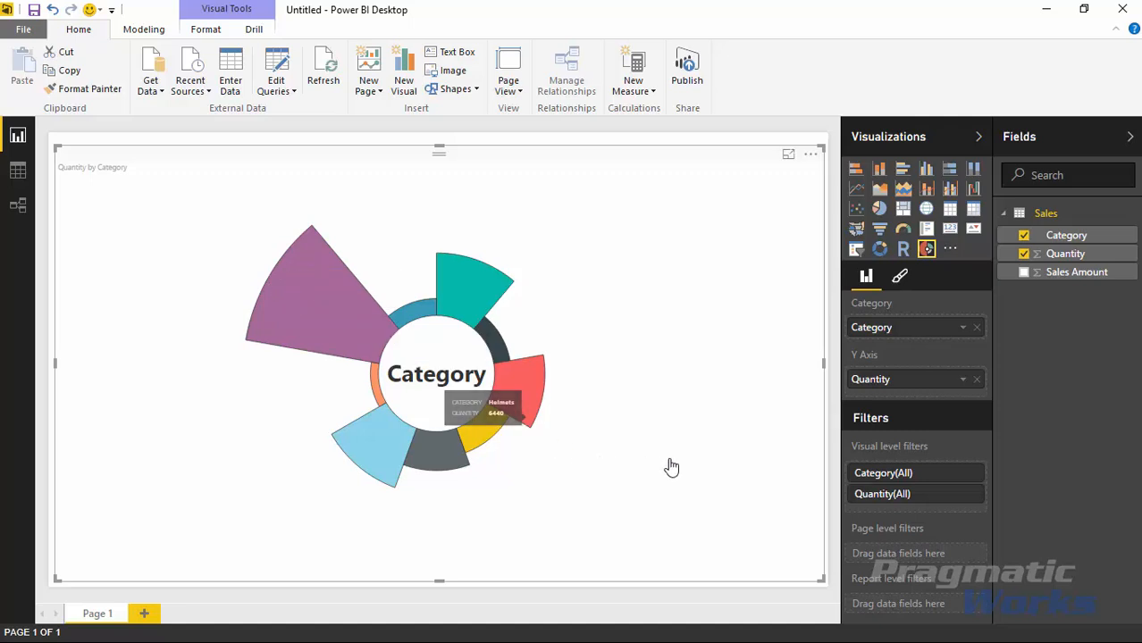
{"action": "mouse_move", "coordinate": [688, 462]}
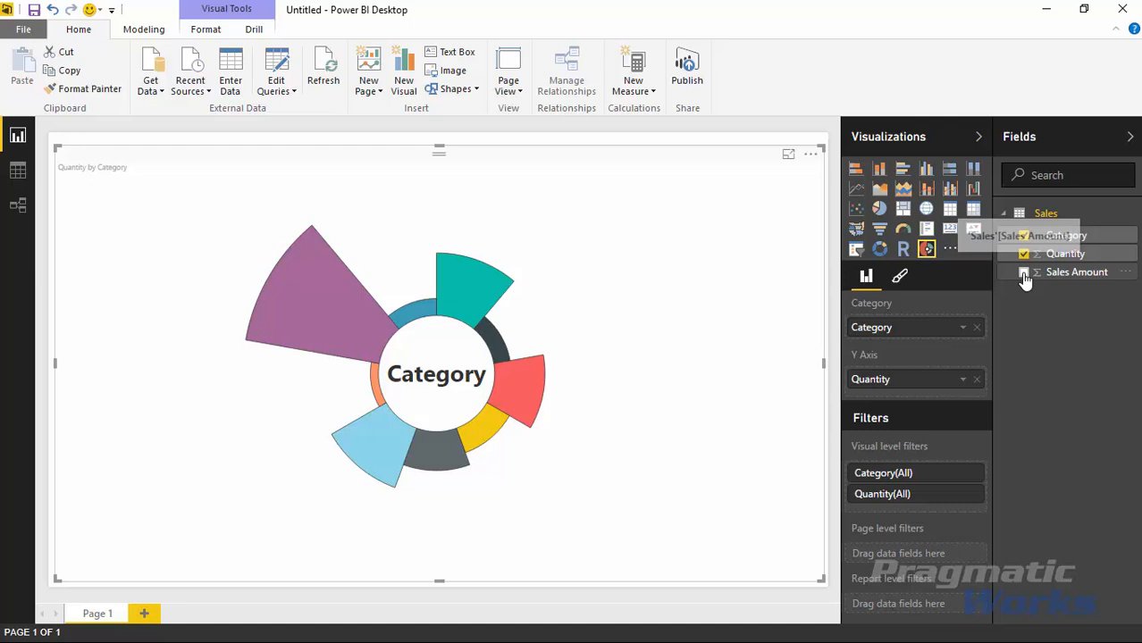
{"action": "left_click", "coordinate": [1024, 272]}
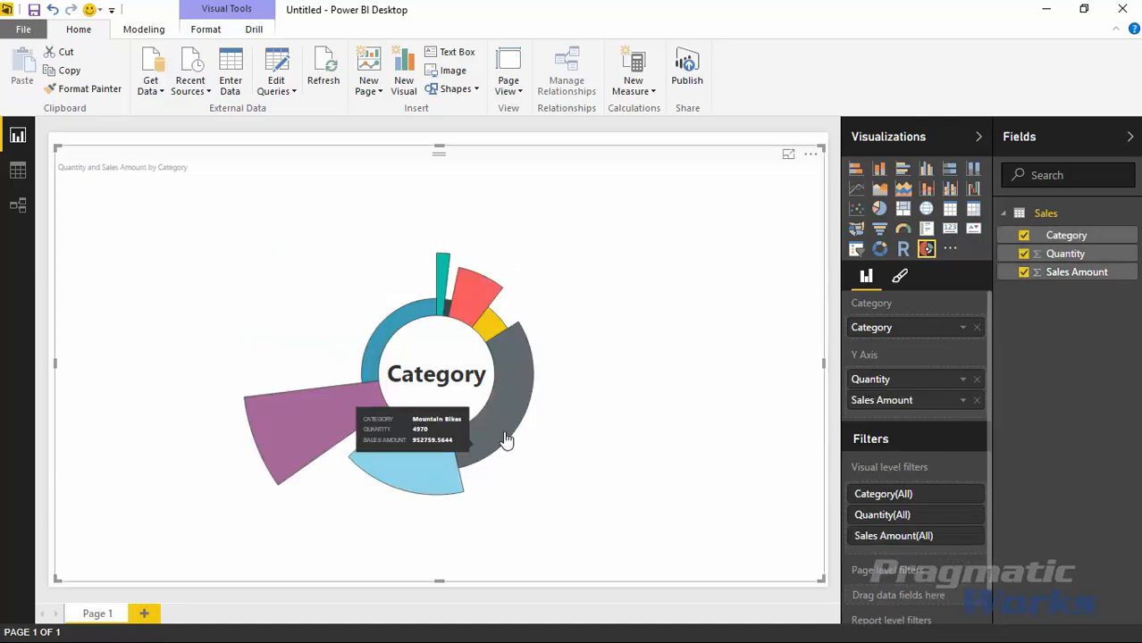
{"action": "mouse_move", "coordinate": [672, 498]}
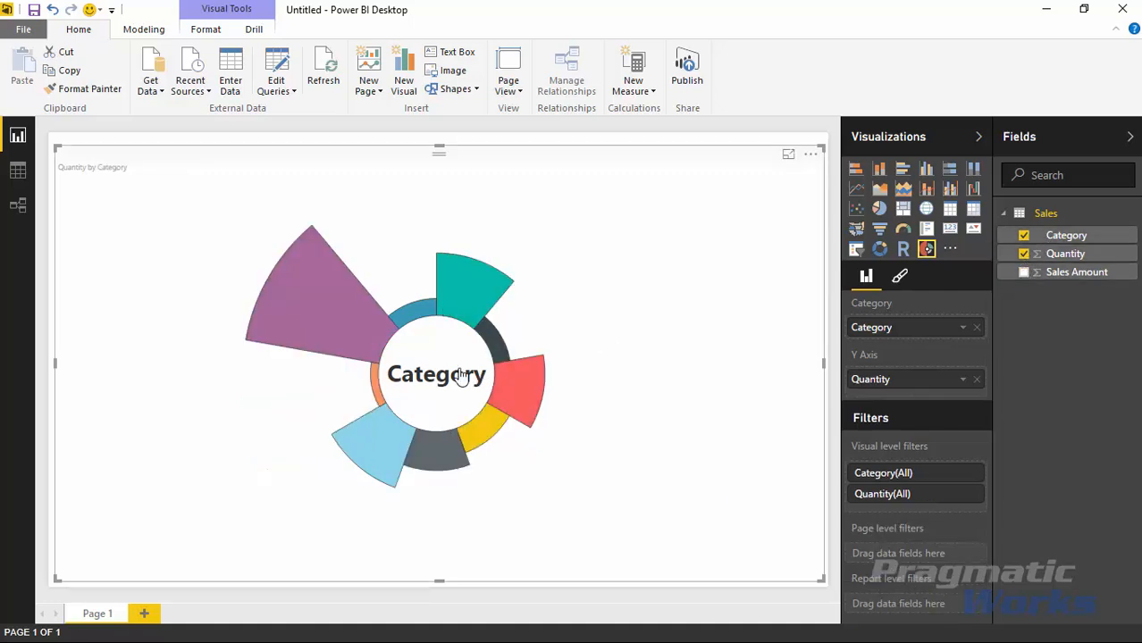
{"action": "mouse_move", "coordinate": [476, 342]}
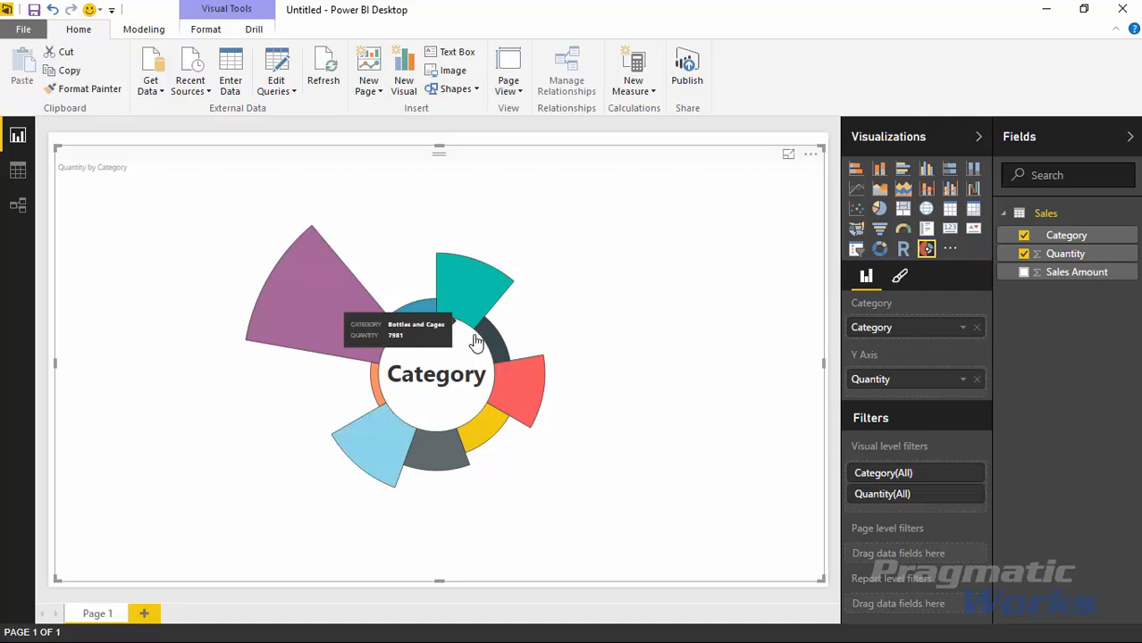
{"action": "mouse_move", "coordinate": [388, 429]}
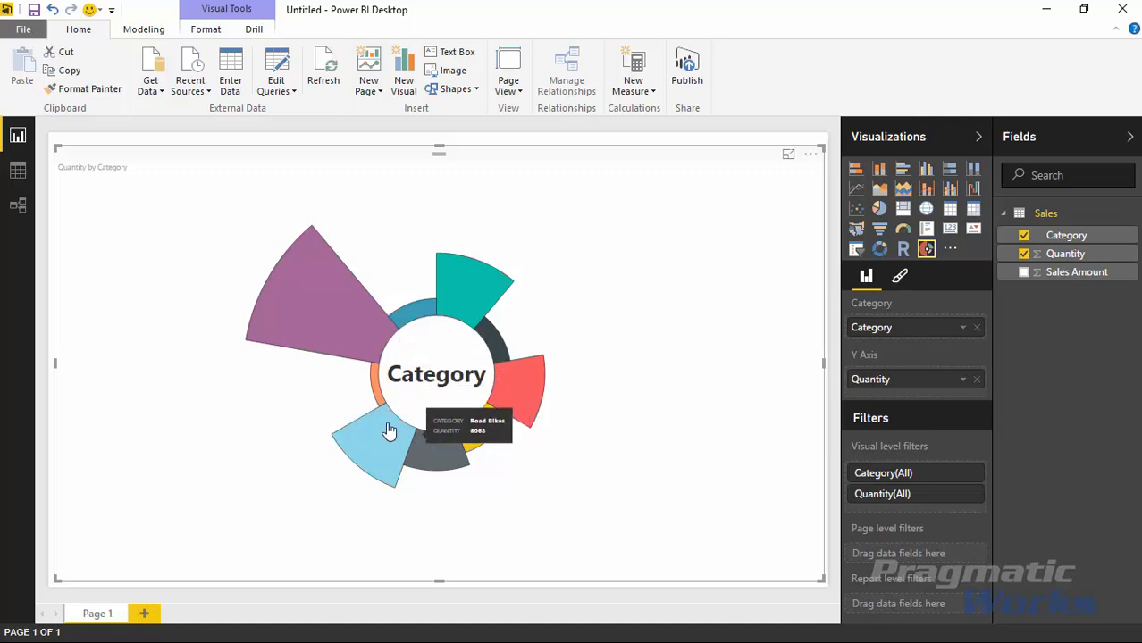
{"action": "mouse_move", "coordinate": [1021, 277]}
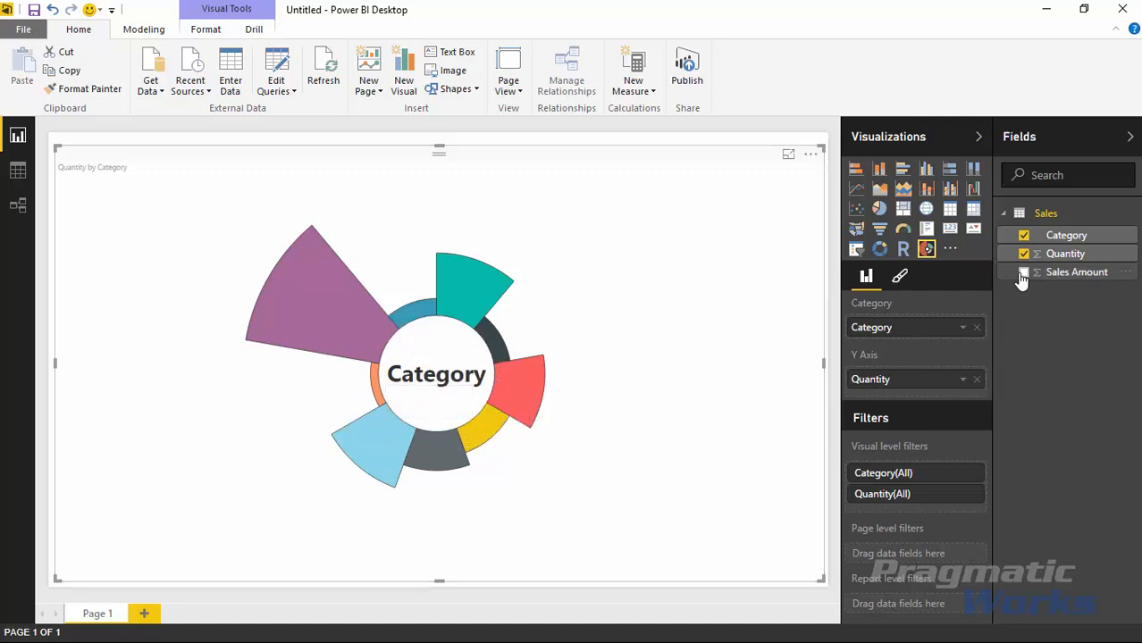
{"action": "left_click", "coordinate": [1023, 271]}
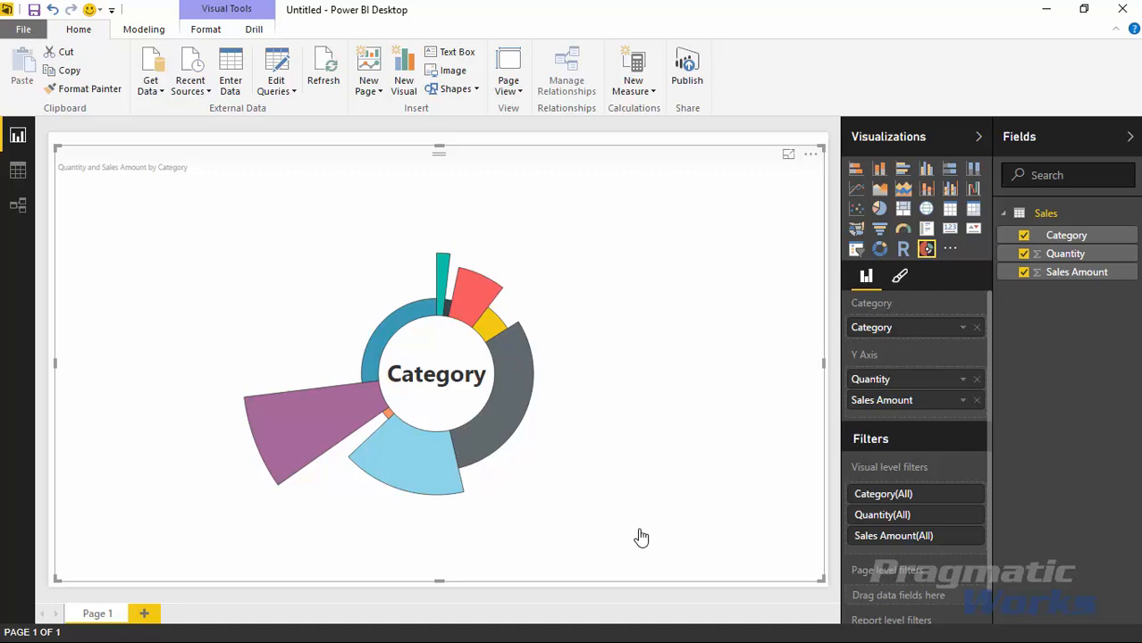
{"action": "mouse_move", "coordinate": [514, 415]}
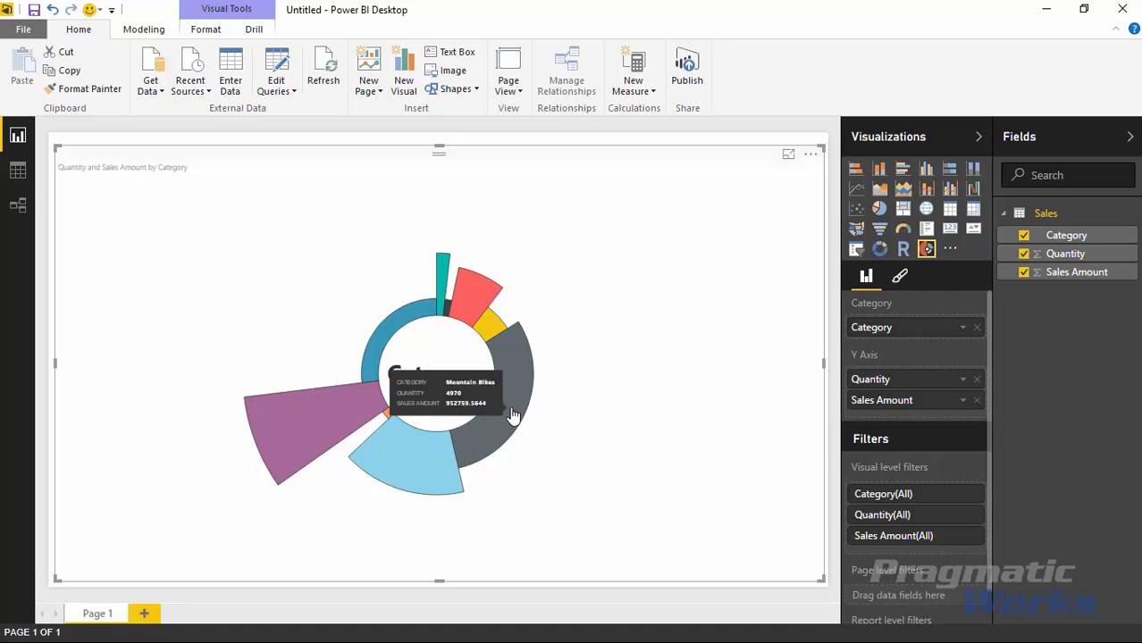
{"action": "mouse_move", "coordinate": [501, 417]}
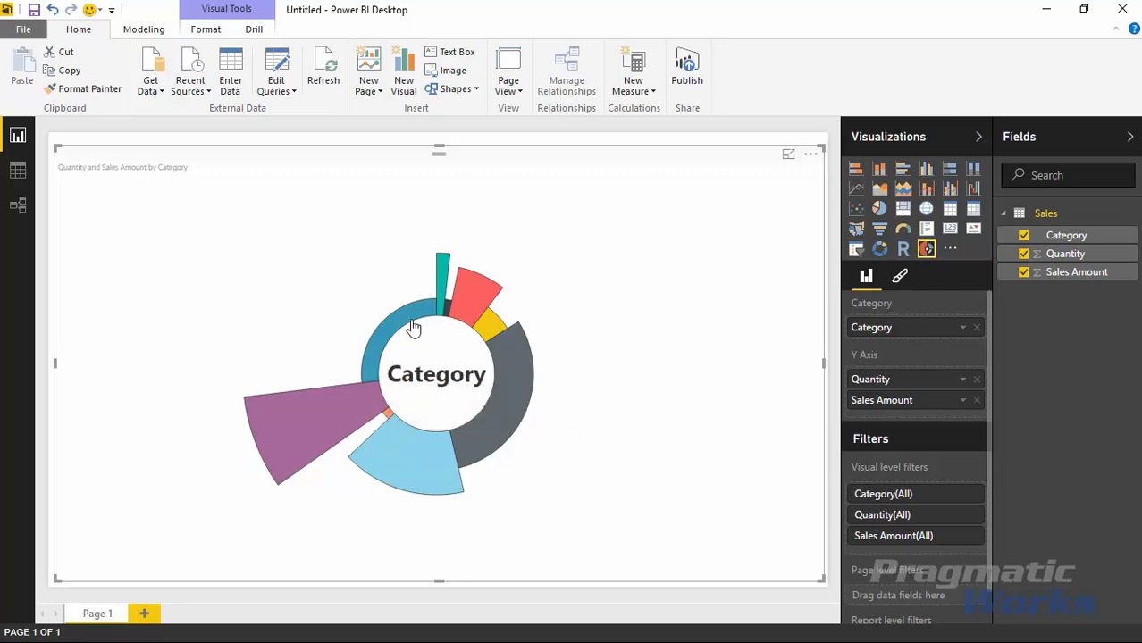
{"action": "mouse_move", "coordinate": [348, 420]}
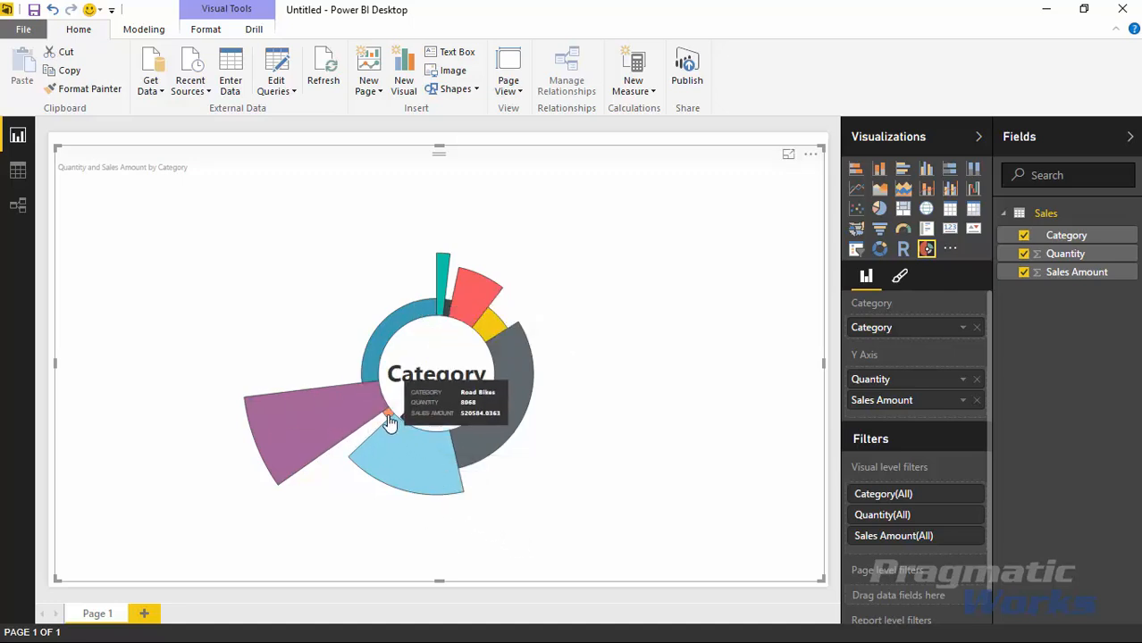
{"action": "mouse_move", "coordinate": [601, 489]}
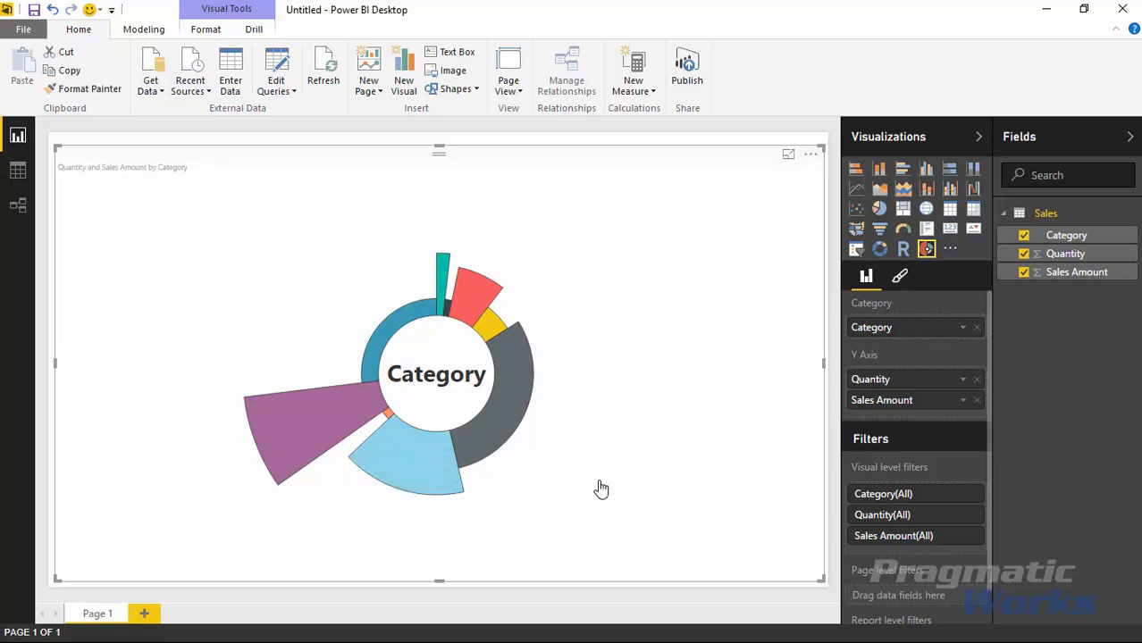
{"action": "mouse_move", "coordinate": [583, 422]}
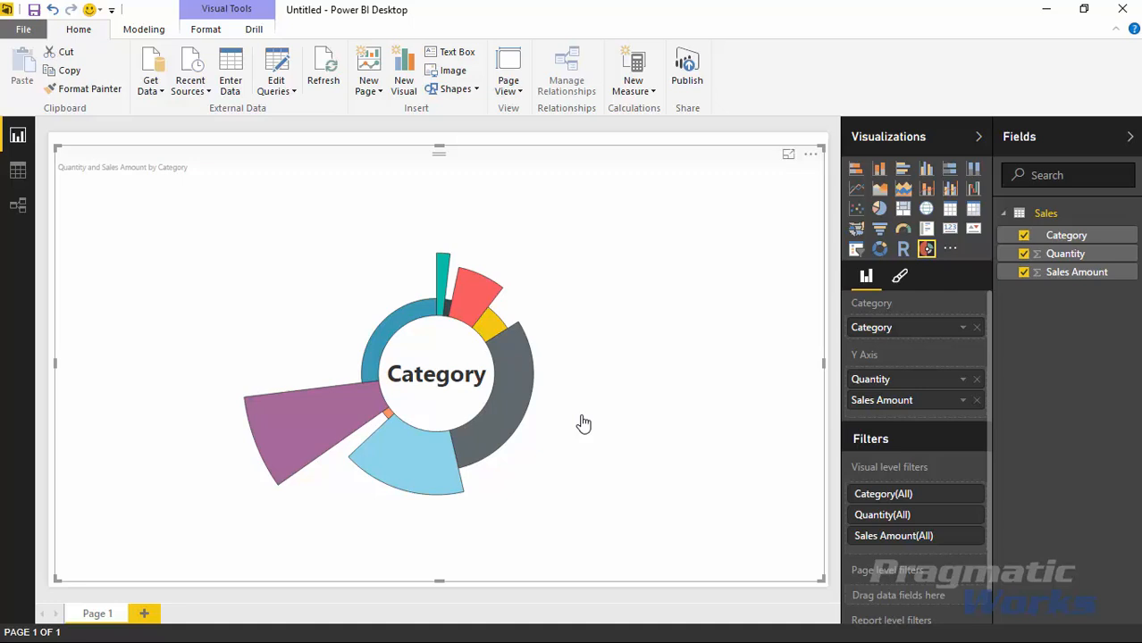
{"action": "mouse_move", "coordinate": [707, 453]}
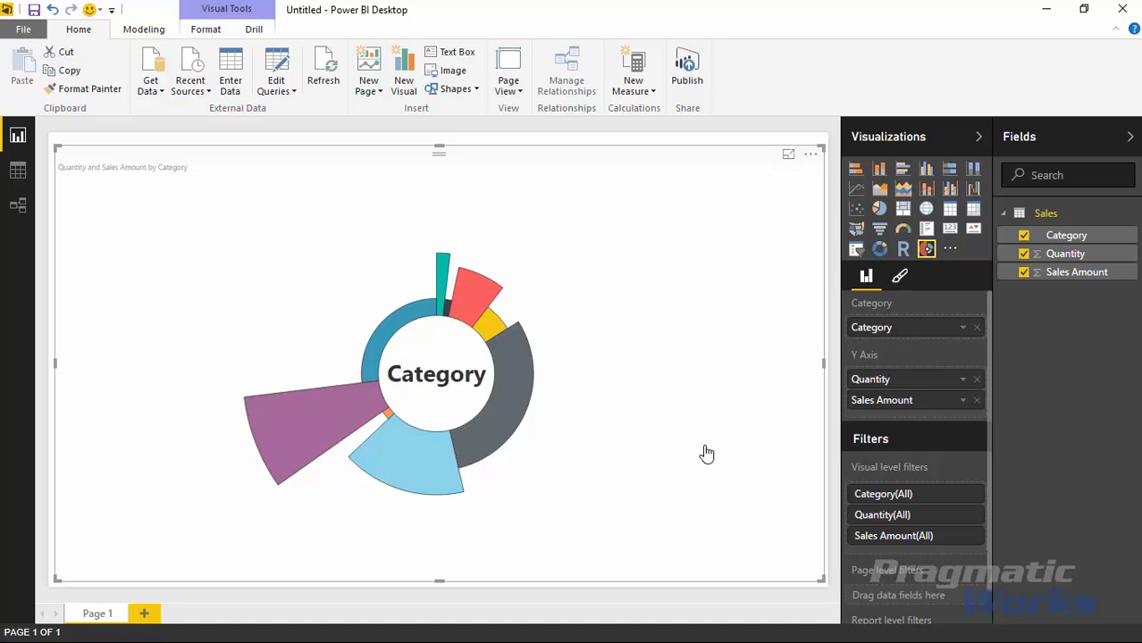
{"action": "mouse_move", "coordinate": [623, 315]}
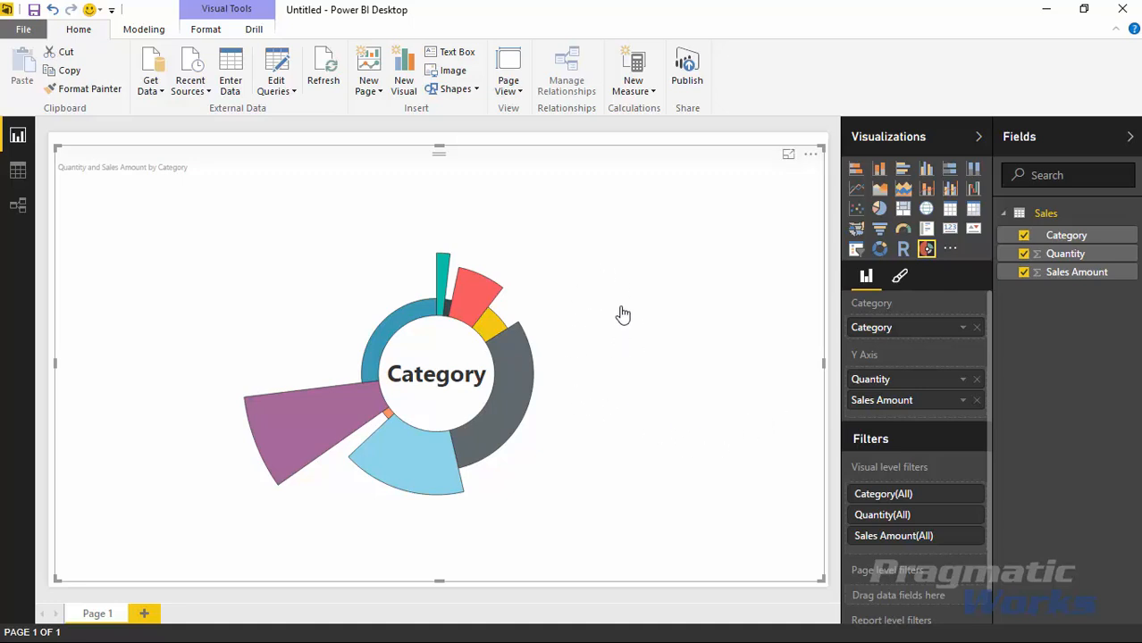
{"action": "mouse_move", "coordinate": [798, 354]}
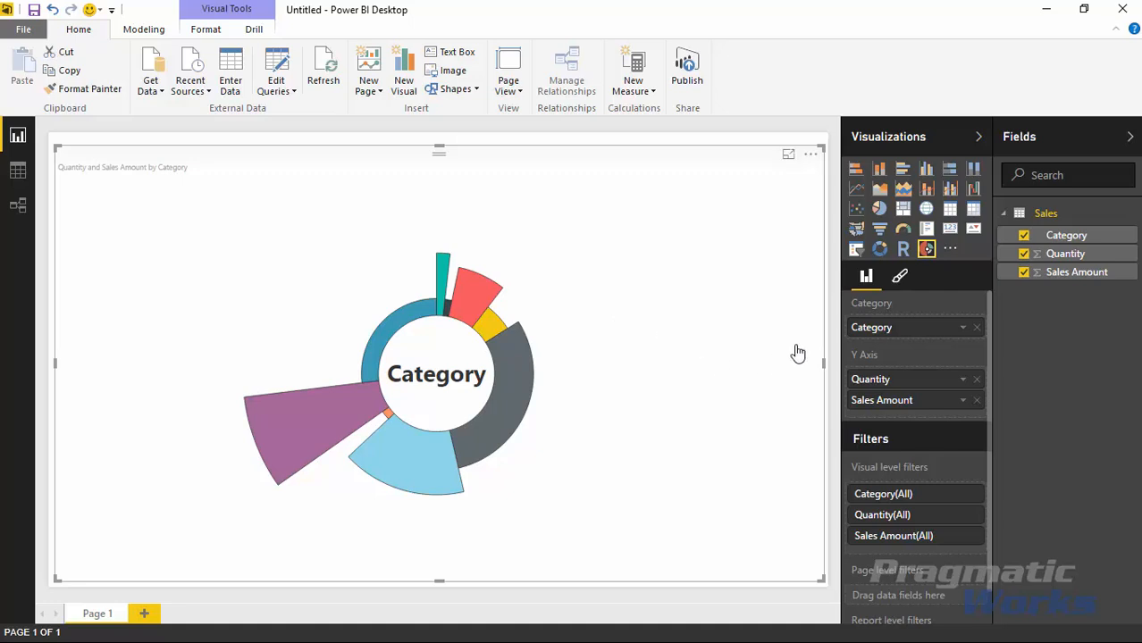
Step: Switch on the Aster Plot's outer line in the Format pane
{"action": "left_click", "coordinate": [899, 275]}
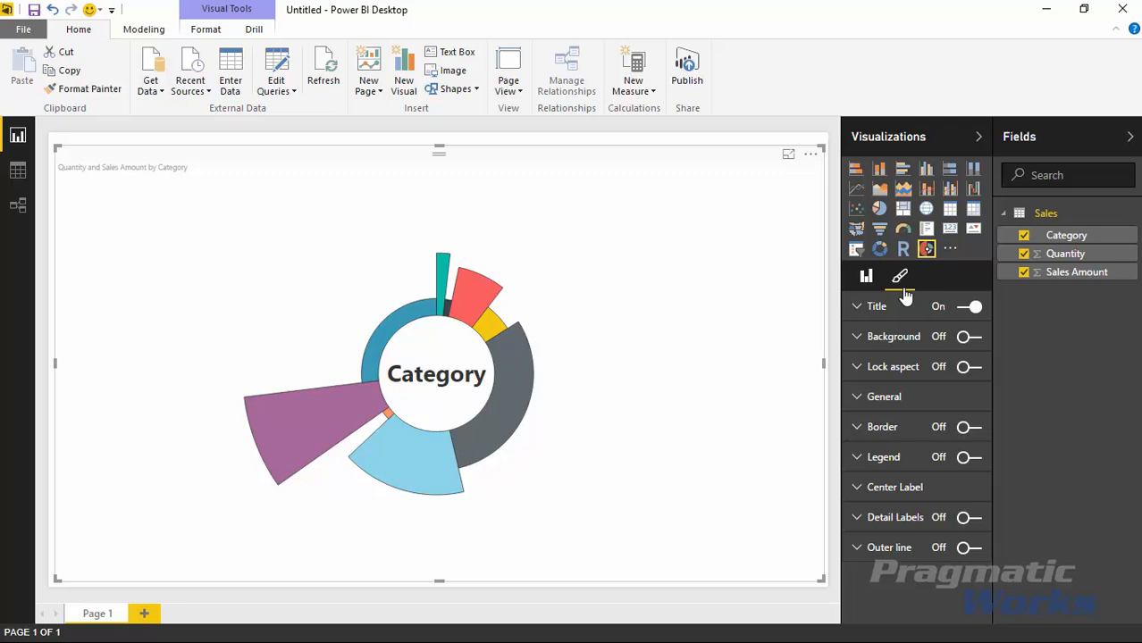
{"action": "mouse_move", "coordinate": [889, 447]}
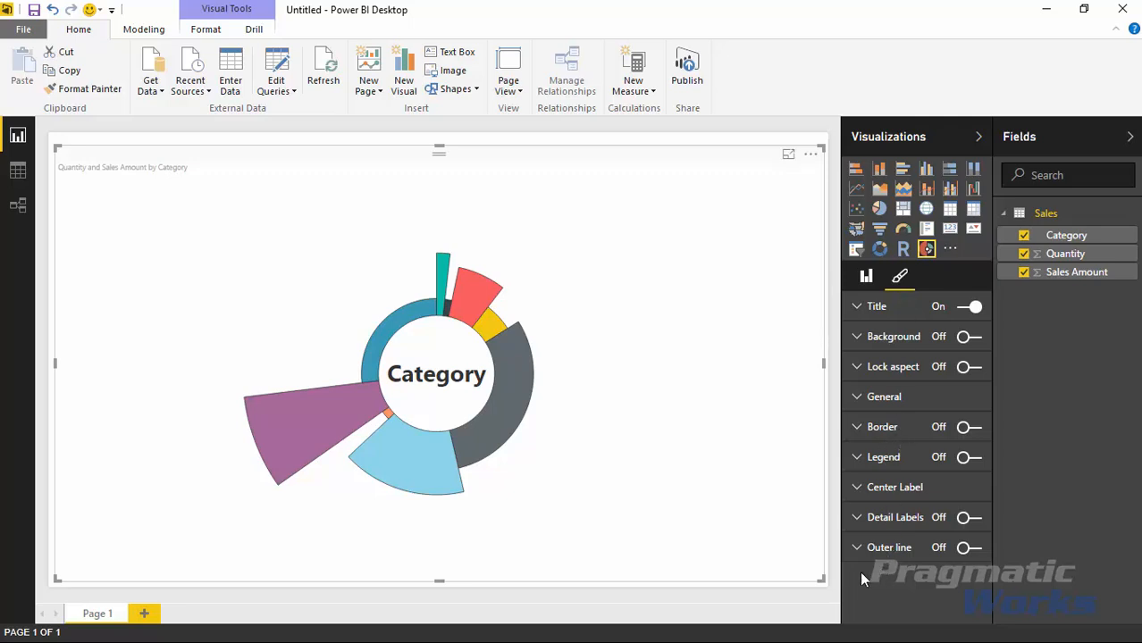
{"action": "left_click", "coordinate": [856, 547]}
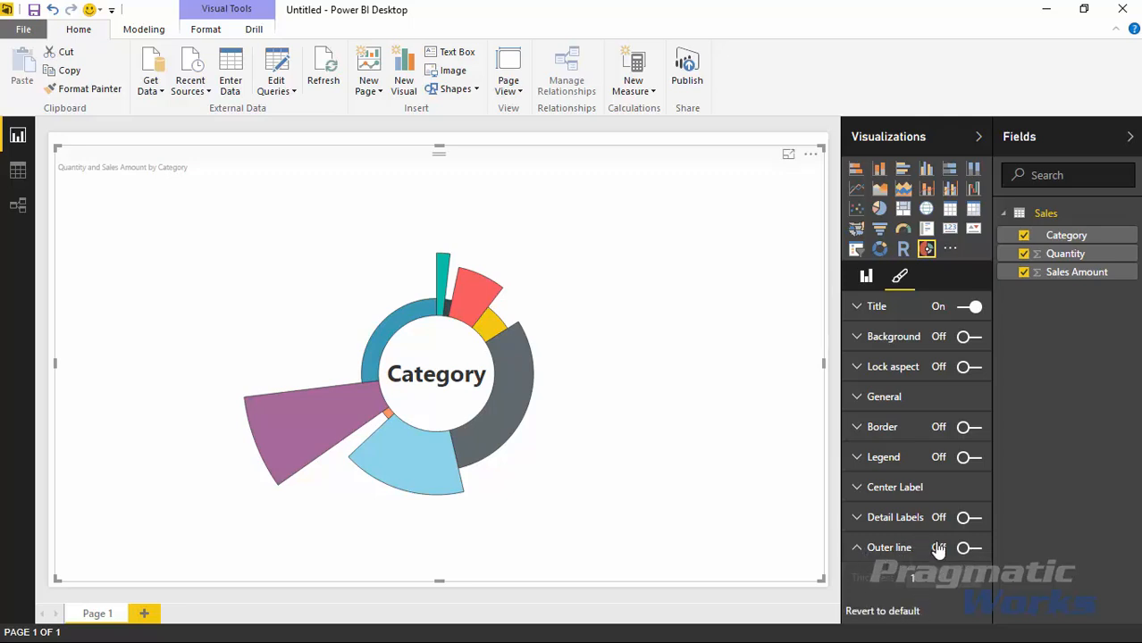
{"action": "left_click", "coordinate": [969, 547]}
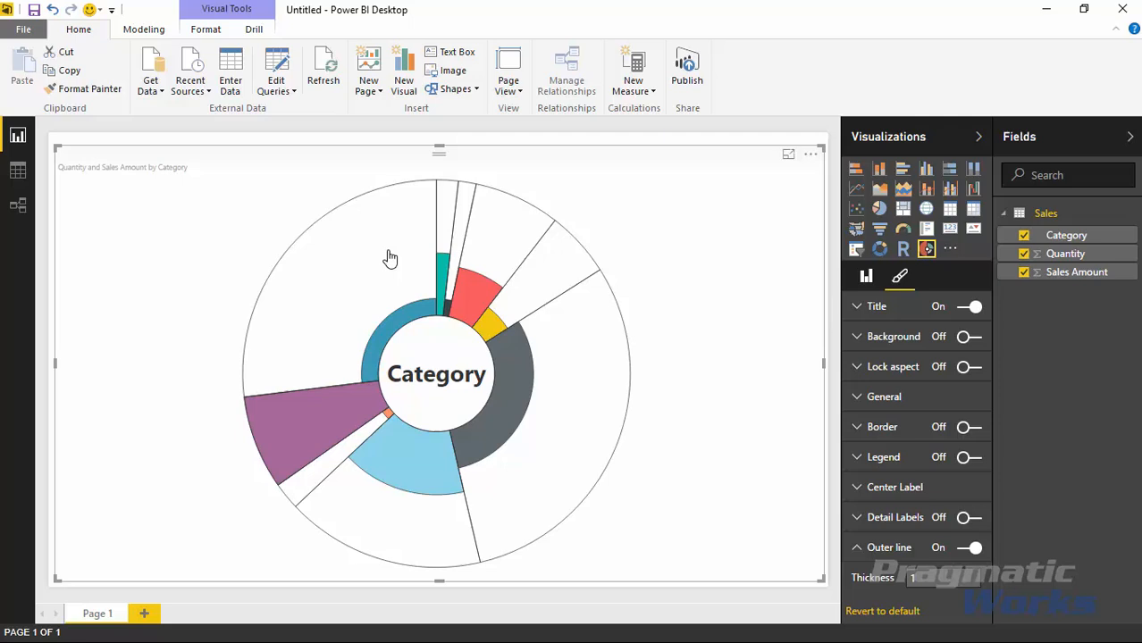
{"action": "mouse_move", "coordinate": [601, 558]}
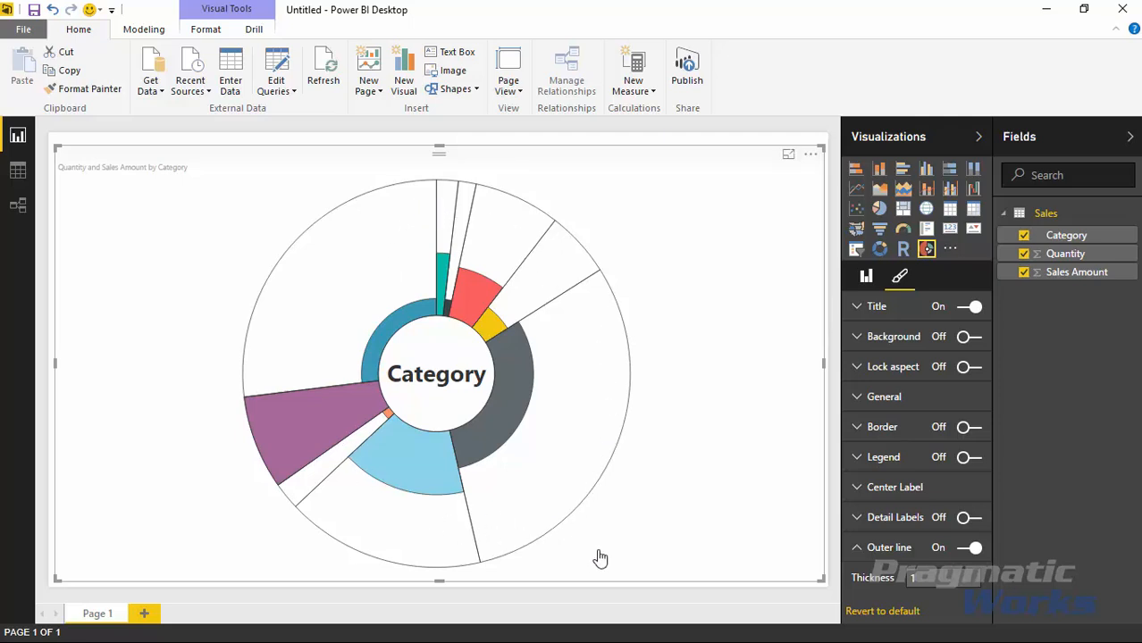
{"action": "mouse_move", "coordinate": [814, 560]}
{"action": "type", "text": "5"}
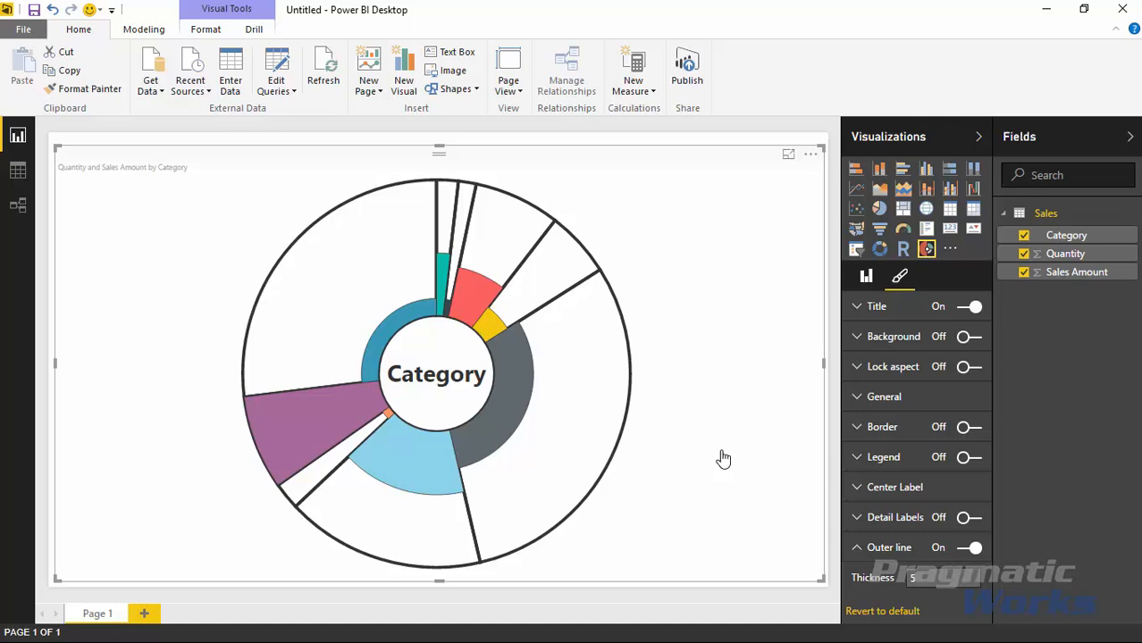
{"action": "mouse_move", "coordinate": [313, 301]}
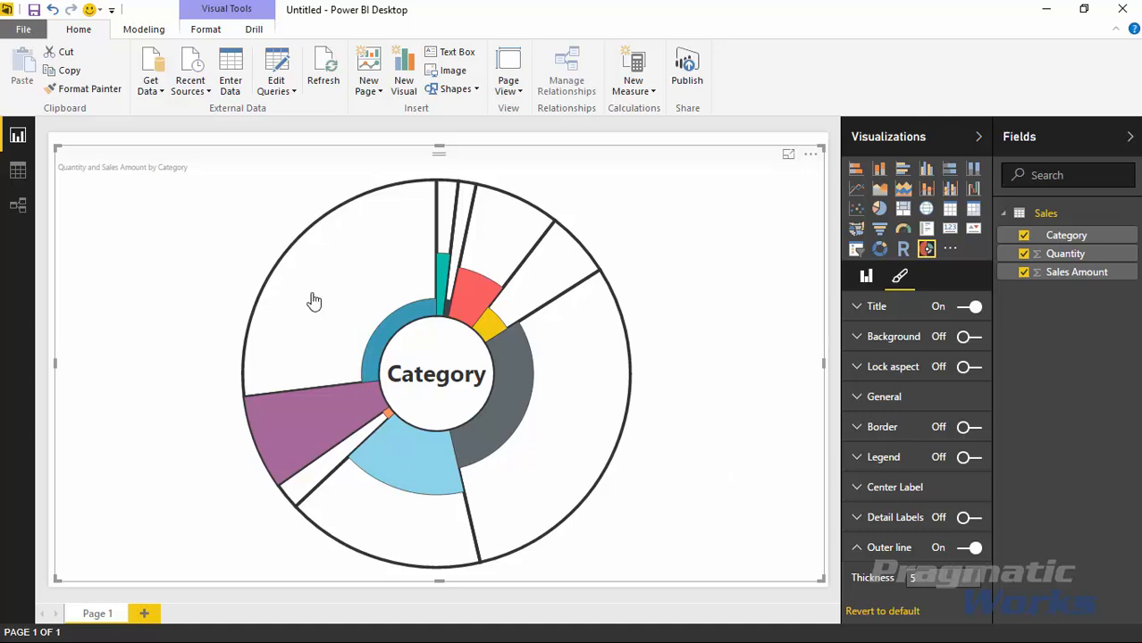
{"action": "mouse_move", "coordinate": [422, 275]}
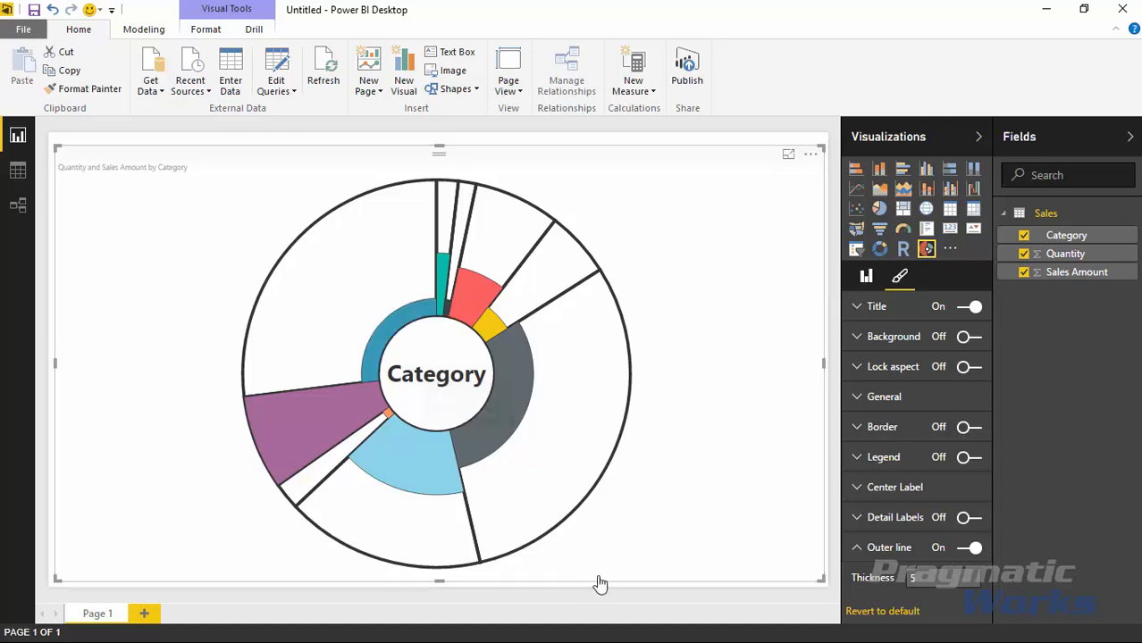
{"action": "left_click", "coordinate": [865, 275]}
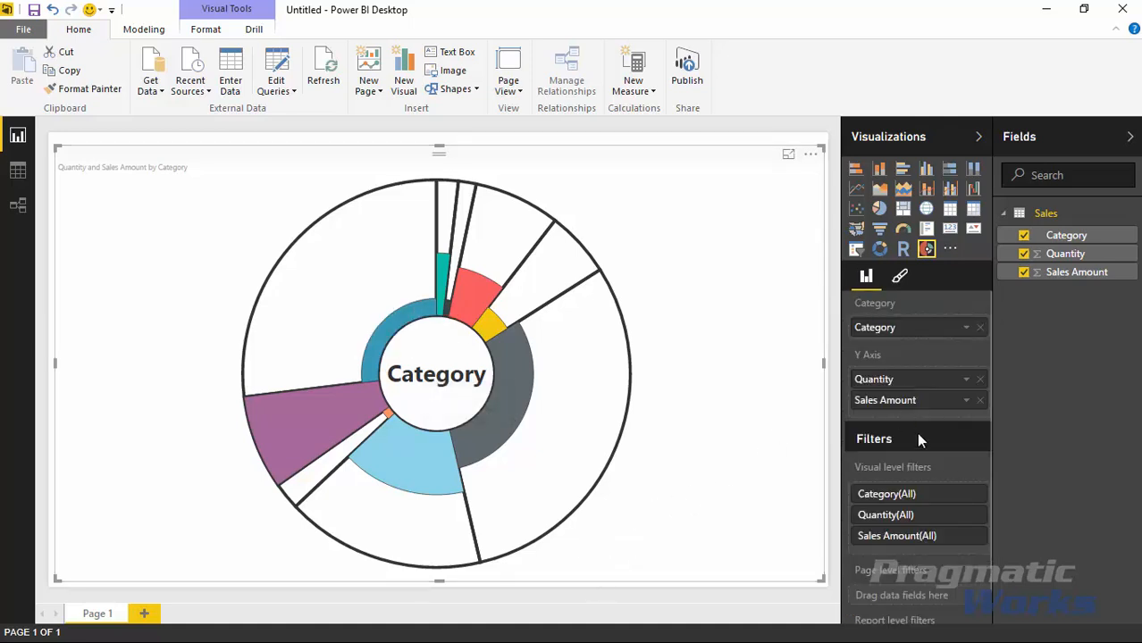
{"action": "left_click", "coordinate": [1023, 271]}
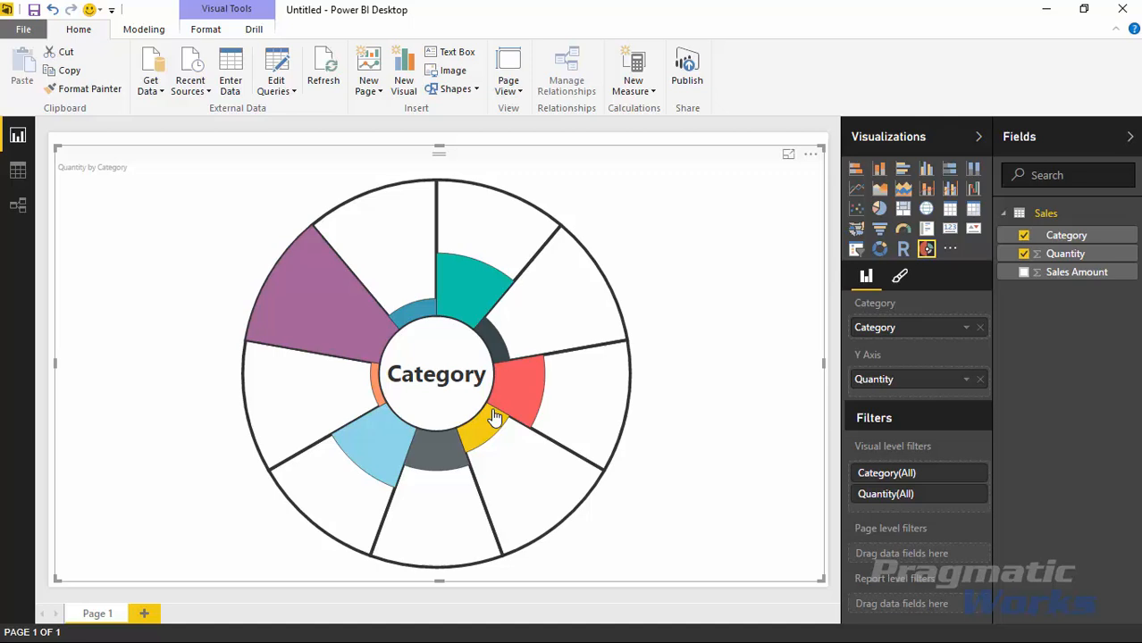
{"action": "mouse_move", "coordinate": [570, 438]}
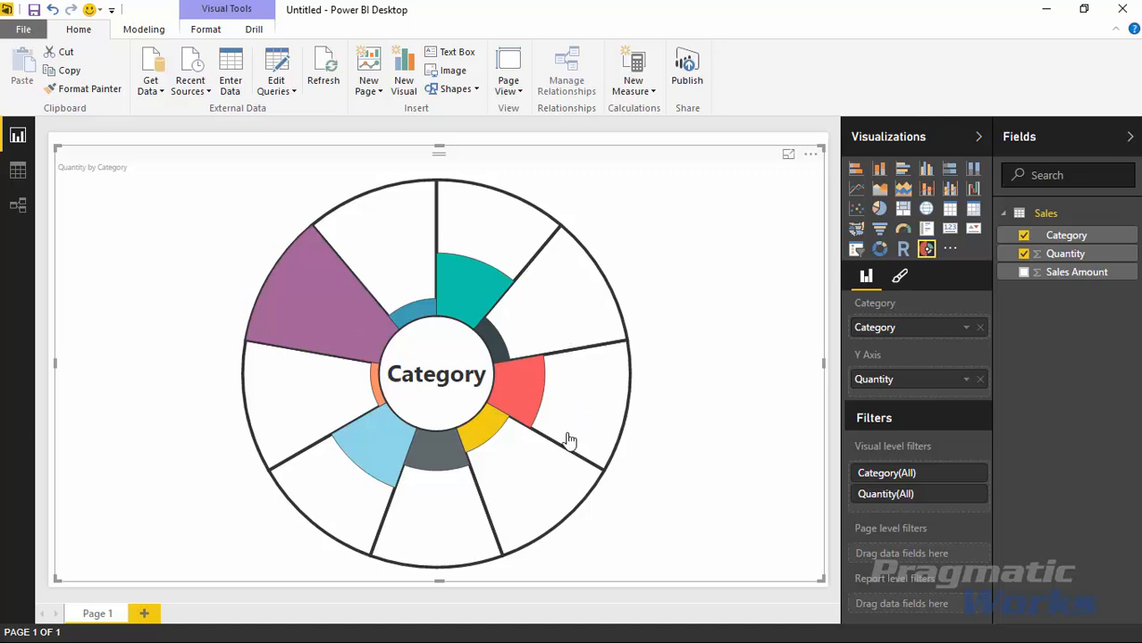
{"action": "mouse_move", "coordinate": [433, 387]}
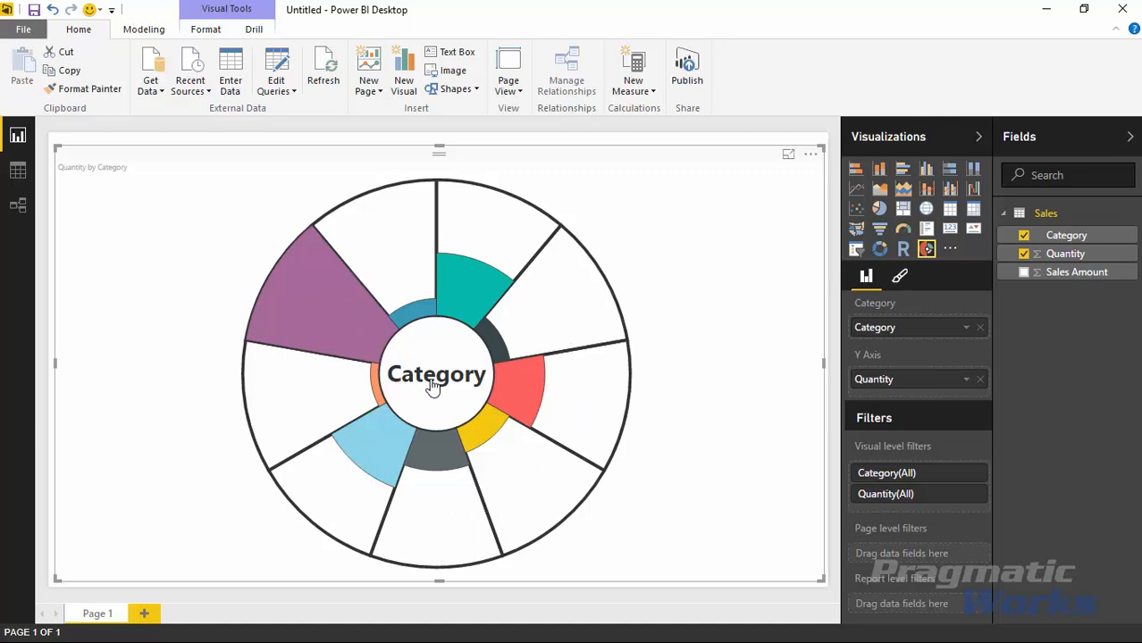
{"action": "left_click", "coordinate": [1023, 271]}
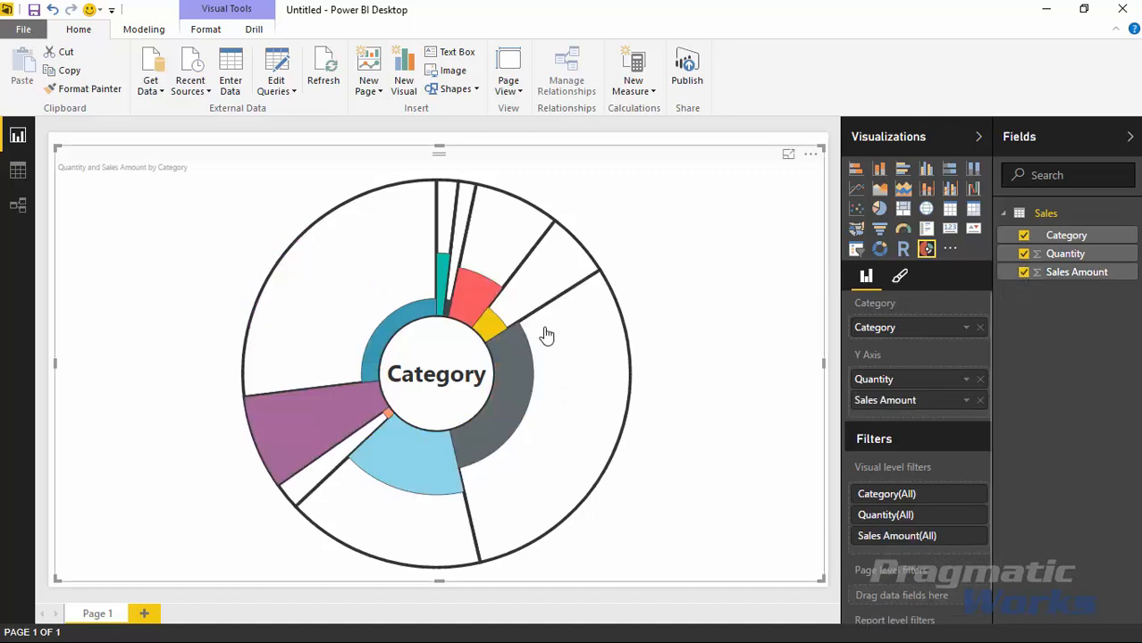
{"action": "left_click", "coordinate": [900, 275]}
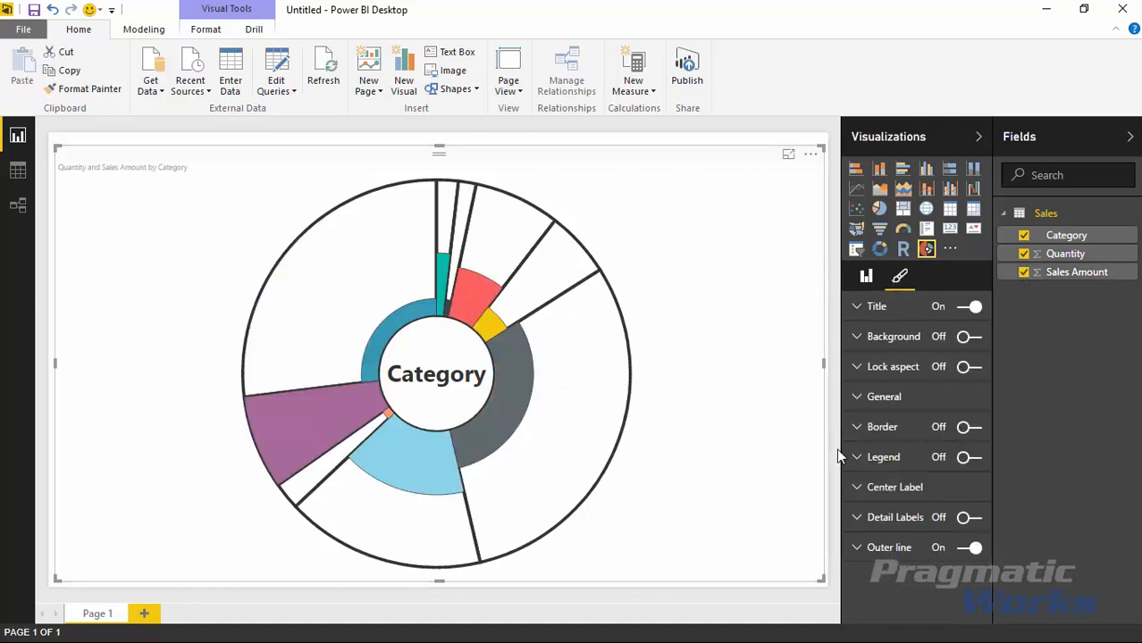
{"action": "mouse_move", "coordinate": [527, 313]}
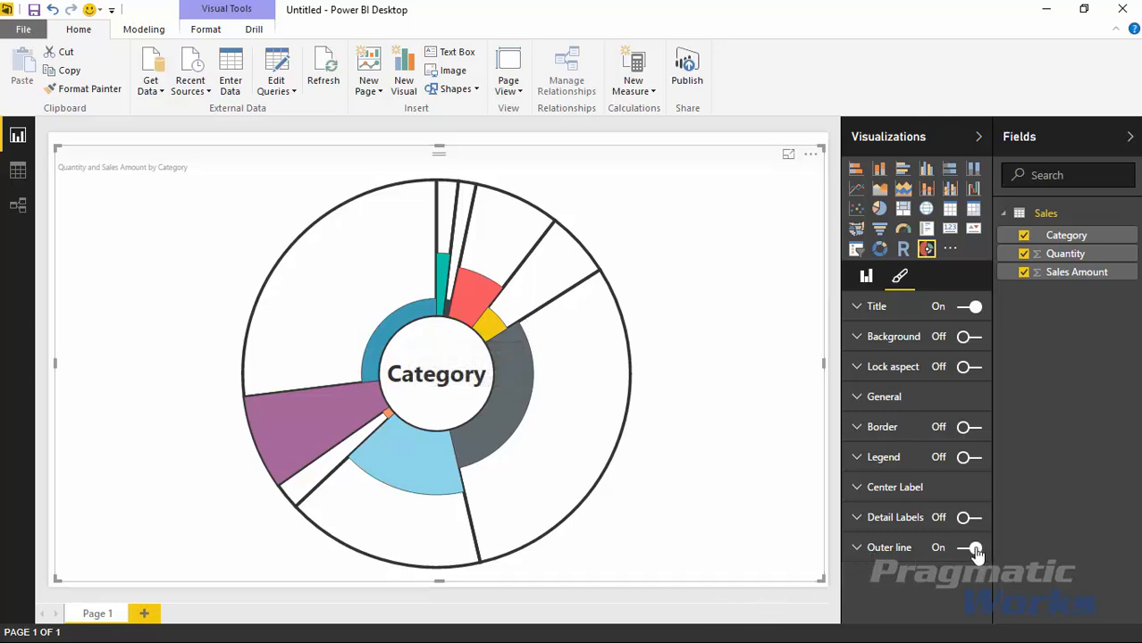
{"action": "mouse_move", "coordinate": [463, 483]}
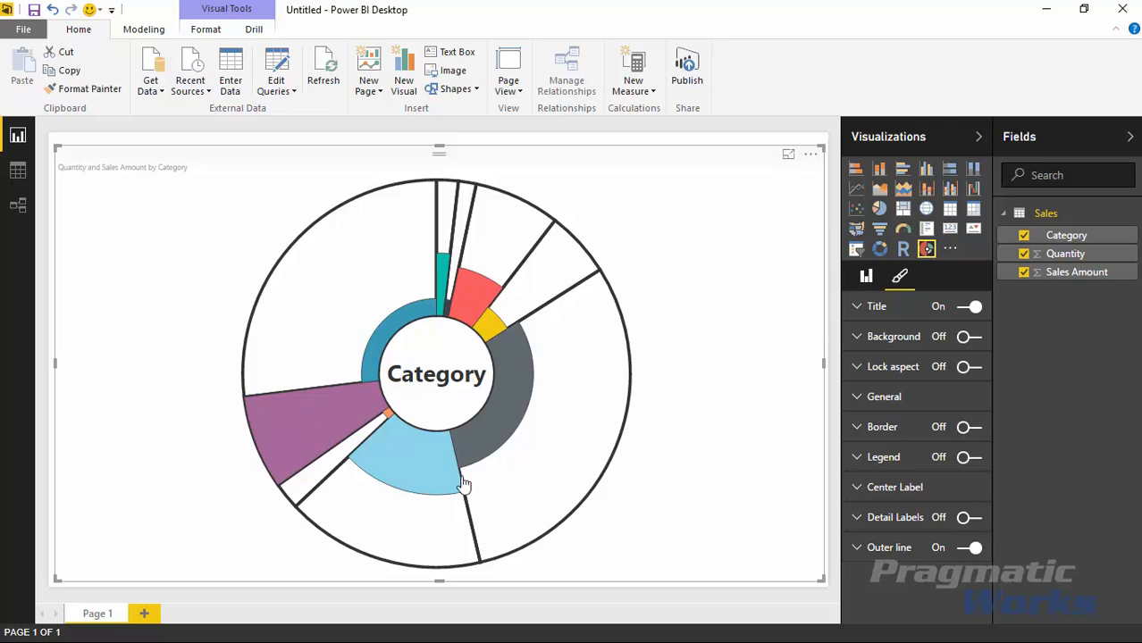
{"action": "mouse_move", "coordinate": [578, 480]}
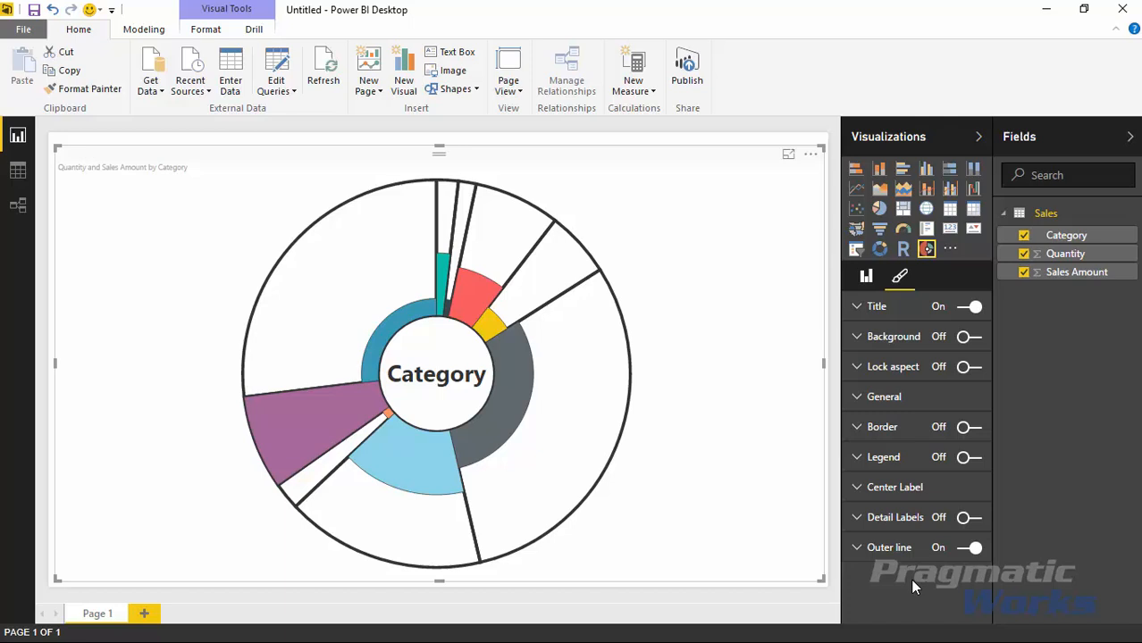
Step: Turn the outer line off and show black 17 pt detail labels on the slices
{"action": "left_click", "coordinate": [969, 548]}
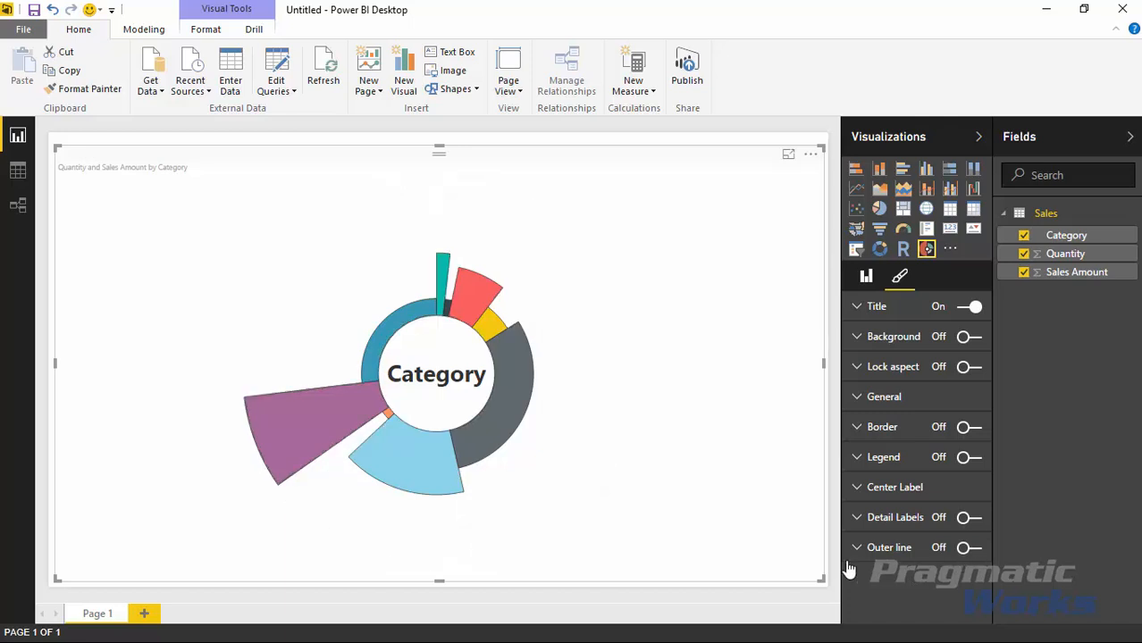
{"action": "mouse_move", "coordinate": [885, 525]}
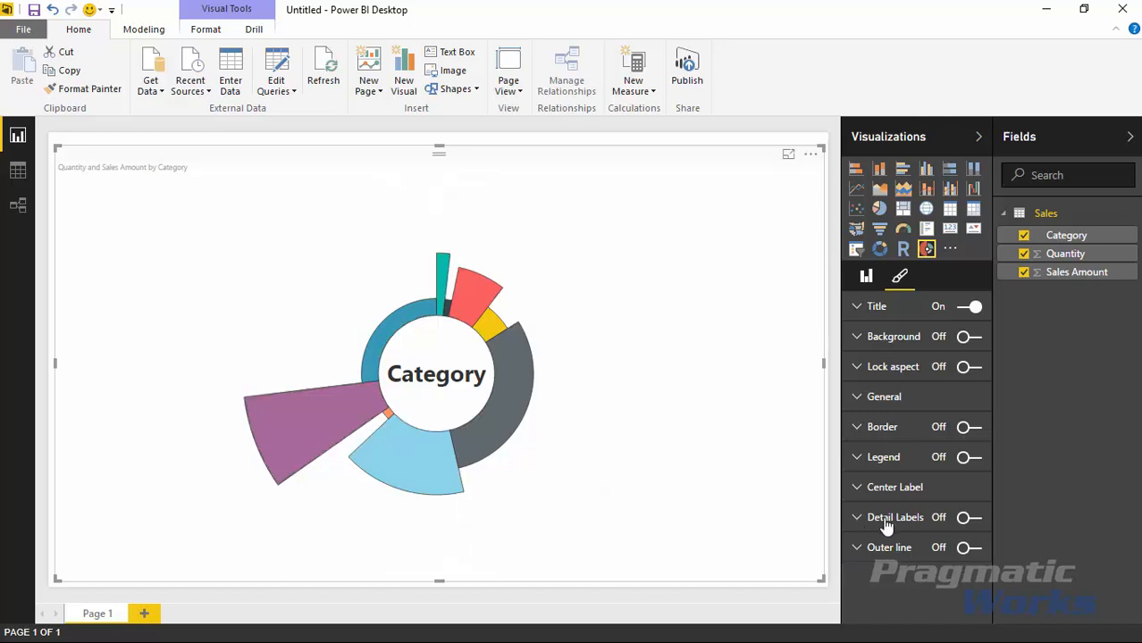
{"action": "left_click", "coordinate": [969, 517]}
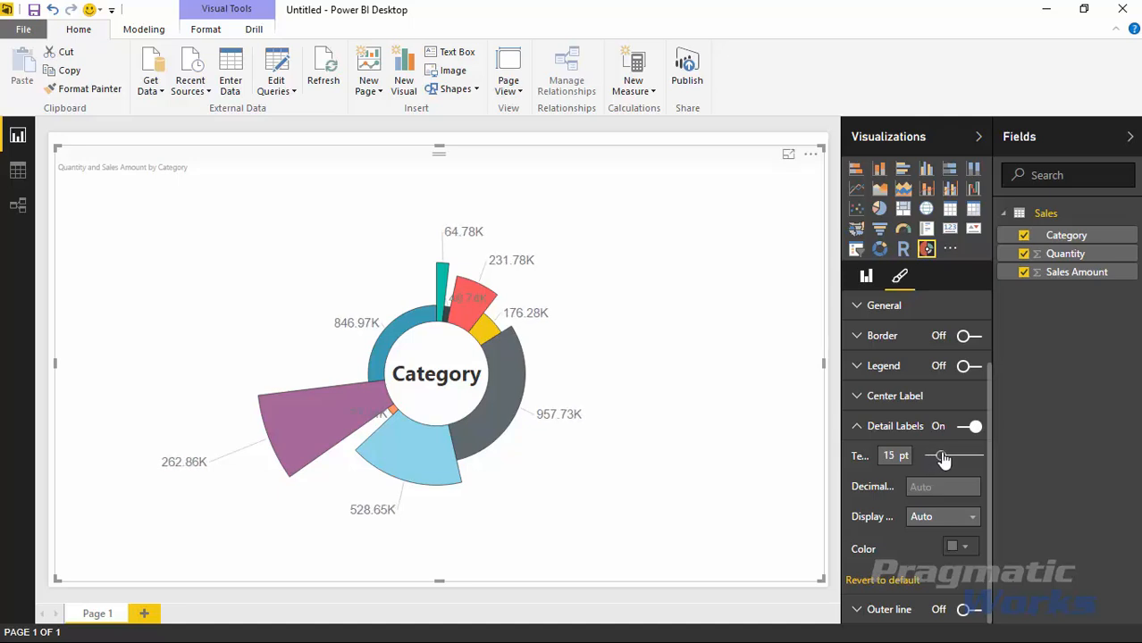
{"action": "left_click_drag", "start_coordinate": [929, 455], "coordinate": [943, 455]}
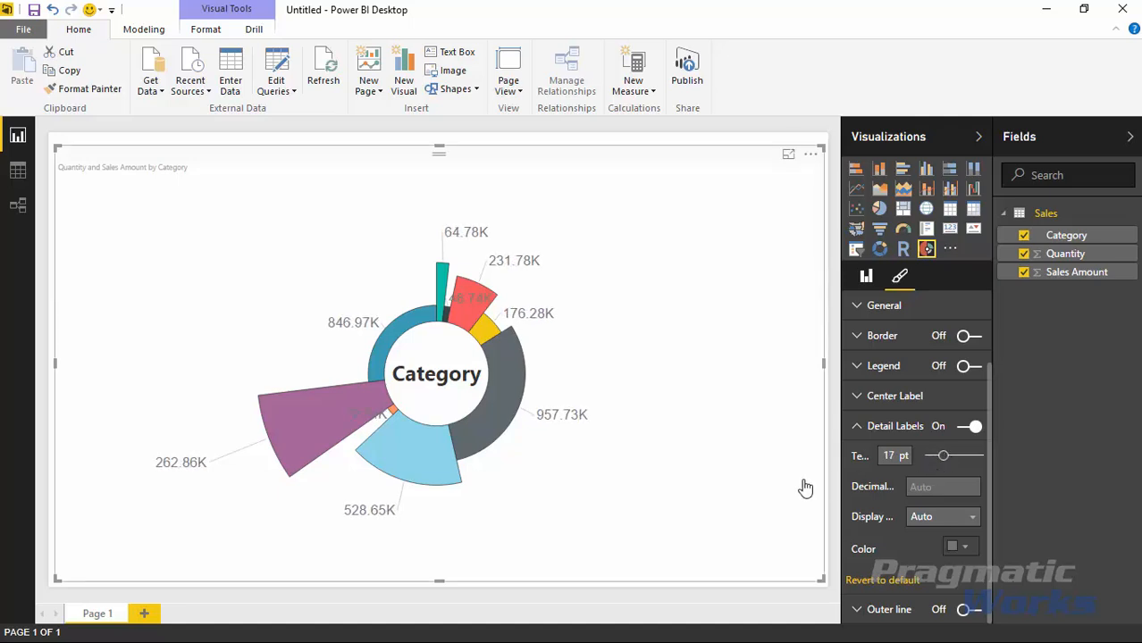
{"action": "mouse_move", "coordinate": [897, 545]}
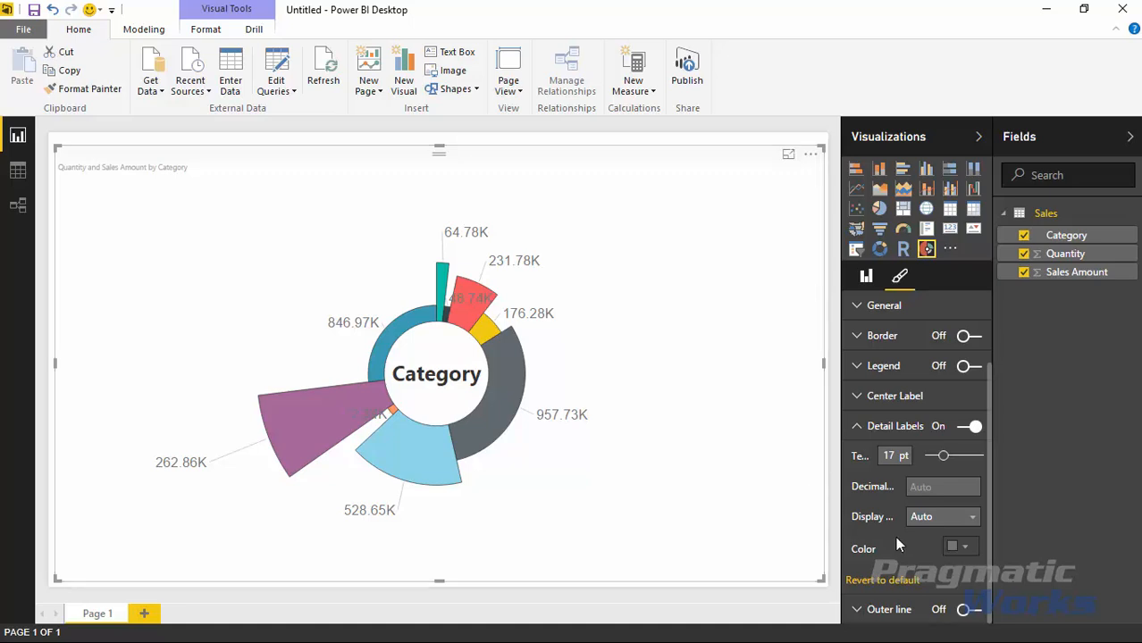
{"action": "left_click", "coordinate": [959, 546]}
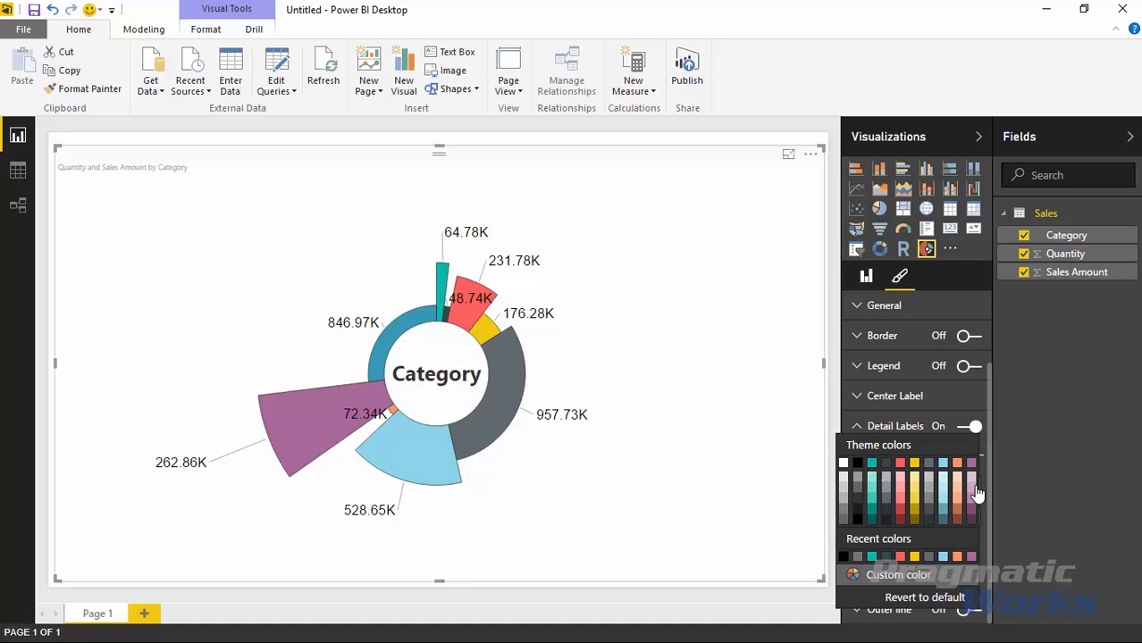
{"action": "left_click", "coordinate": [942, 516]}
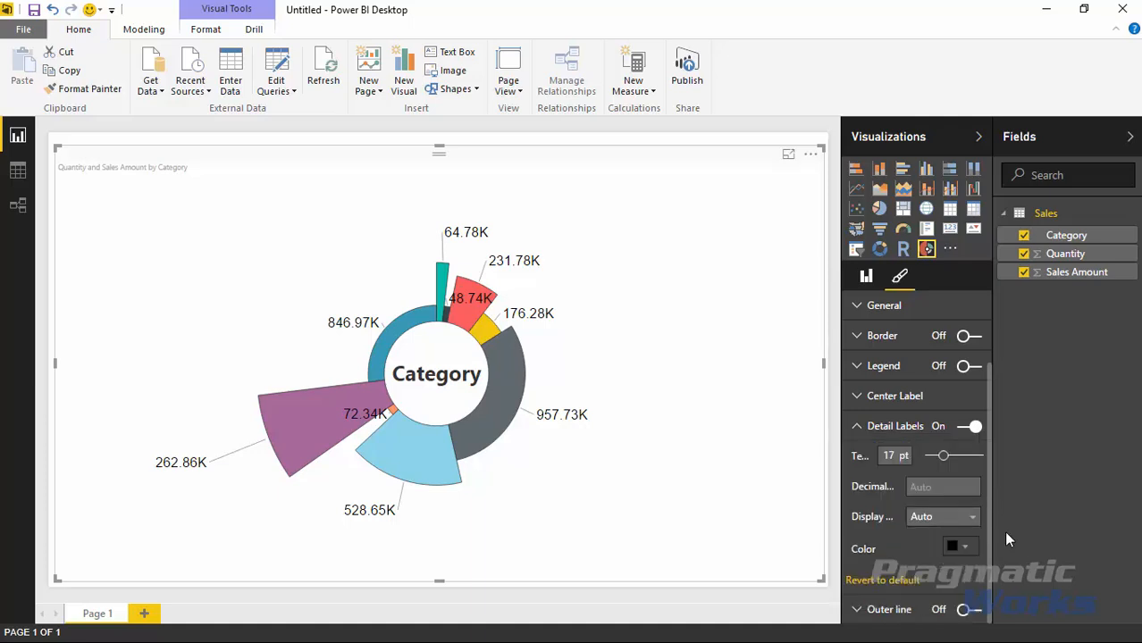
{"action": "mouse_move", "coordinate": [554, 437]}
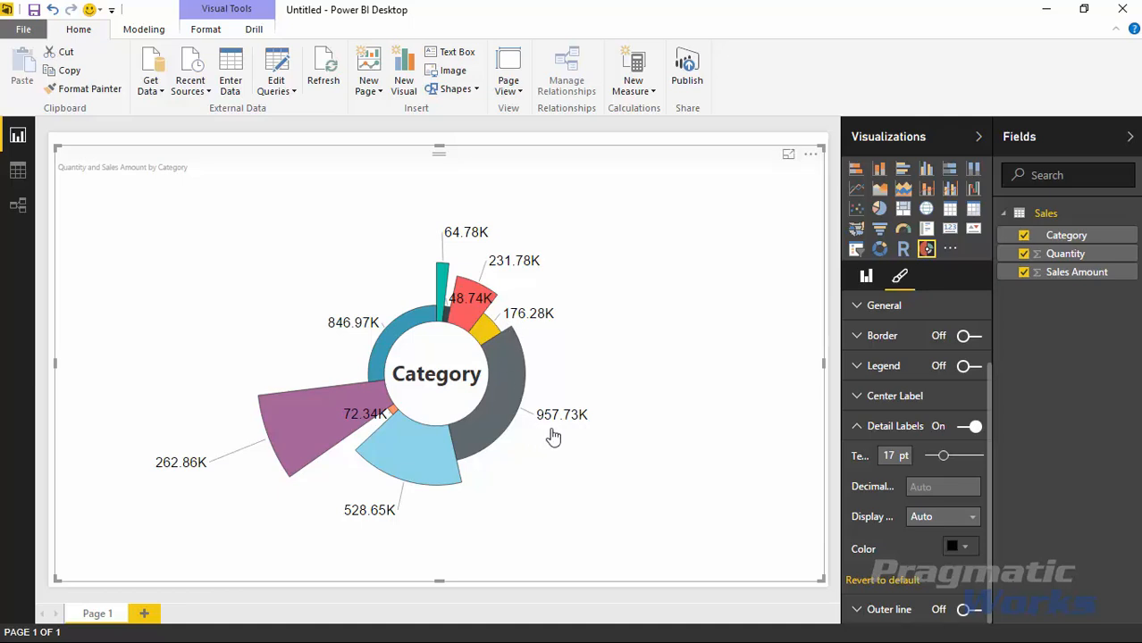
{"action": "mouse_move", "coordinate": [770, 510]}
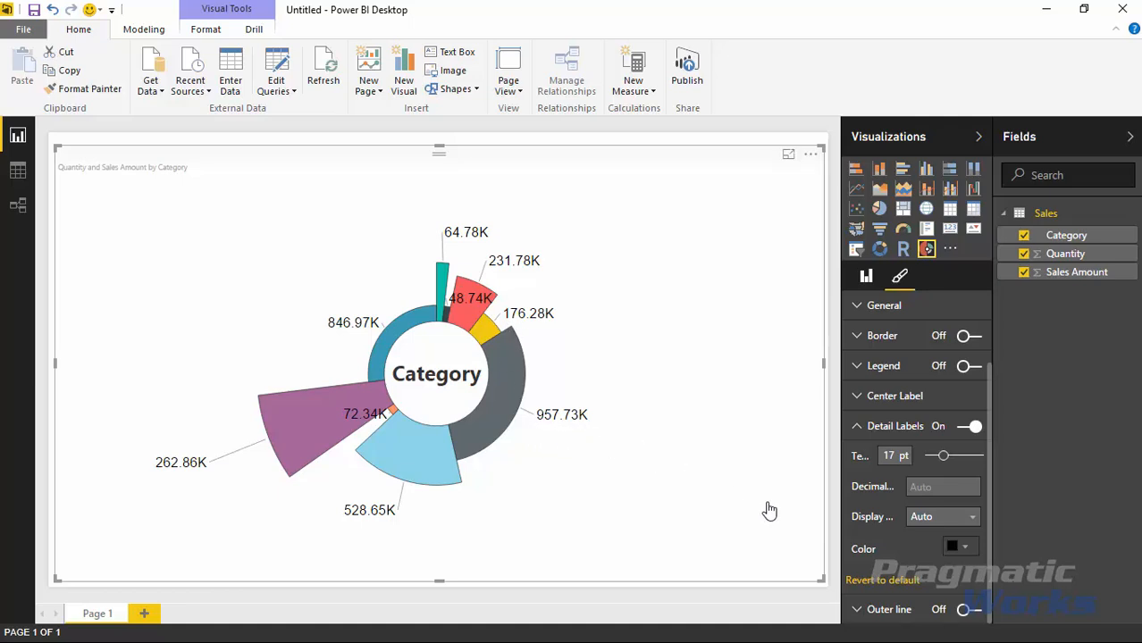
{"action": "mouse_move", "coordinate": [850, 526]}
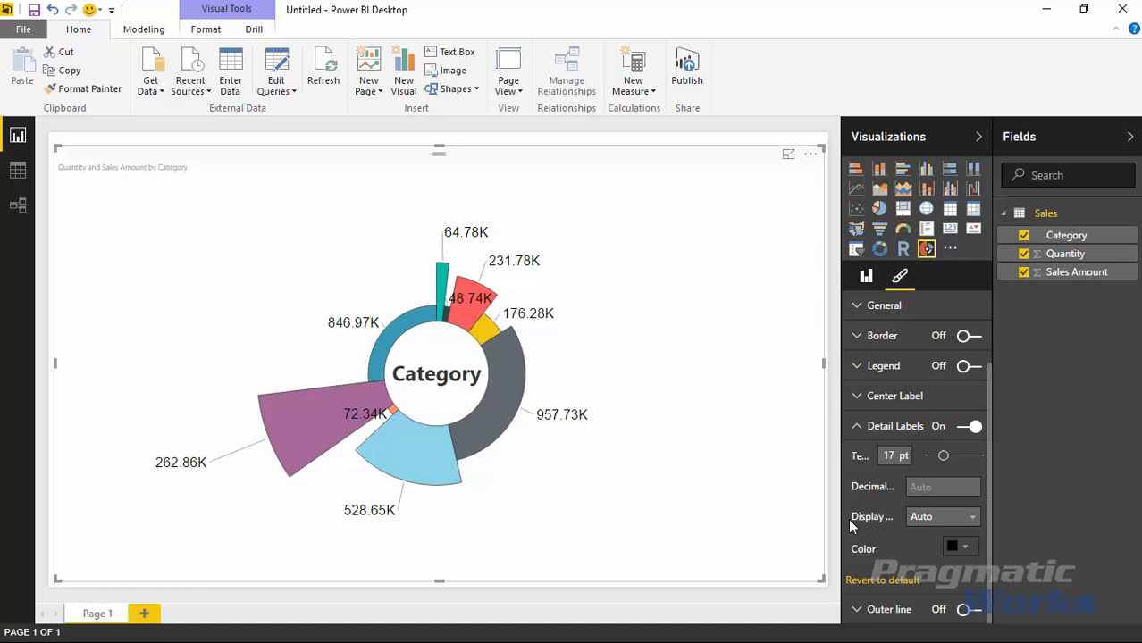
{"action": "mouse_move", "coordinate": [863, 540]}
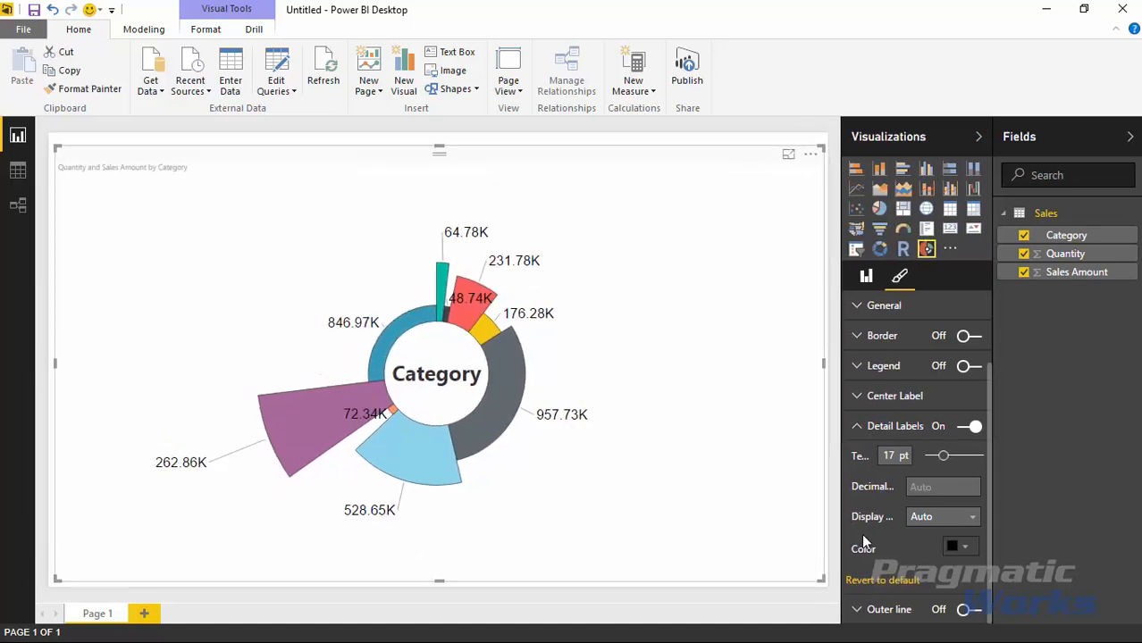
{"action": "left_click", "coordinate": [943, 516]}
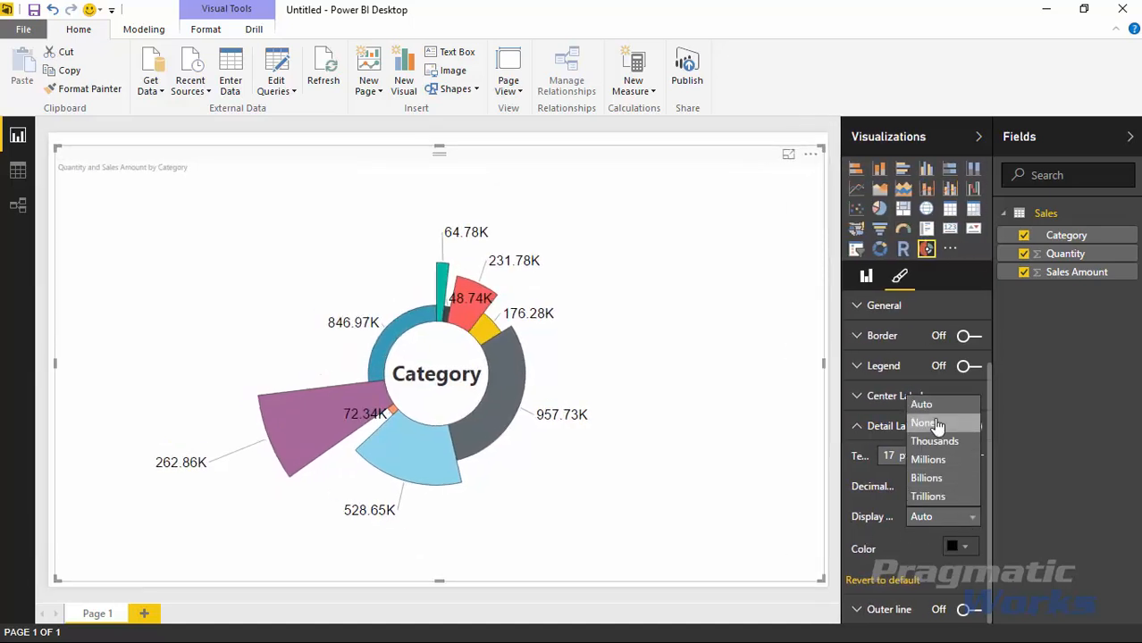
{"action": "left_click", "coordinate": [923, 422]}
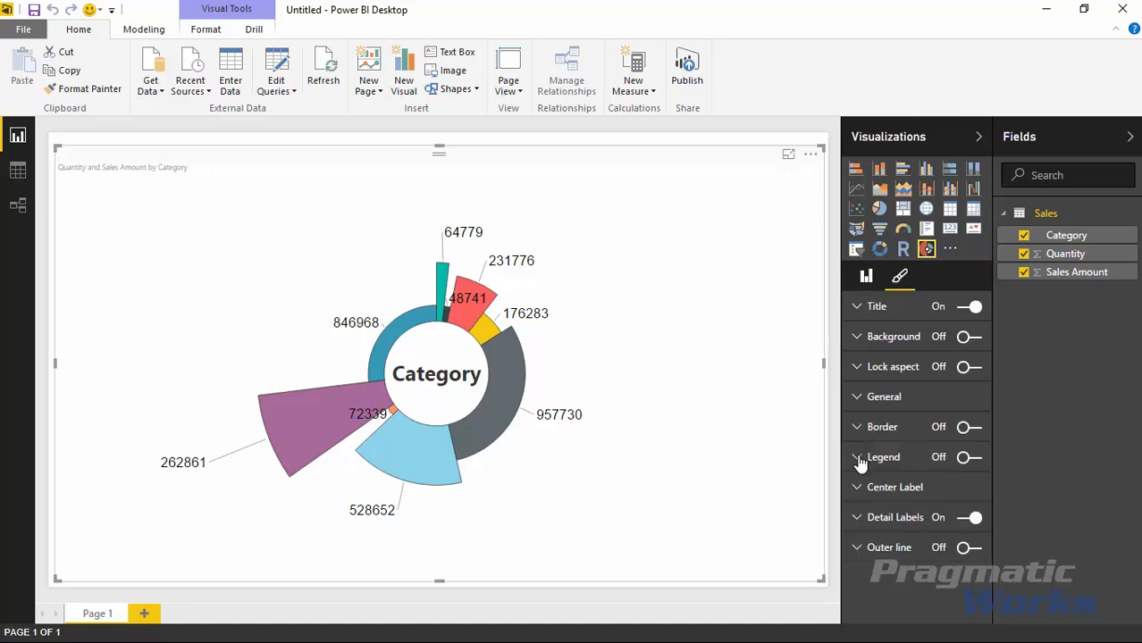
{"action": "mouse_move", "coordinate": [861, 500]}
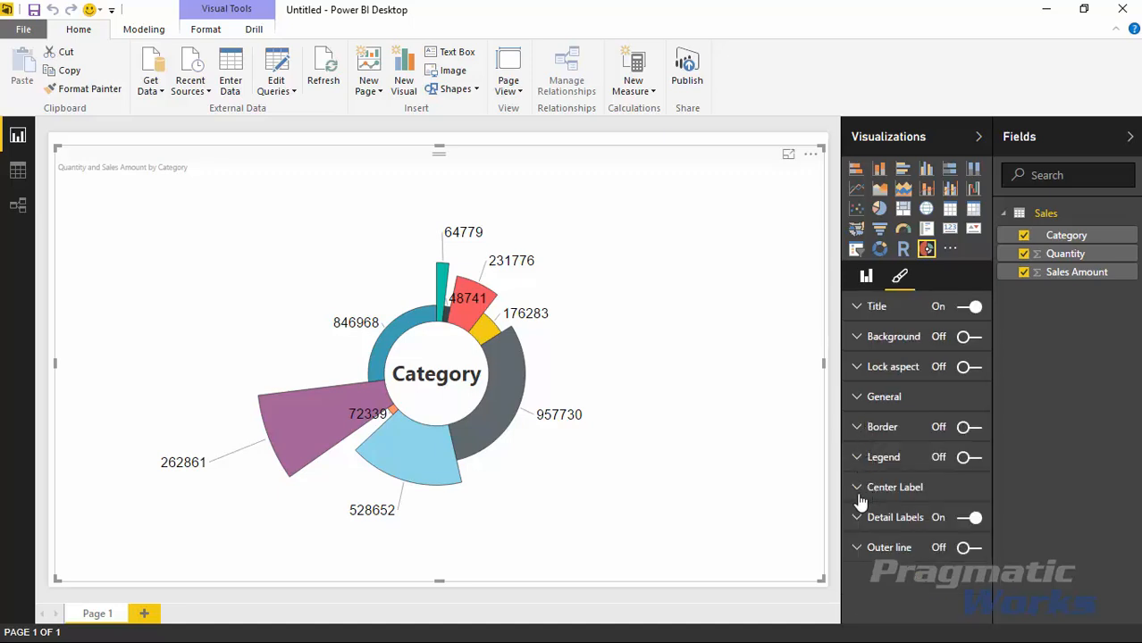
{"action": "left_click", "coordinate": [894, 487]}
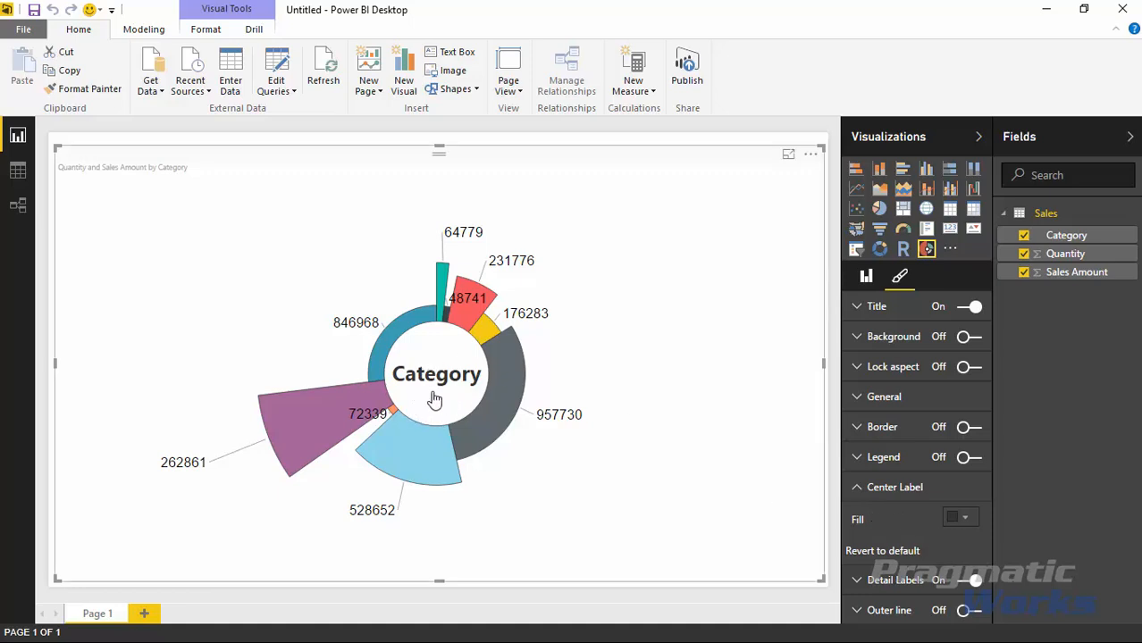
{"action": "mouse_move", "coordinate": [438, 394]}
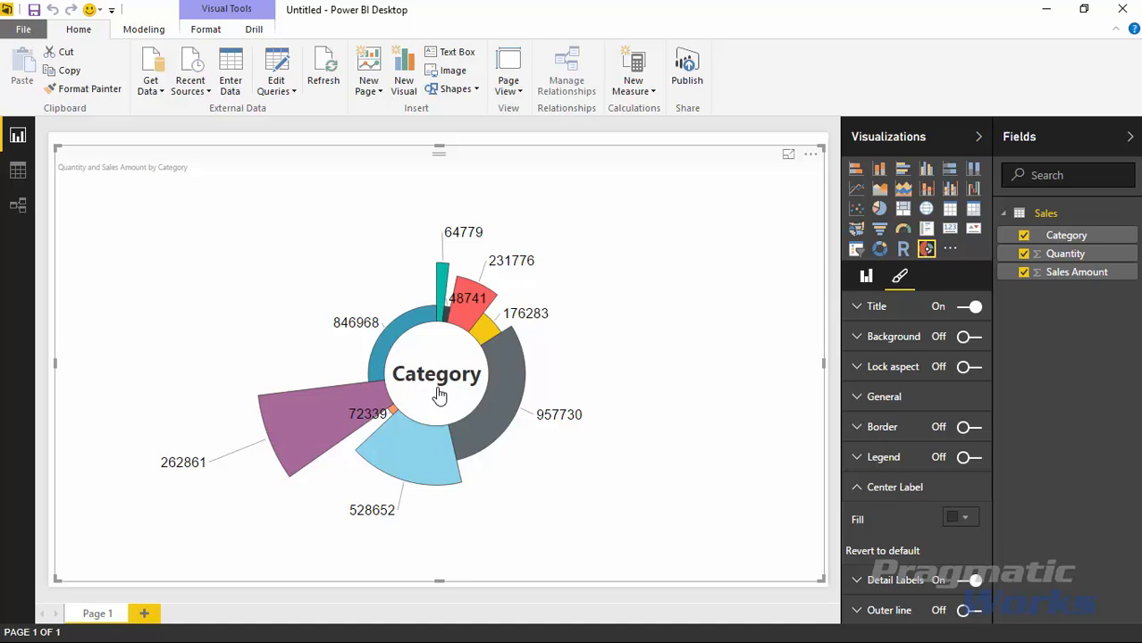
{"action": "mouse_move", "coordinate": [444, 395]}
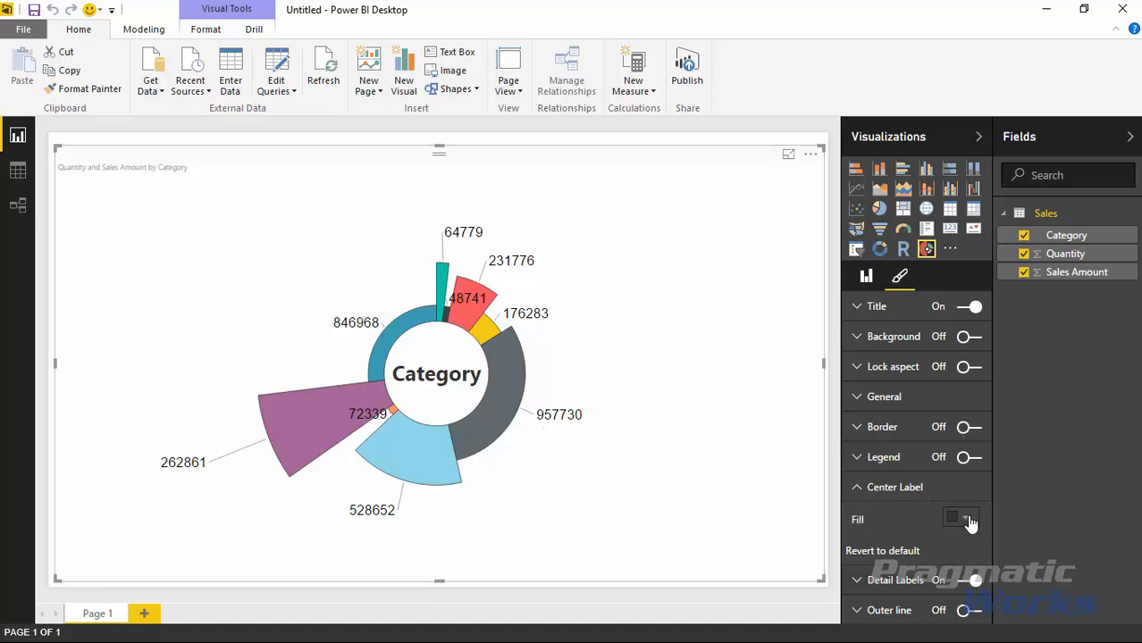
{"action": "left_click", "coordinate": [964, 518]}
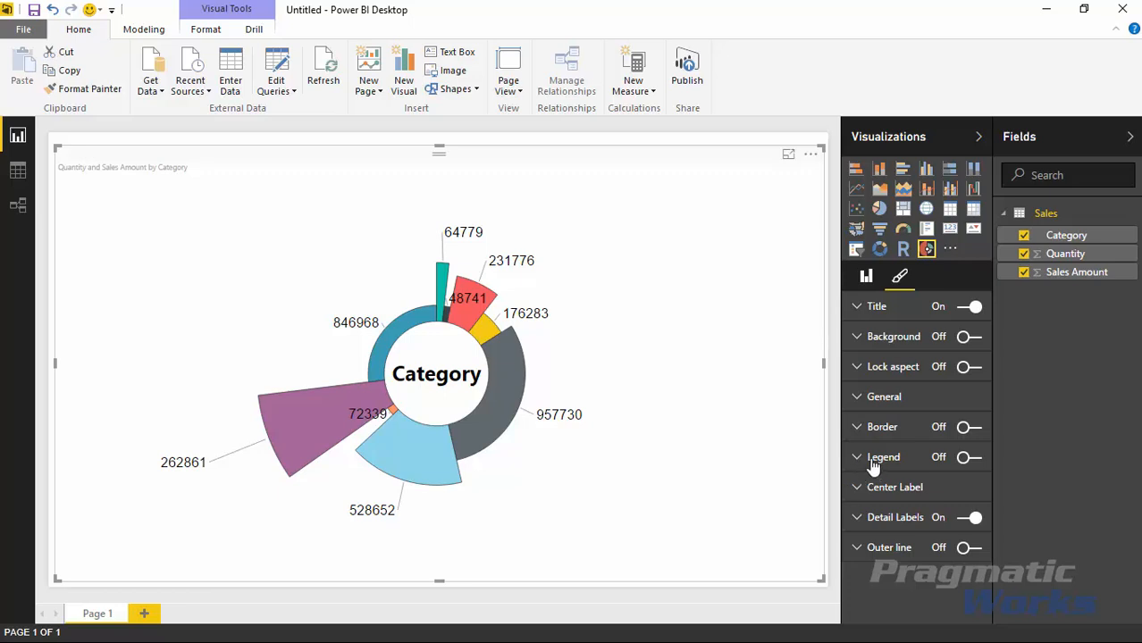
{"action": "mouse_move", "coordinate": [671, 472]}
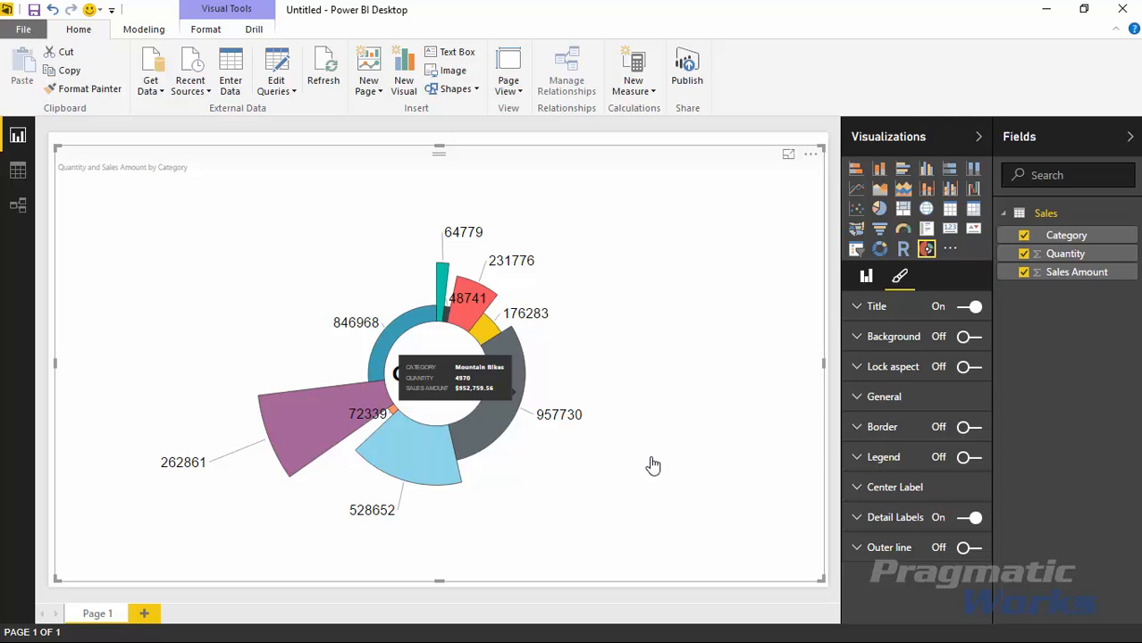
{"action": "mouse_move", "coordinate": [492, 407]}
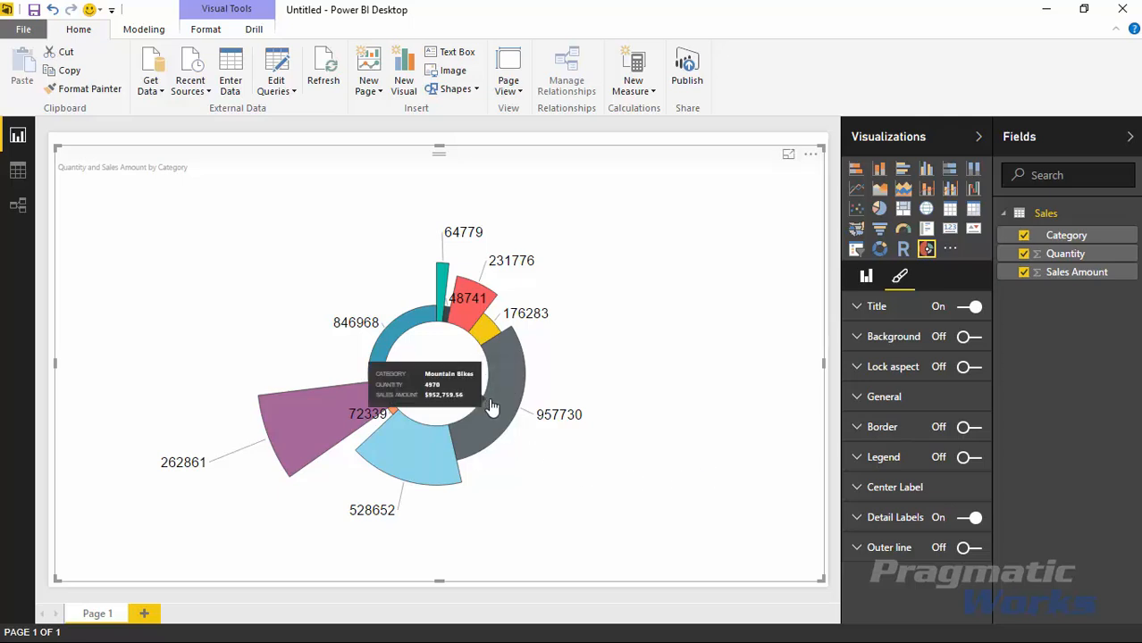
{"action": "mouse_move", "coordinate": [628, 483]}
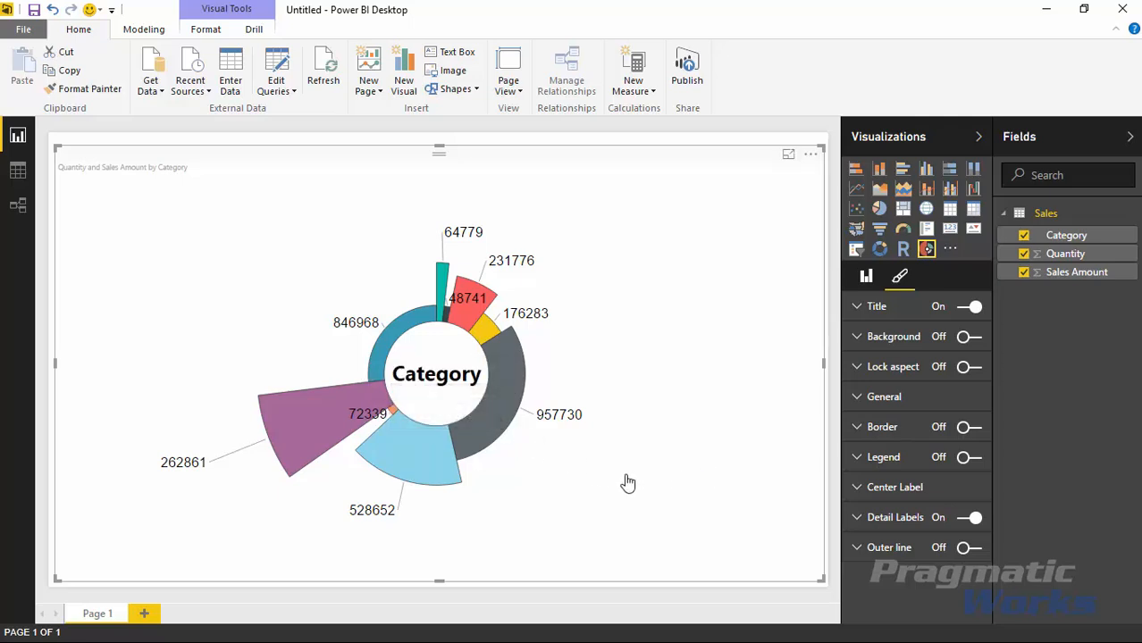
{"action": "mouse_move", "coordinate": [979, 471]}
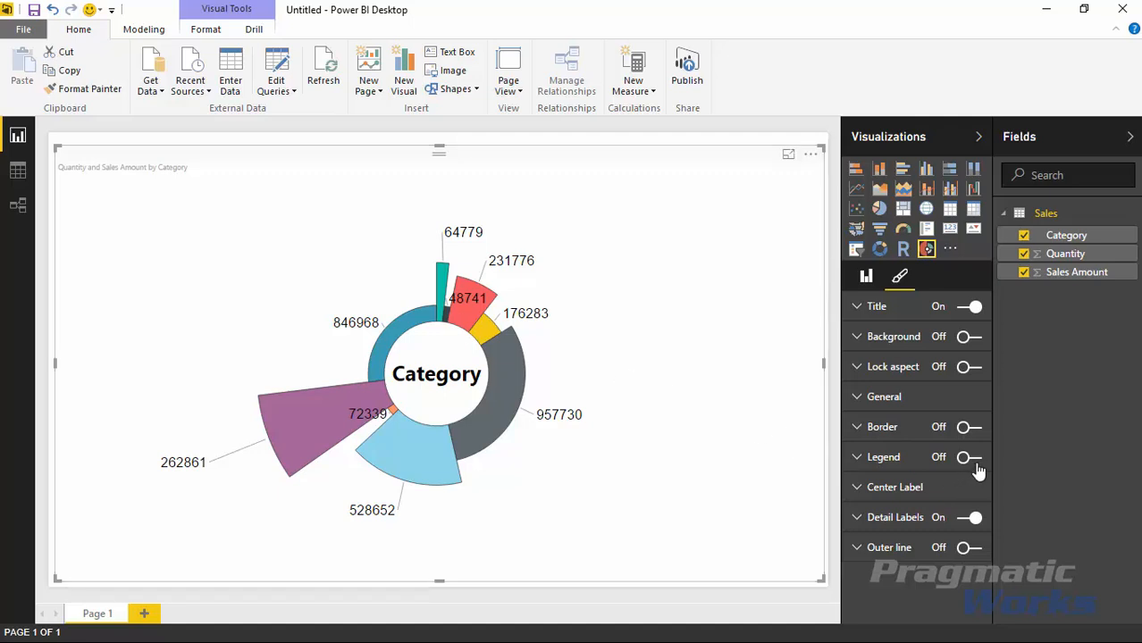
{"action": "mouse_move", "coordinate": [968, 467]}
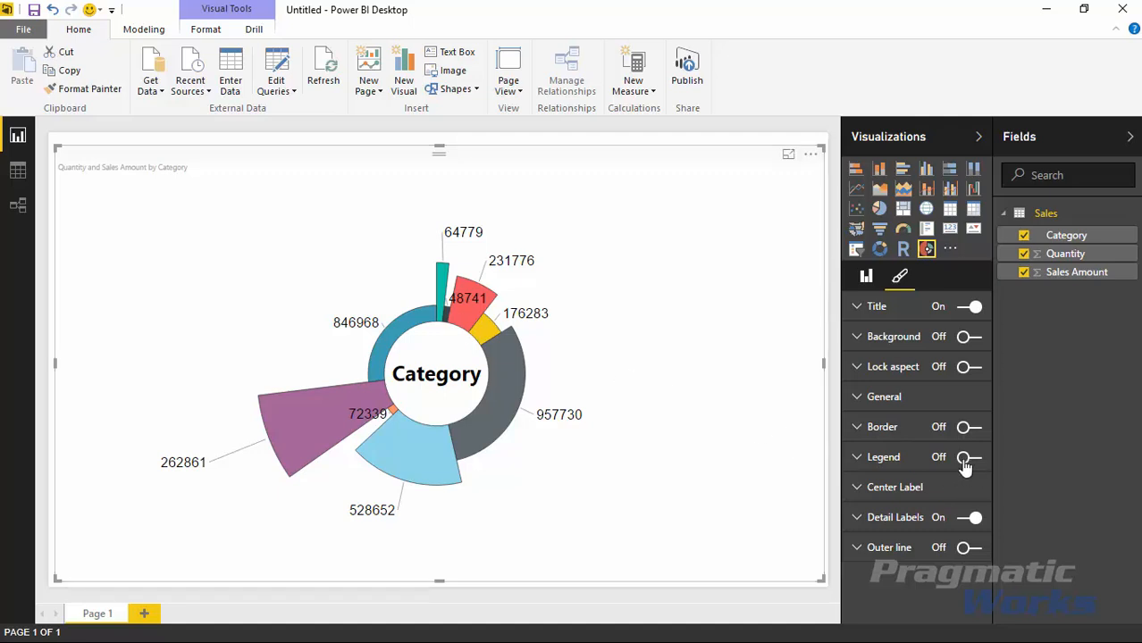
Step: Turn on the legend at Left Center with 25 pt text
{"action": "left_click", "coordinate": [969, 456]}
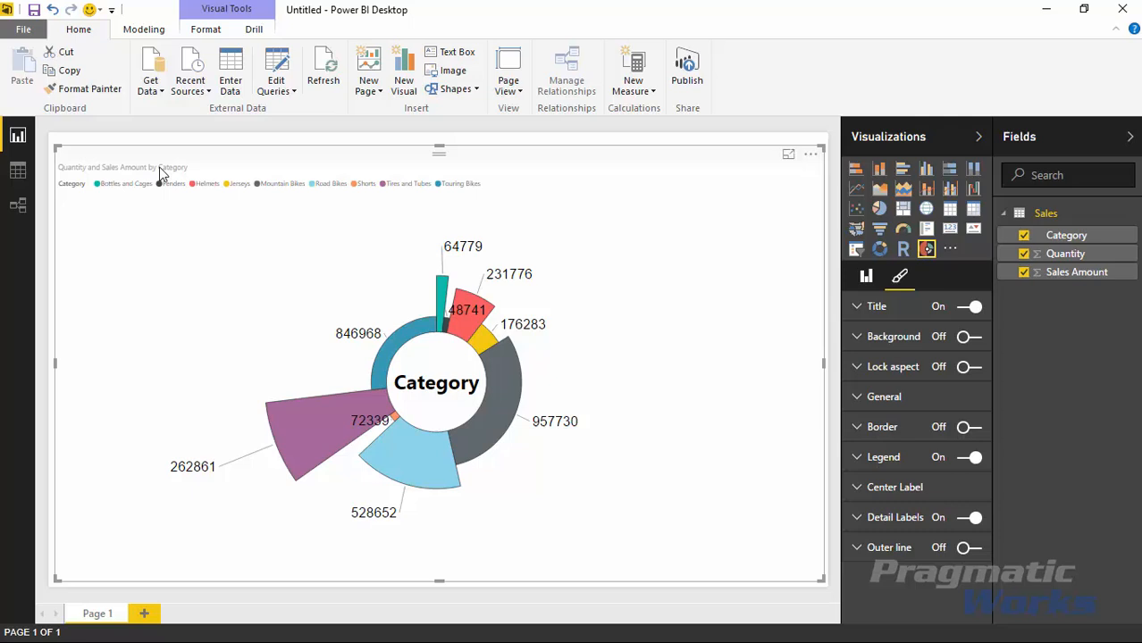
{"action": "left_click", "coordinate": [883, 456]}
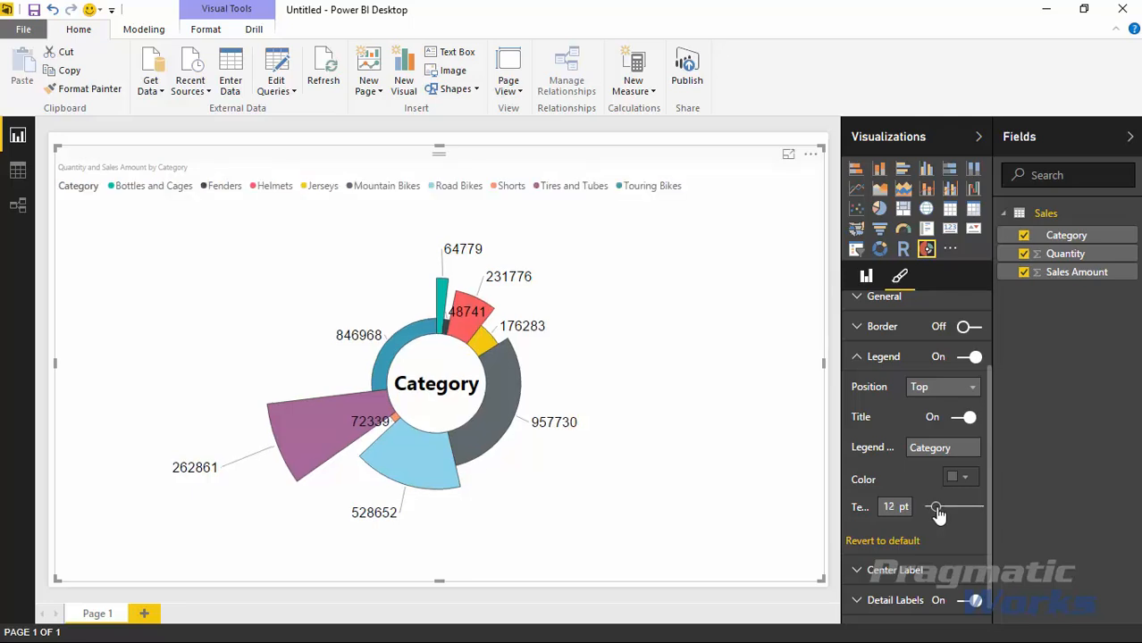
{"action": "mouse_move", "coordinate": [909, 396]}
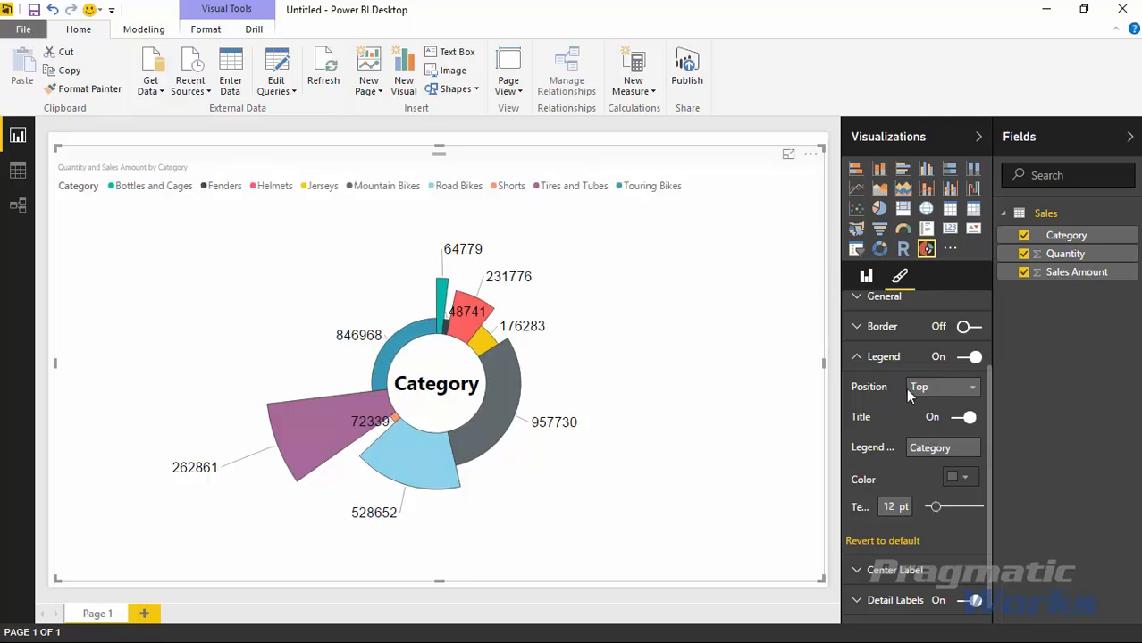
{"action": "left_click", "coordinate": [942, 386]}
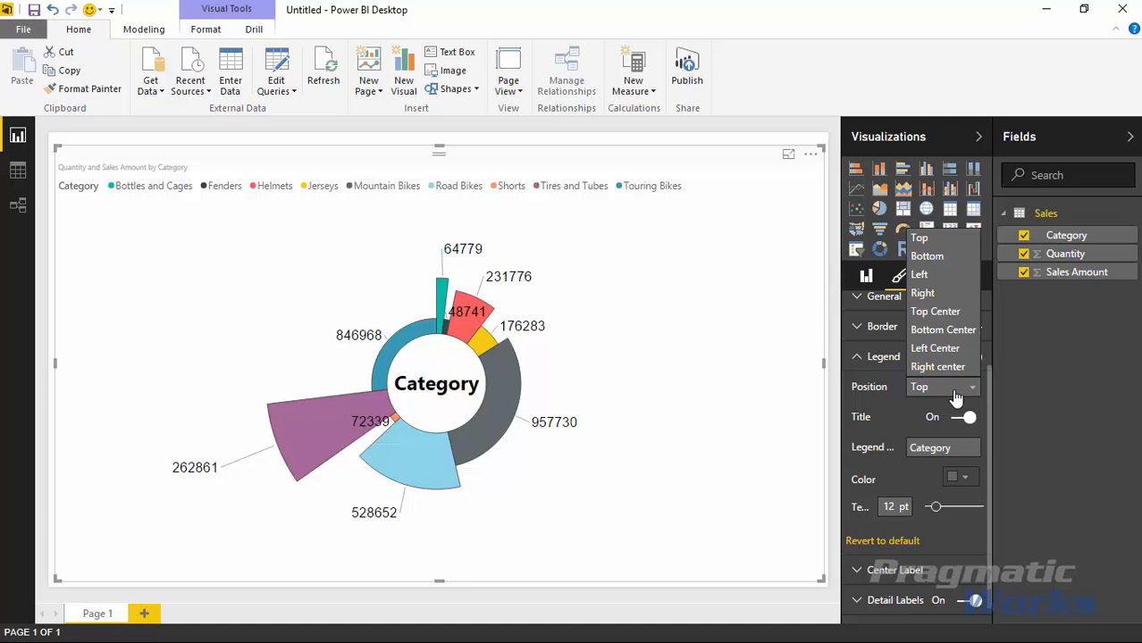
{"action": "mouse_move", "coordinate": [934, 310]}
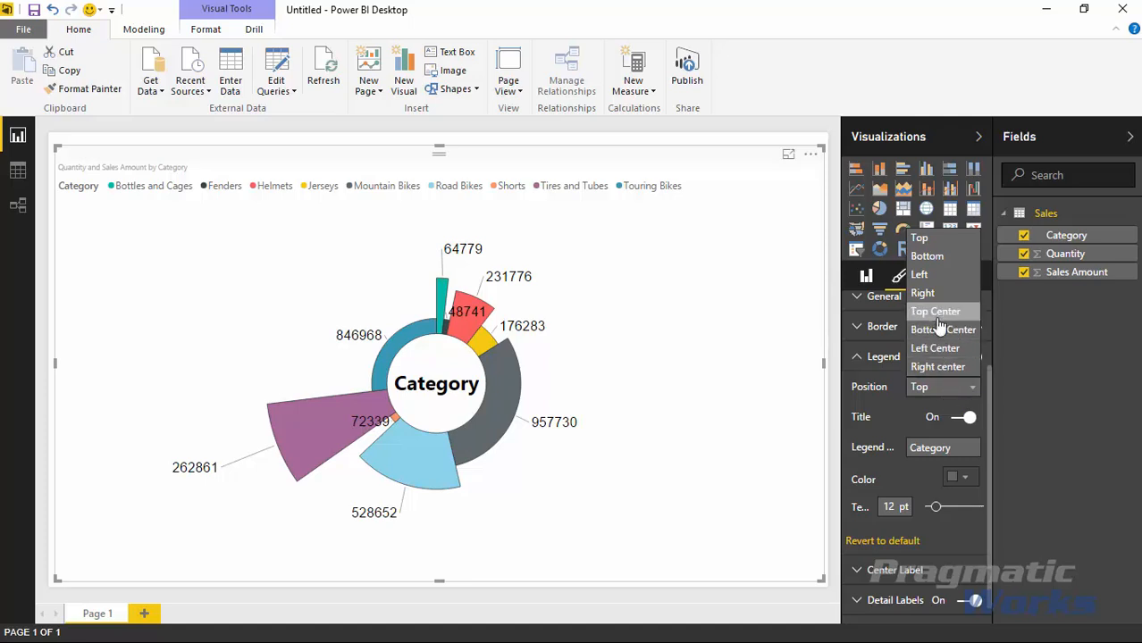
{"action": "left_click", "coordinate": [935, 347]}
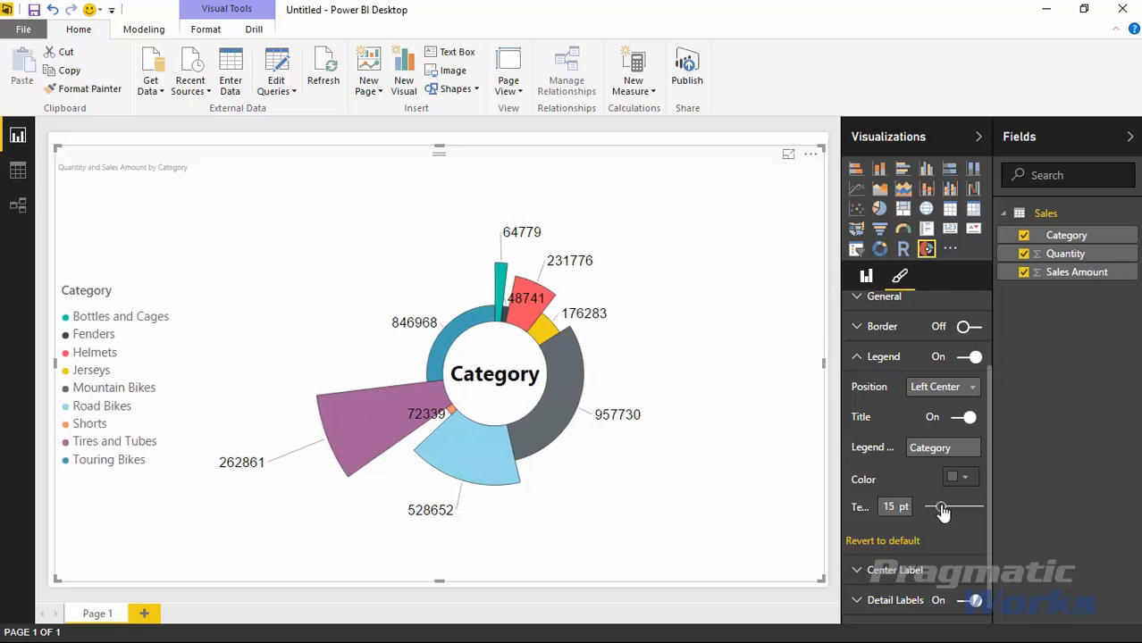
{"action": "left_click_drag", "start_coordinate": [942, 506], "coordinate": [956, 506]}
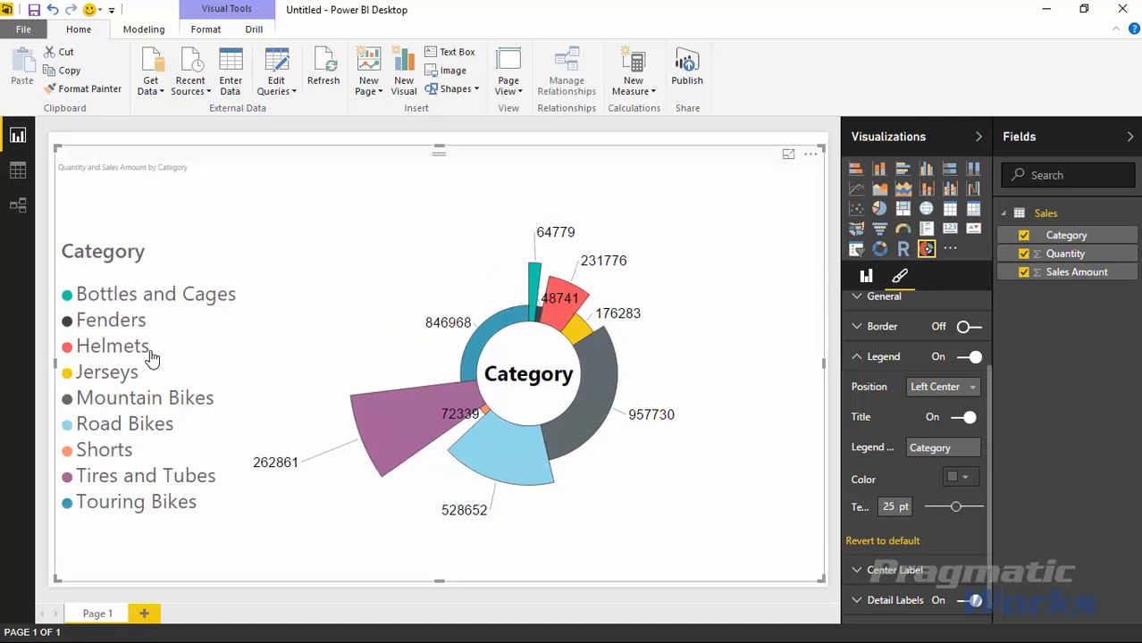
{"action": "mouse_move", "coordinate": [182, 338]}
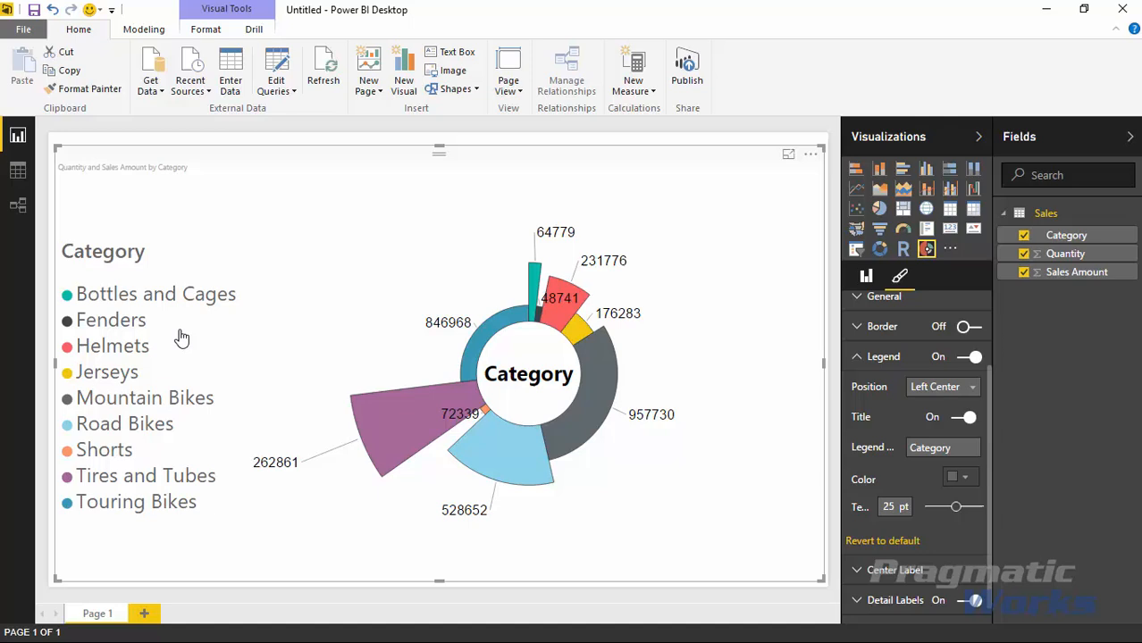
{"action": "mouse_move", "coordinate": [286, 489]}
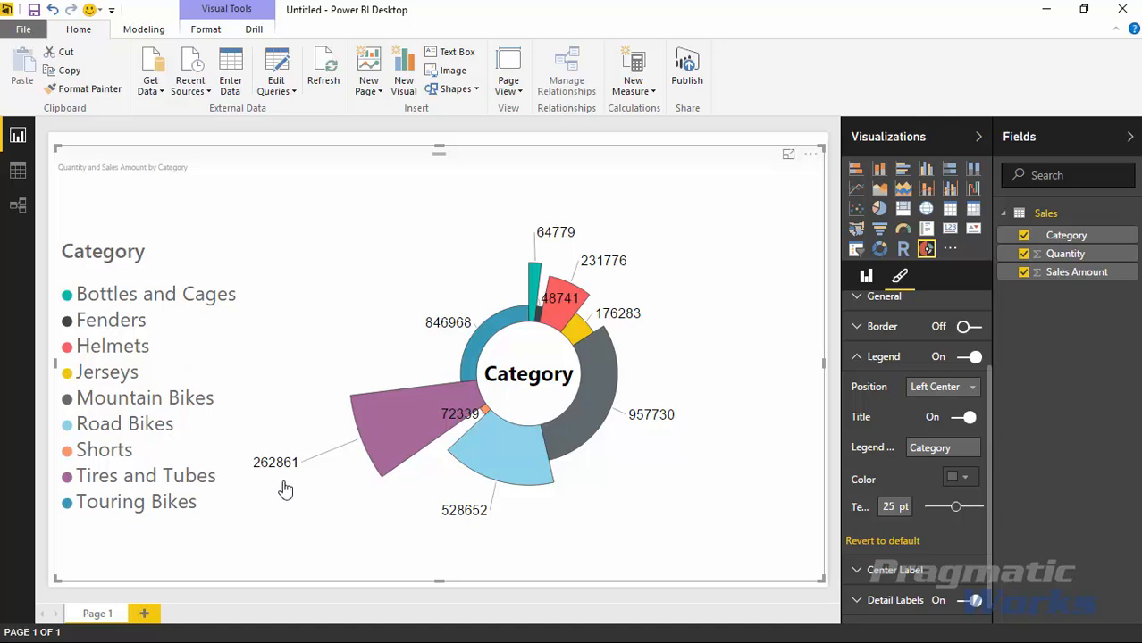
{"action": "mouse_move", "coordinate": [898, 485]}
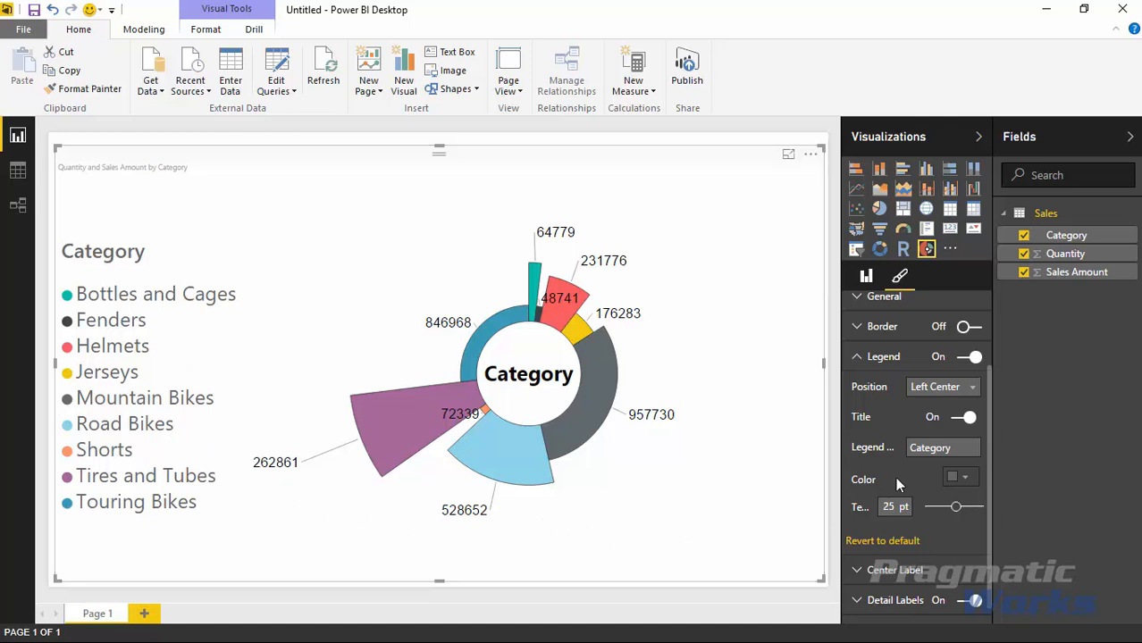
{"action": "mouse_move", "coordinate": [500, 371]}
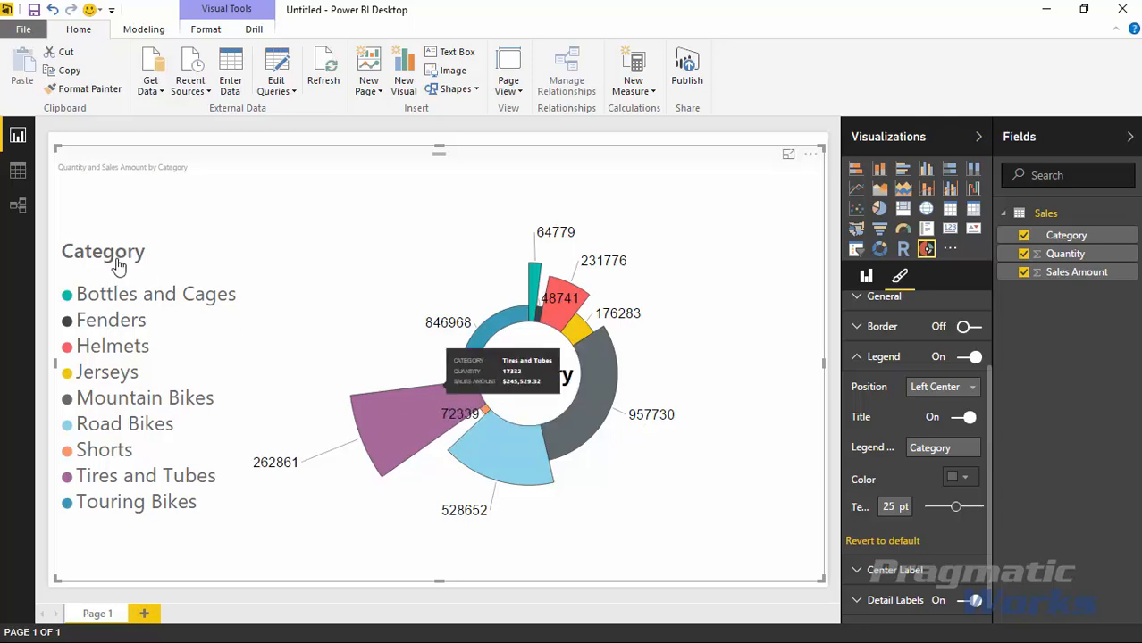
{"action": "mouse_move", "coordinate": [146, 293]}
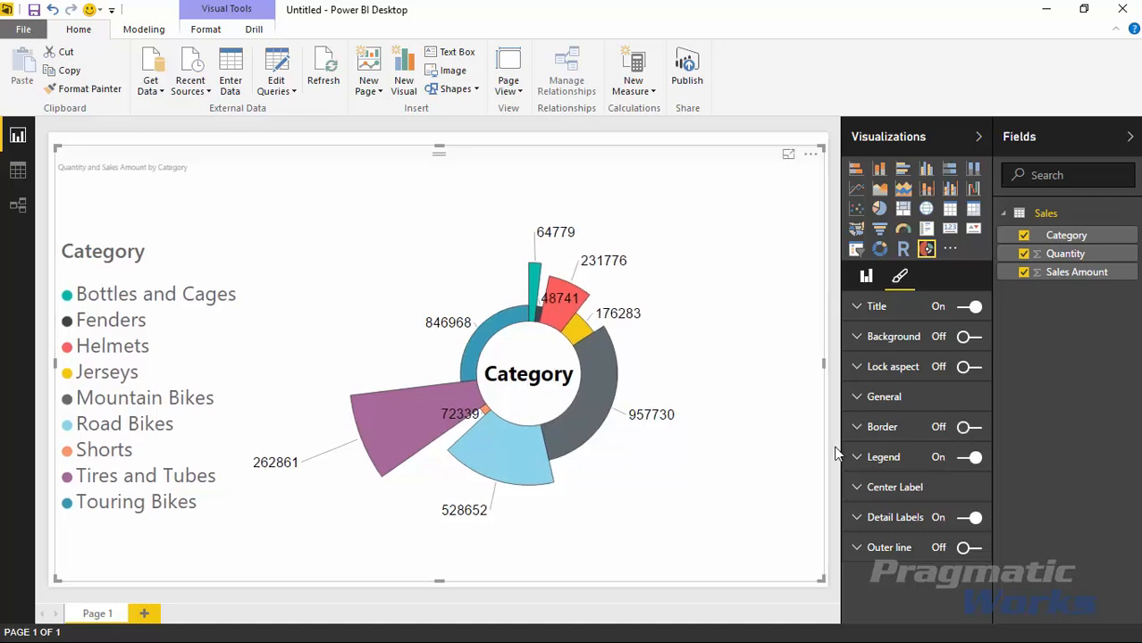
Step: Enable the blue background and raise its transparency to about 50%
{"action": "left_click", "coordinate": [884, 396]}
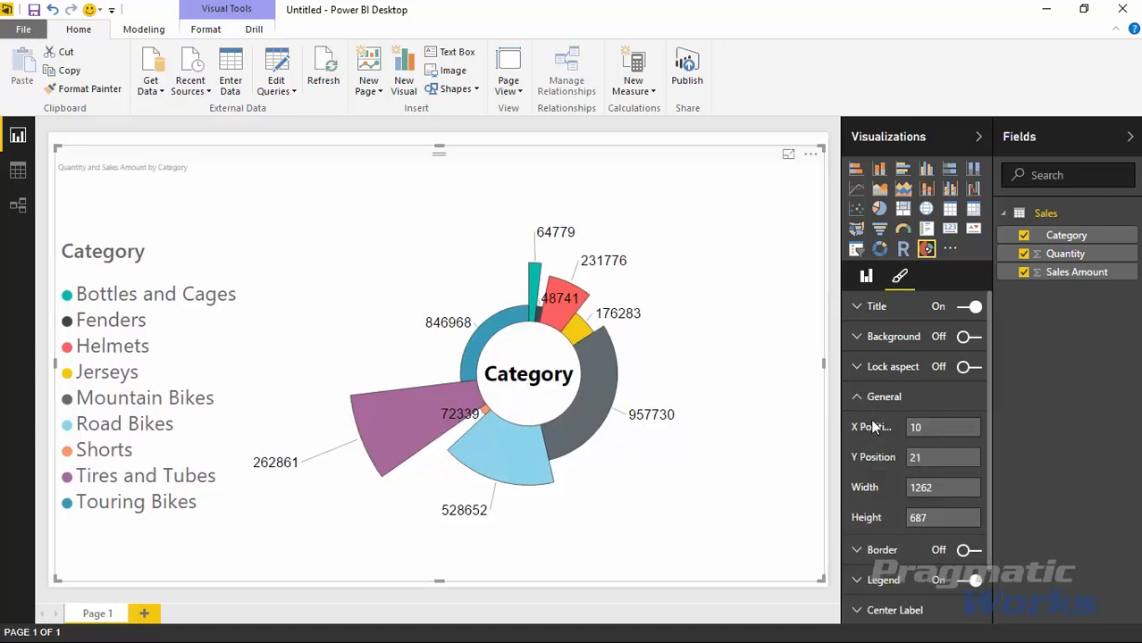
{"action": "left_click", "coordinate": [856, 396]}
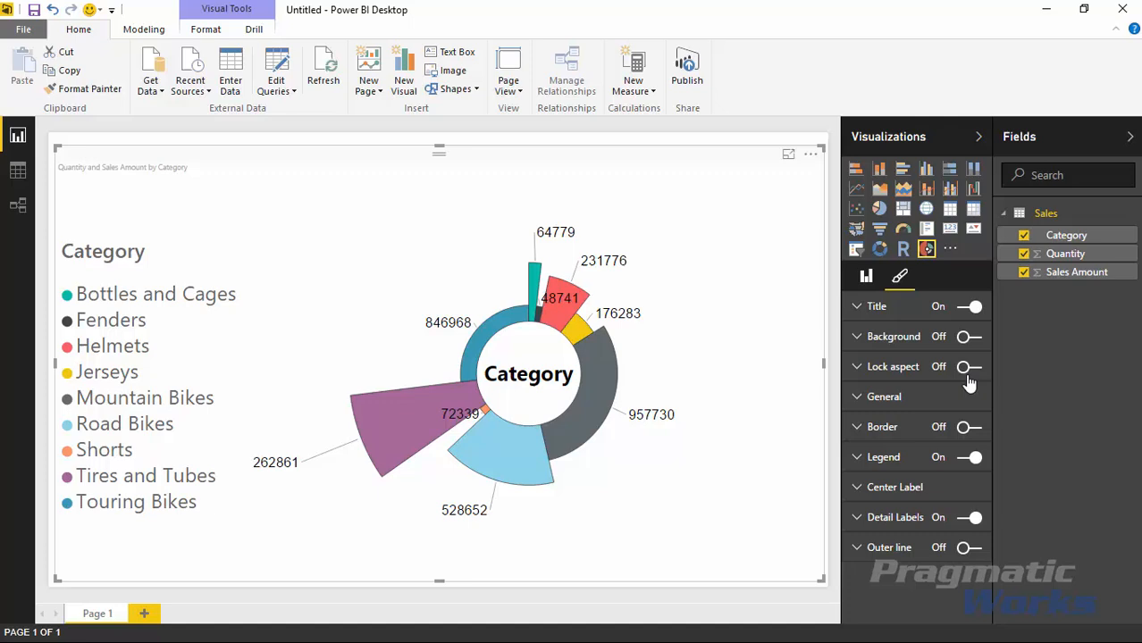
{"action": "mouse_move", "coordinate": [866, 346]}
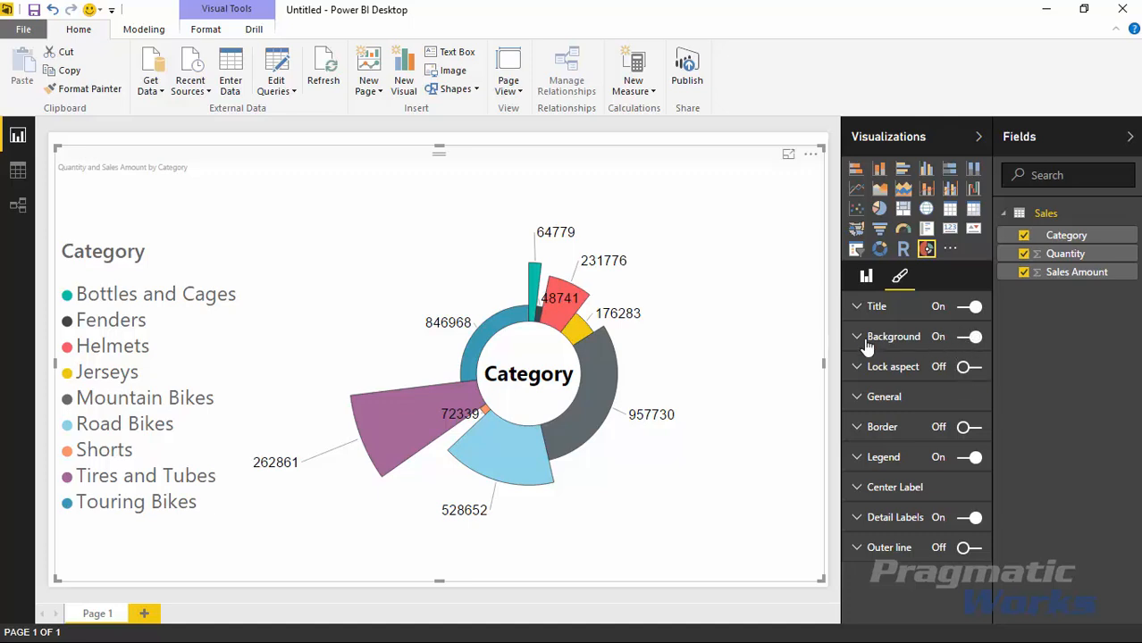
{"action": "left_click", "coordinate": [963, 366]}
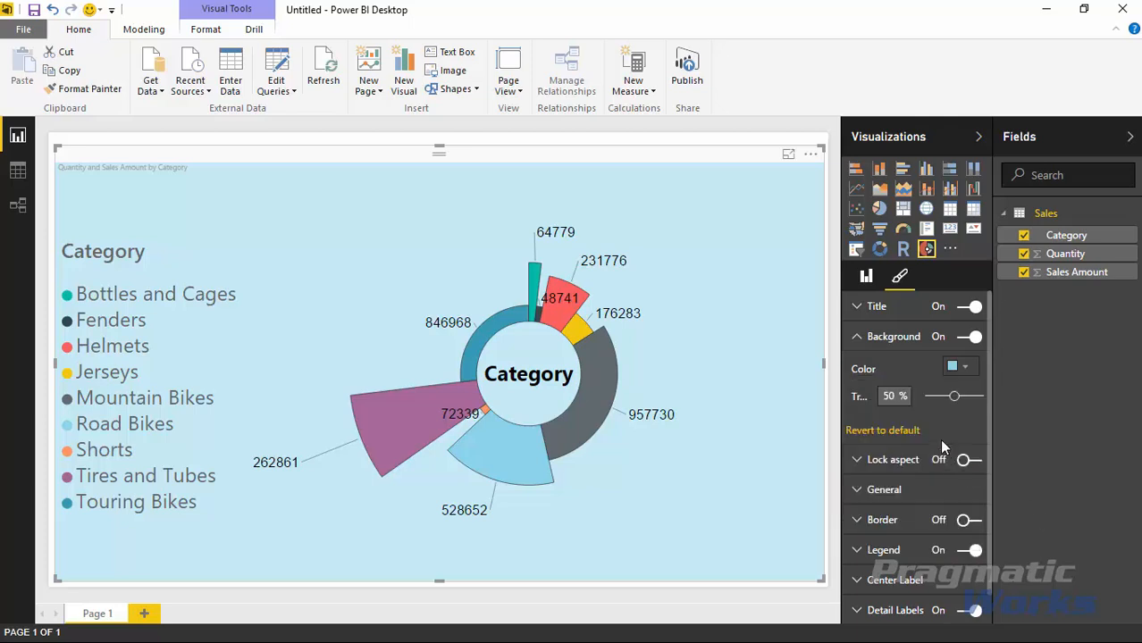
{"action": "left_click_drag", "start_coordinate": [954, 395], "coordinate": [965, 396]}
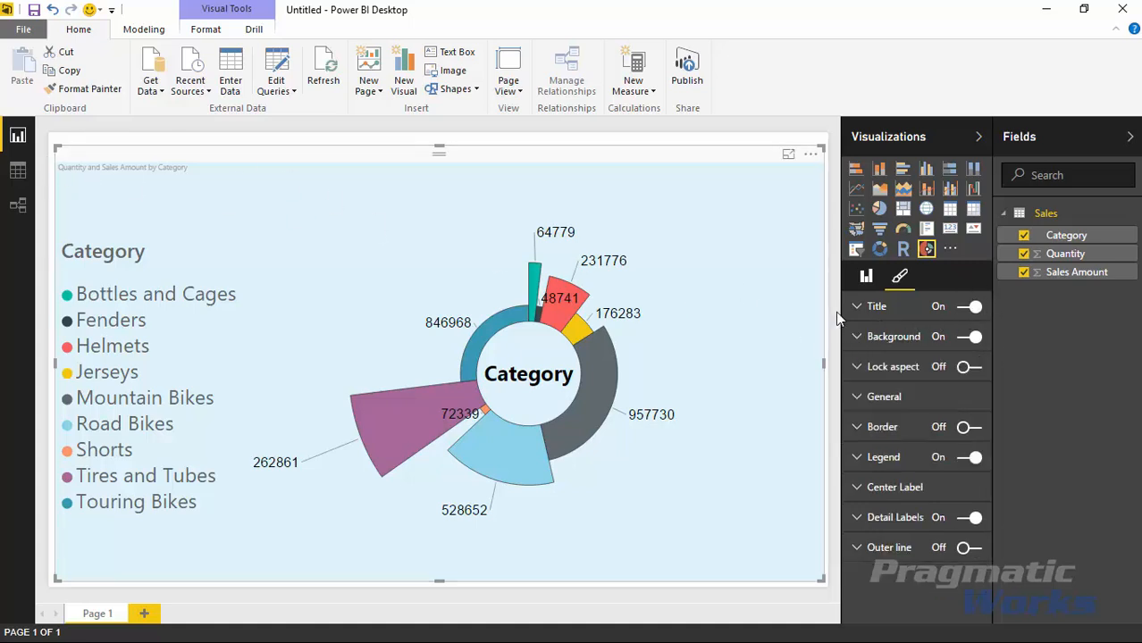
Step: Set the chart title text to 'Sales by Category'
{"action": "left_click", "coordinate": [855, 306]}
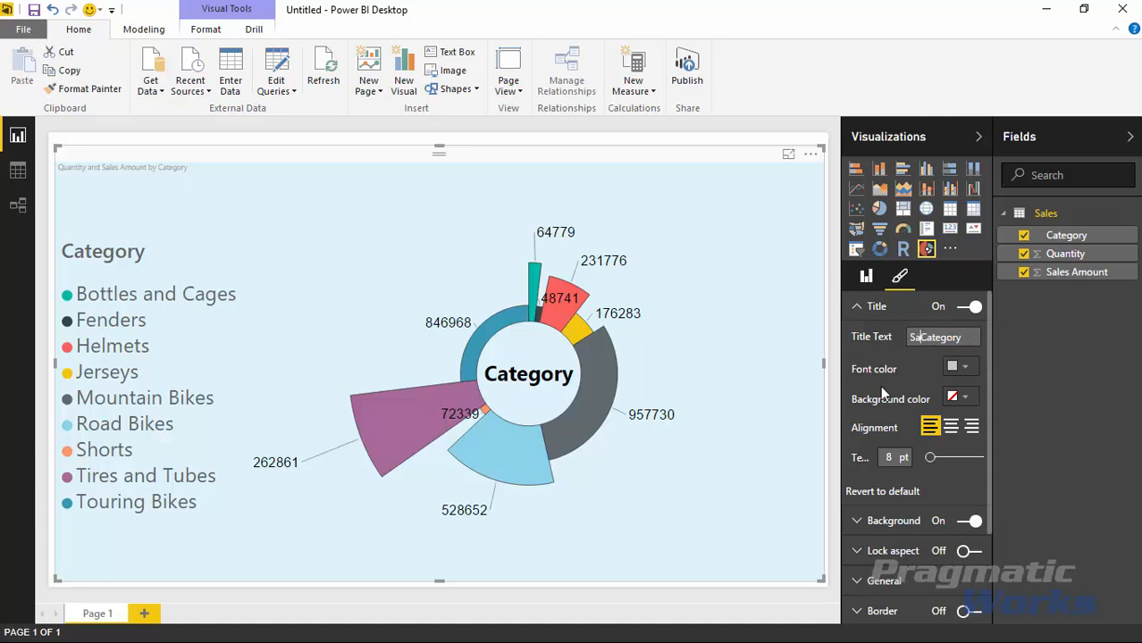
{"action": "type", "text": "Sales by Category"}
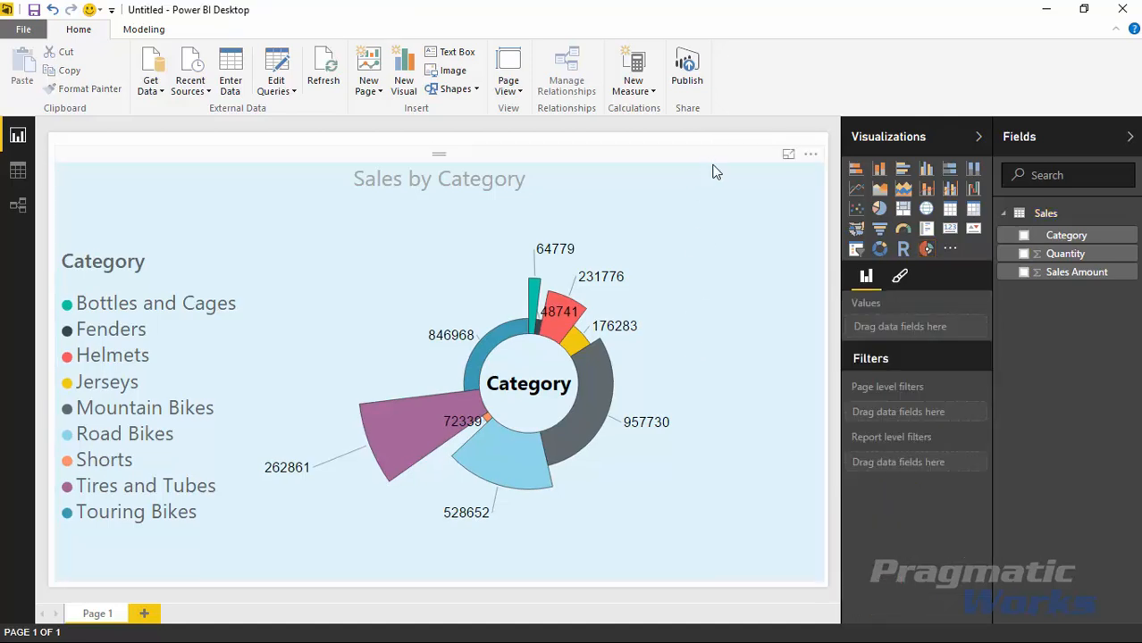
{"action": "mouse_move", "coordinate": [797, 408]}
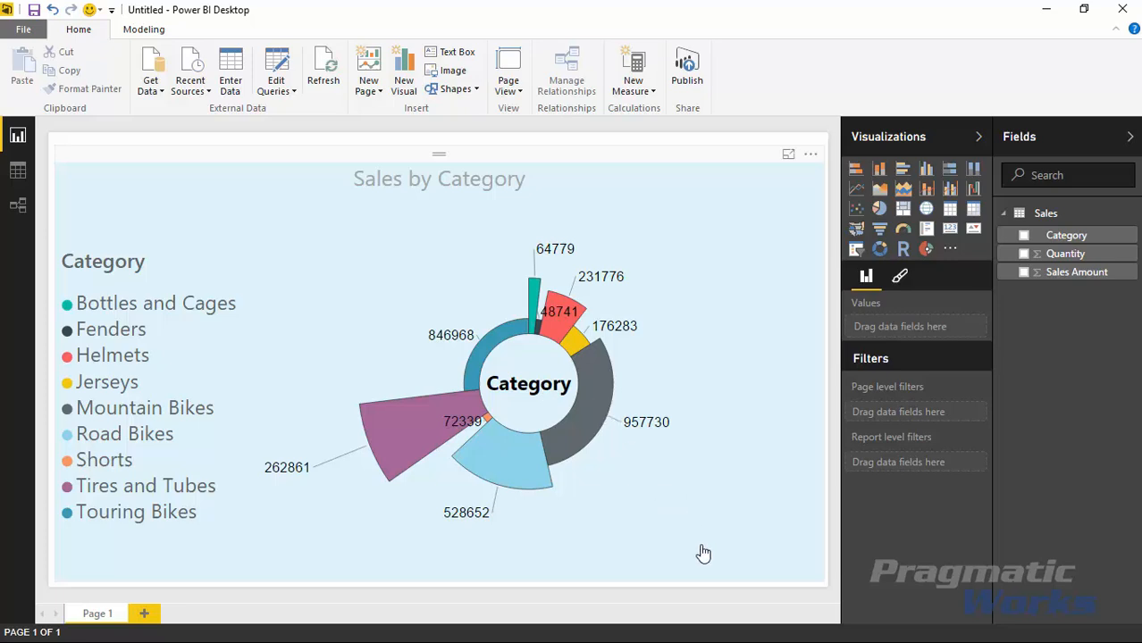
{"action": "mouse_move", "coordinate": [715, 552]}
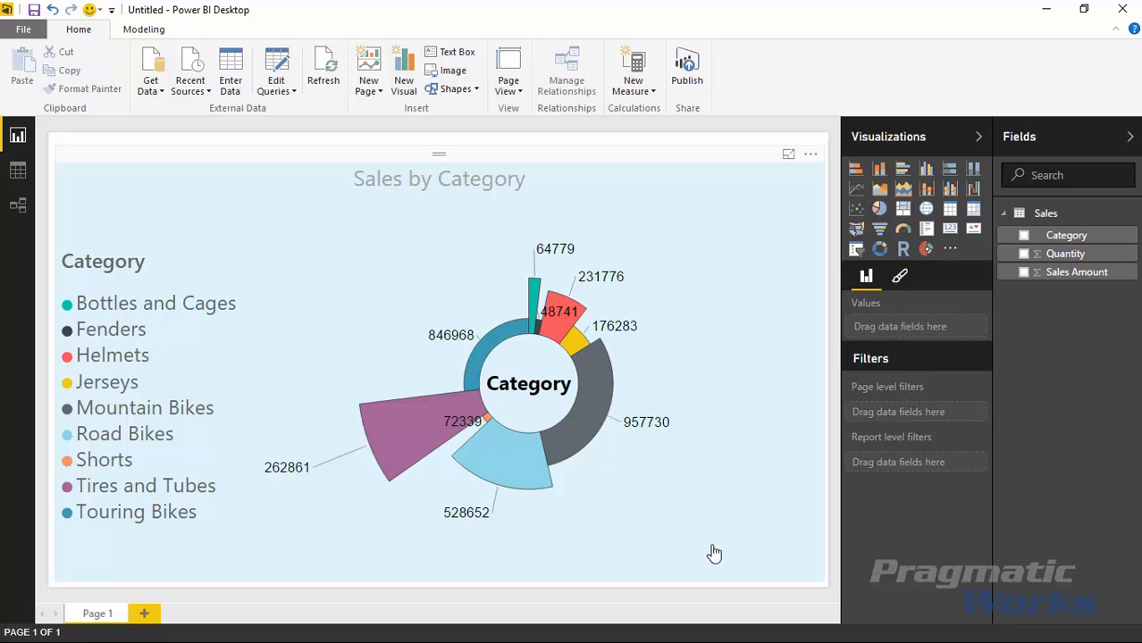
{"action": "mouse_move", "coordinate": [931, 581]}
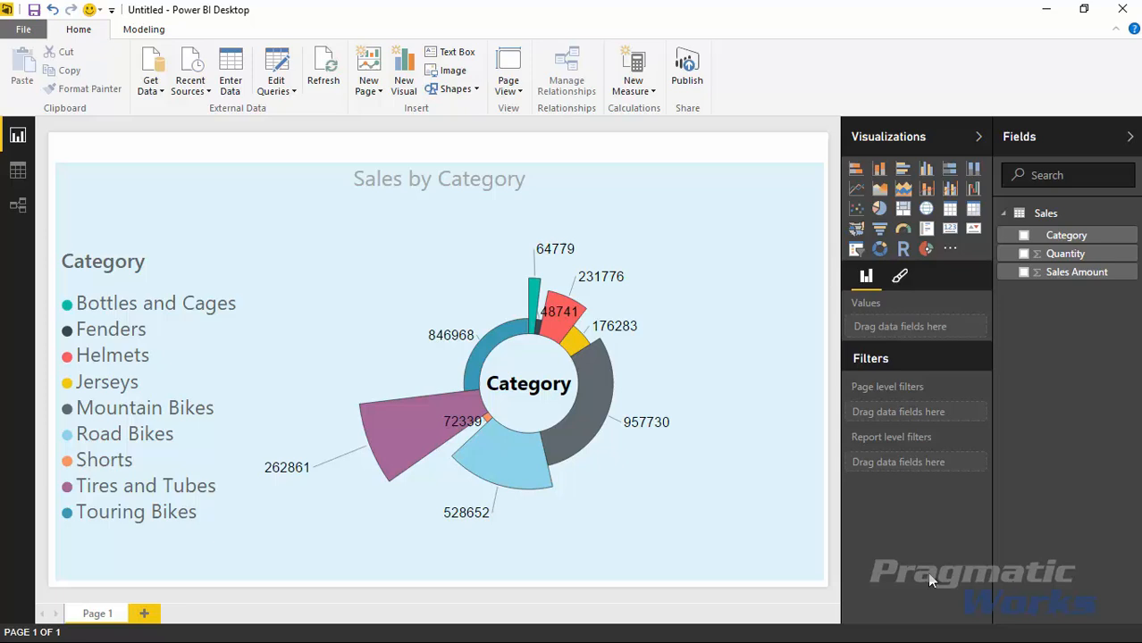